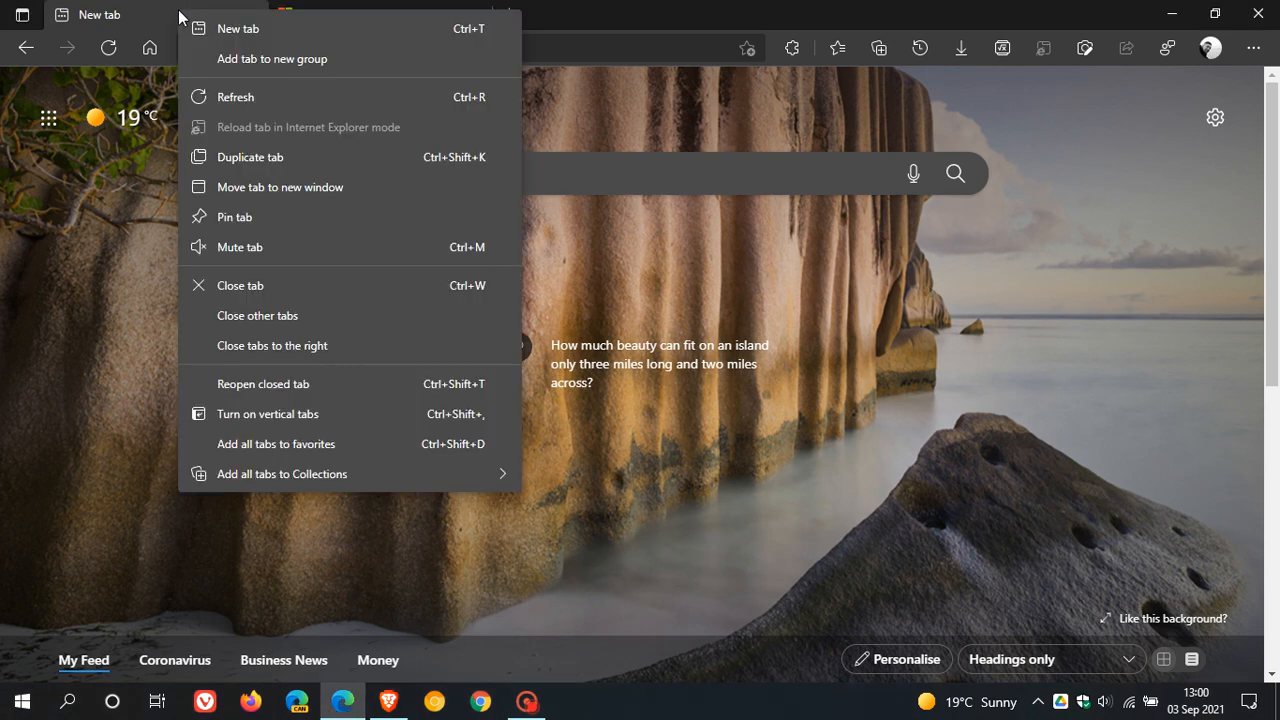
{"action": "mouse_move", "coordinate": [304, 68]}
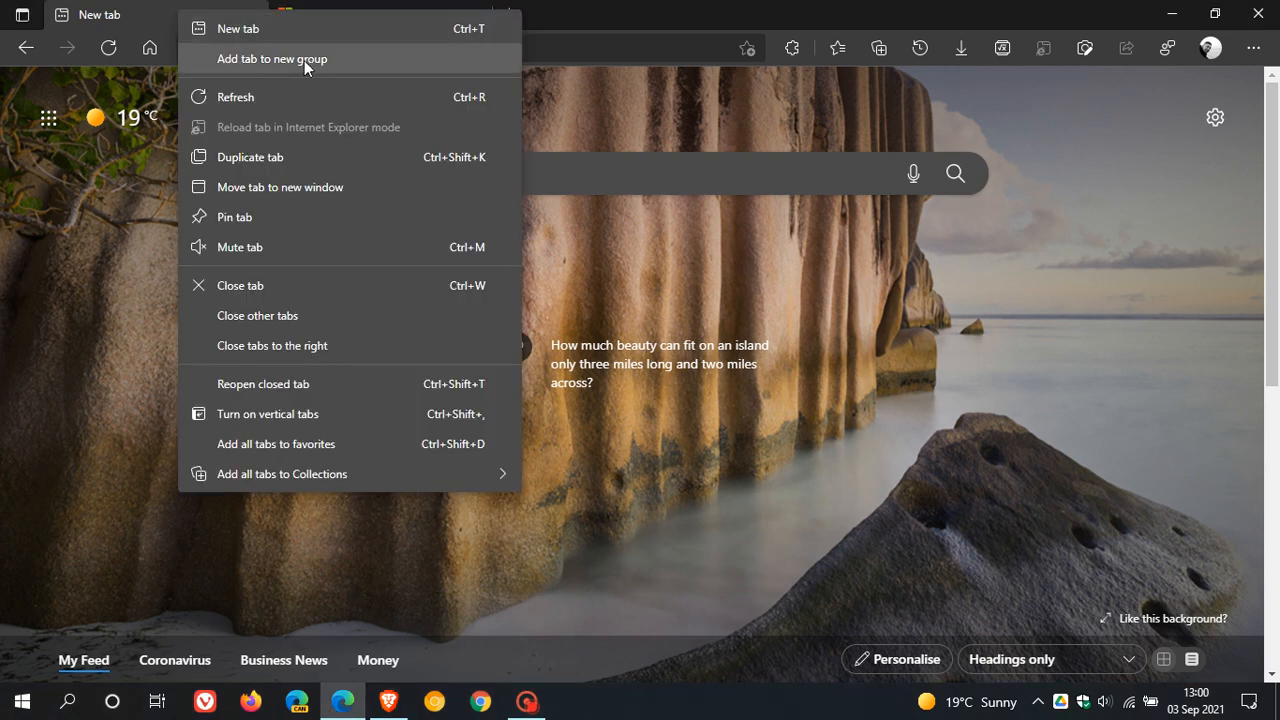
Add the New tab to a new red tab group and name the group '1'.
{"action": "left_click", "coordinate": [272, 58]}
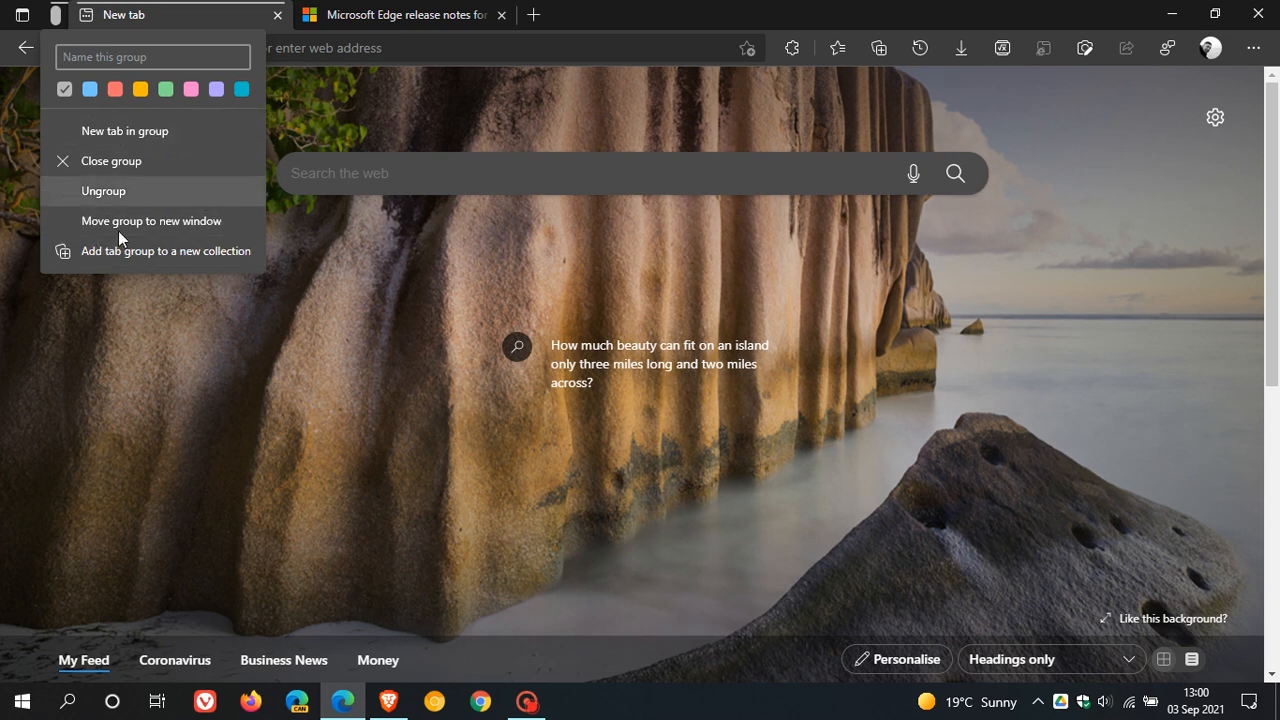
{"action": "mouse_move", "coordinate": [152, 220]}
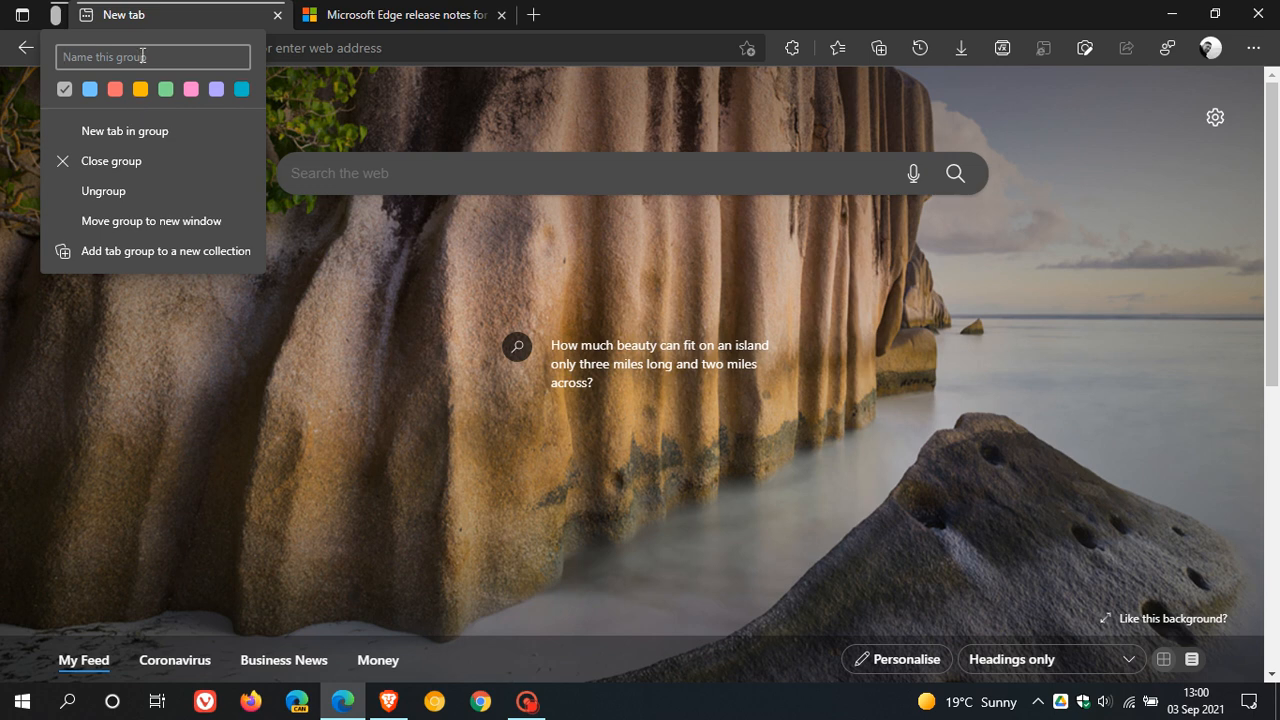
{"action": "type", "text": "1"}
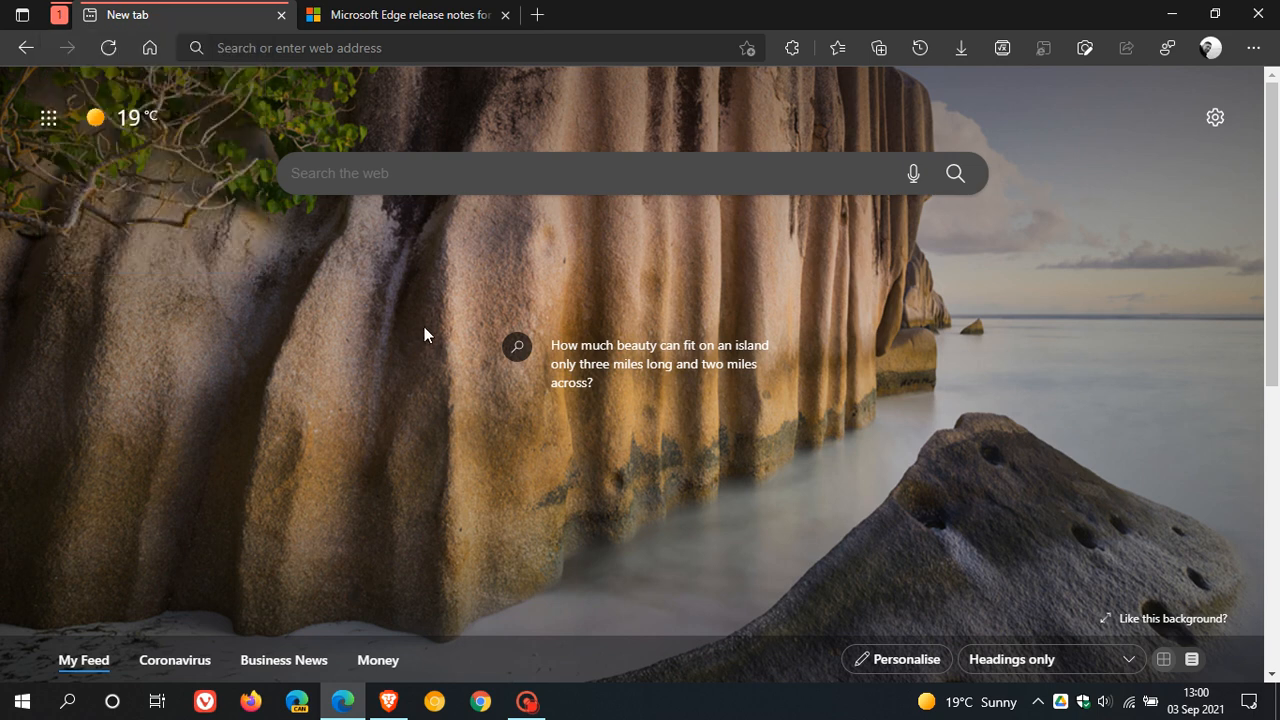
{"action": "right_click", "coordinate": [400, 14]}
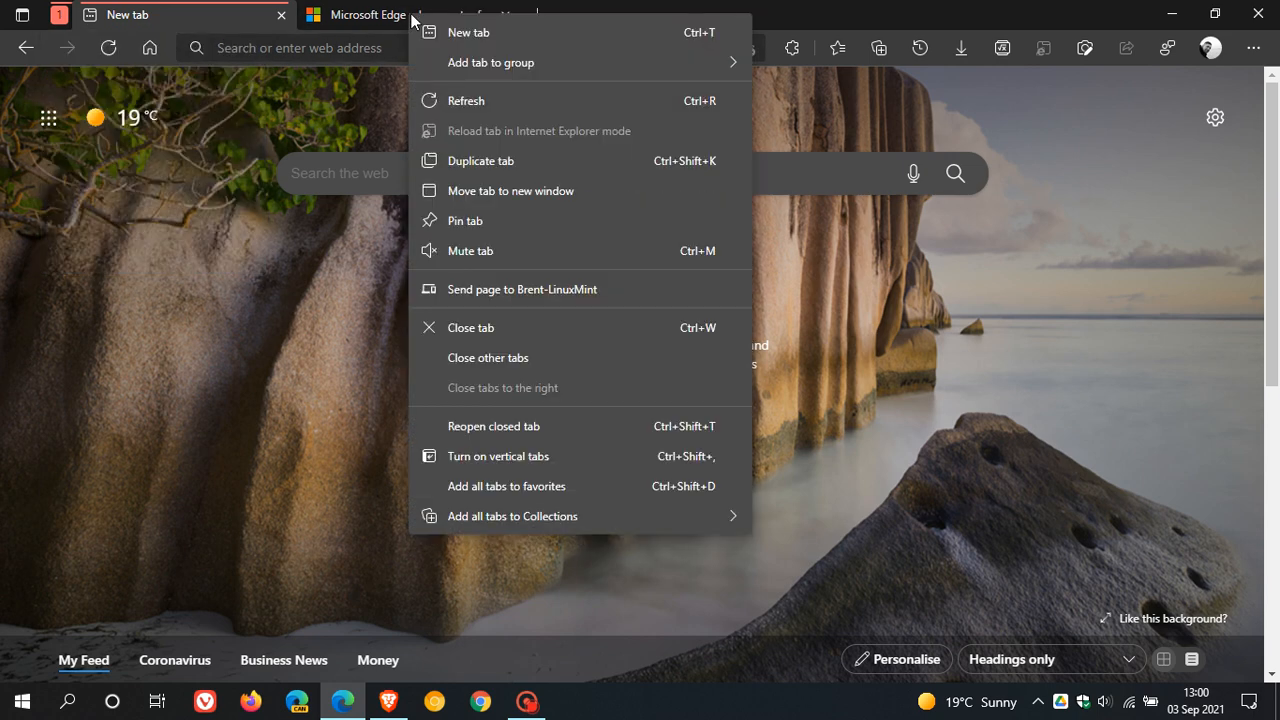
{"action": "mouse_move", "coordinate": [492, 62]}
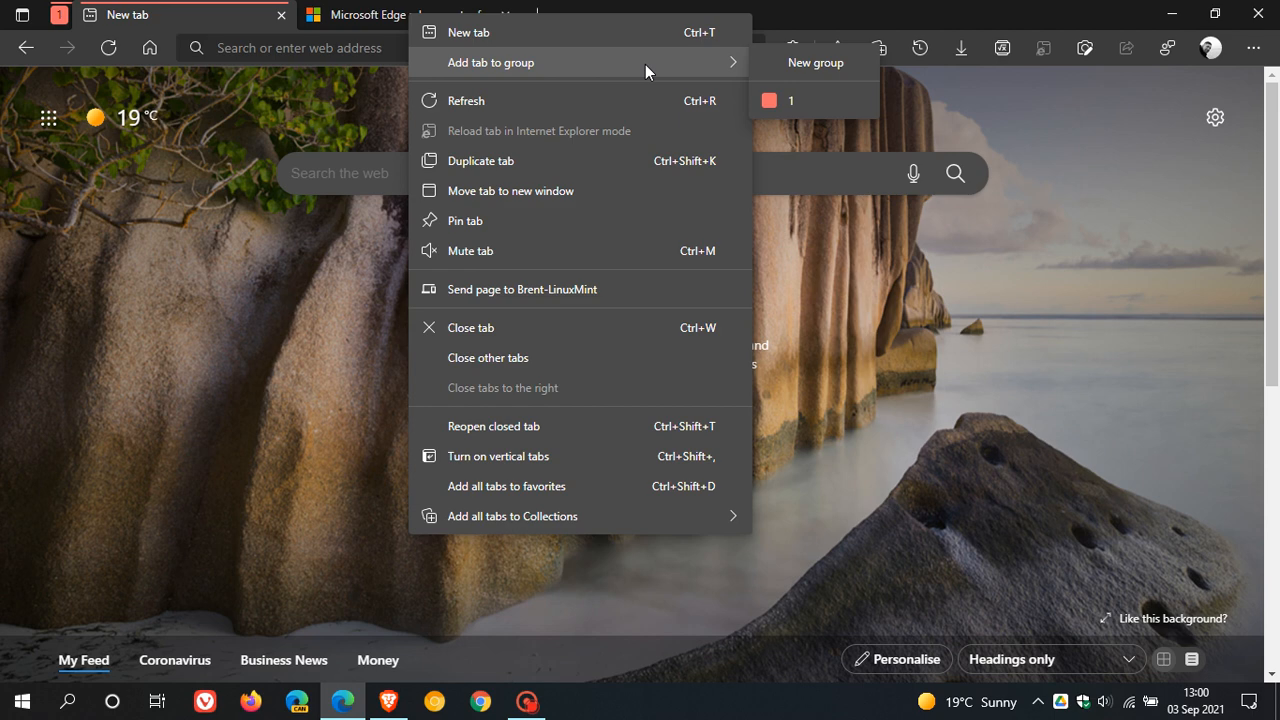
{"action": "mouse_move", "coordinate": [788, 122]}
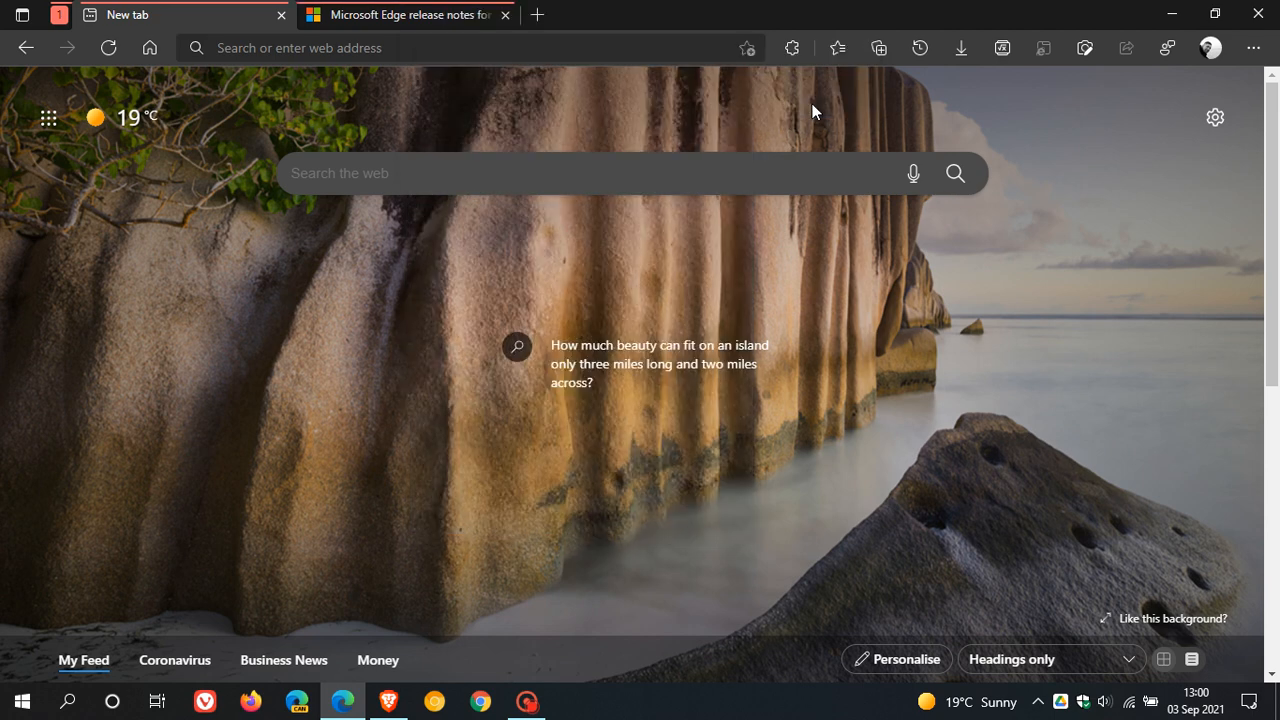
{"action": "mouse_move", "coordinate": [472, 236]}
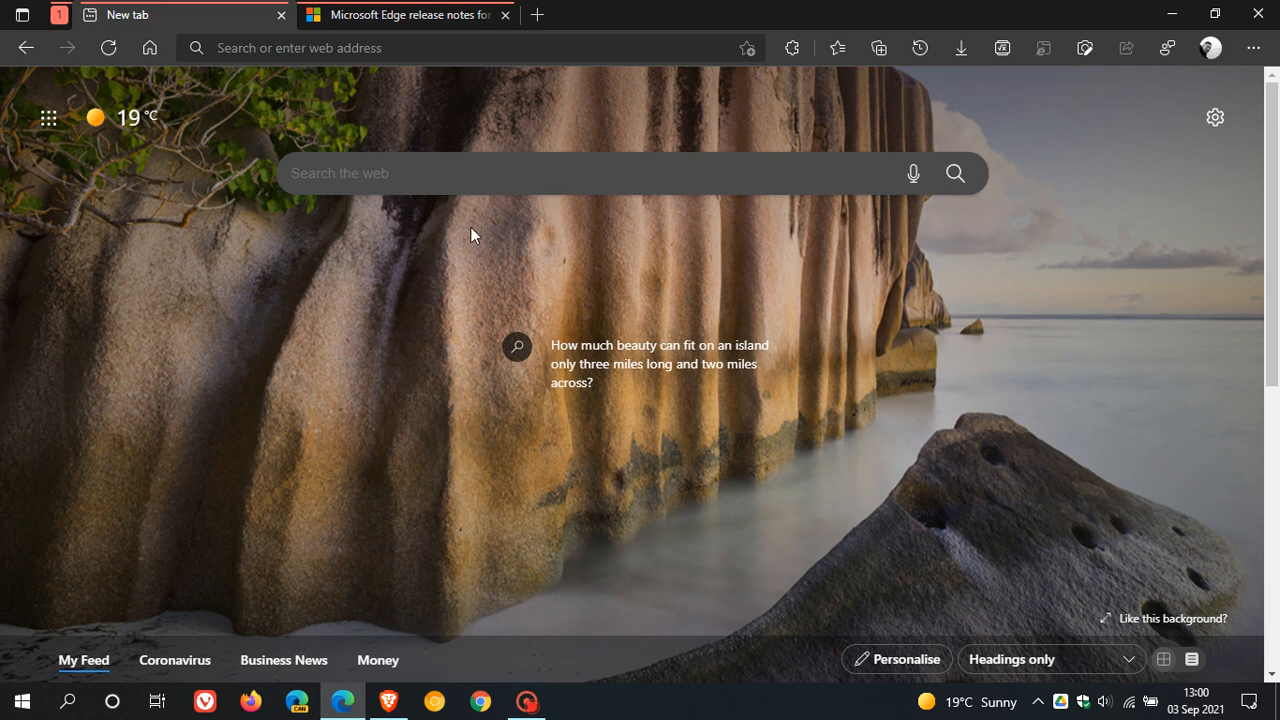
{"action": "mouse_move", "coordinate": [576, 244]}
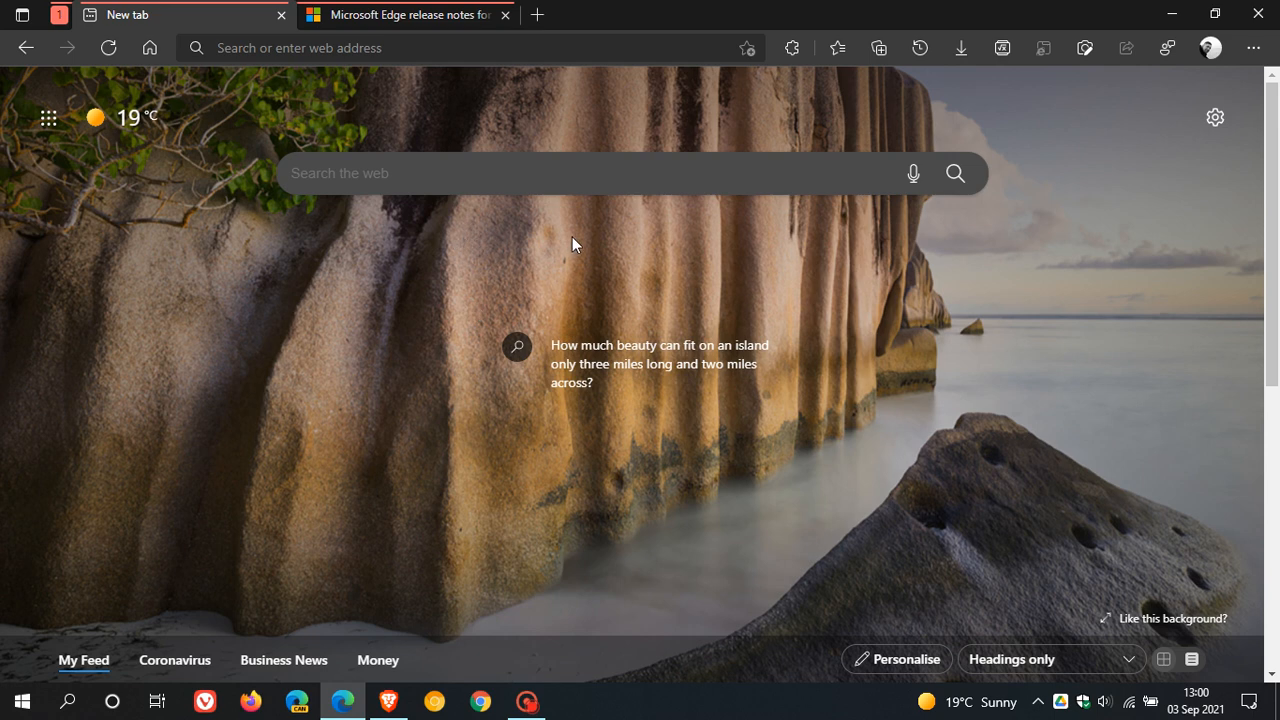
{"action": "left_click", "coordinate": [400, 48]}
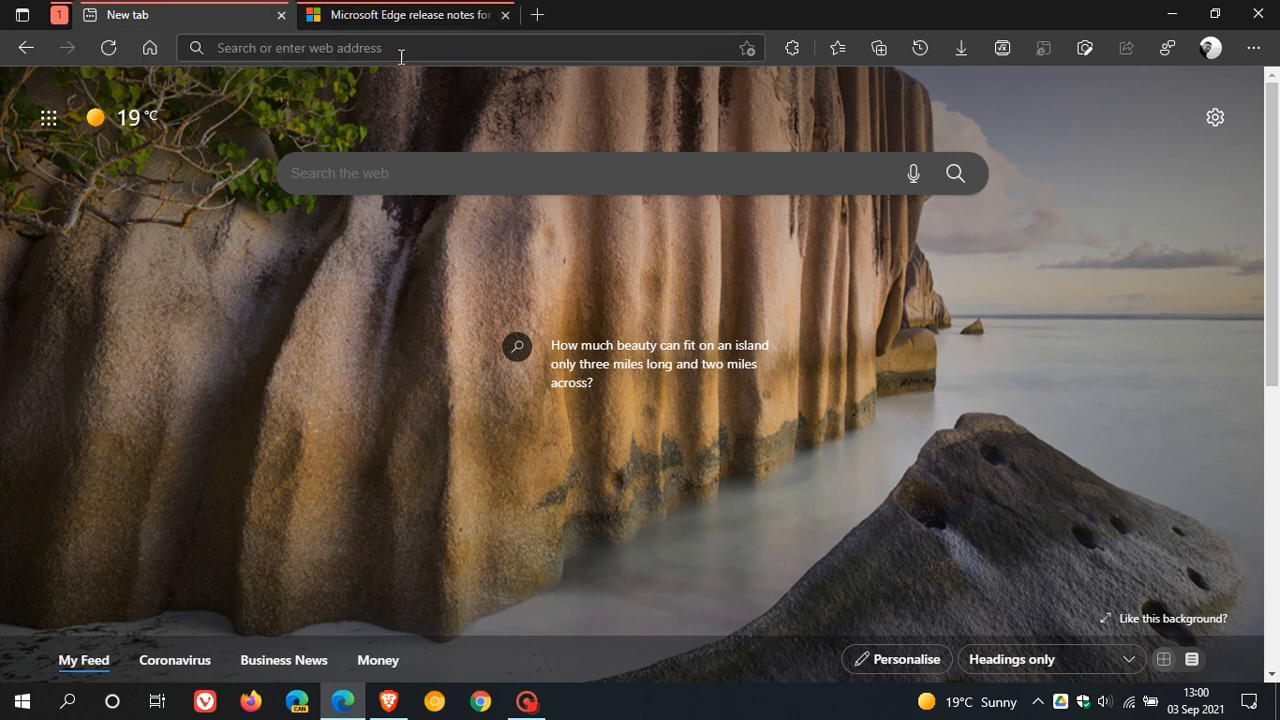
{"action": "mouse_move", "coordinate": [688, 128]}
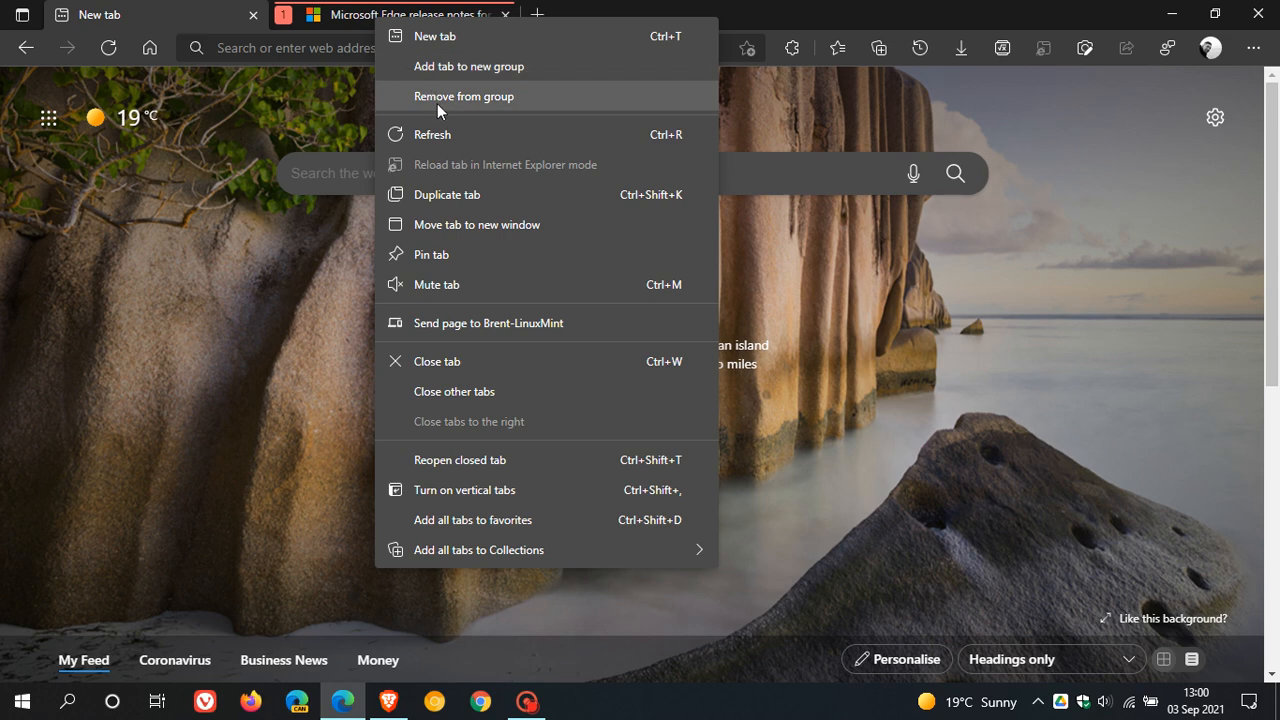
Remove the New tab from group 1 so the group disappears.
{"action": "left_click", "coordinate": [464, 96]}
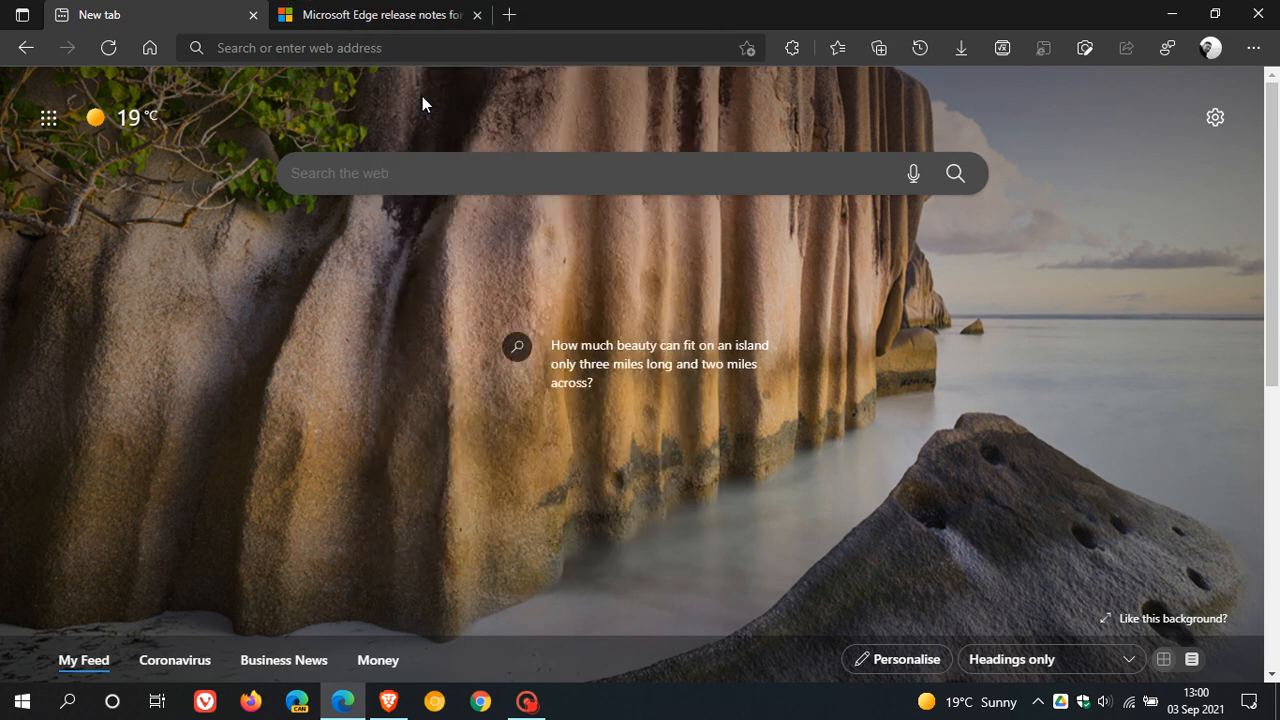
{"action": "mouse_move", "coordinate": [380, 328]}
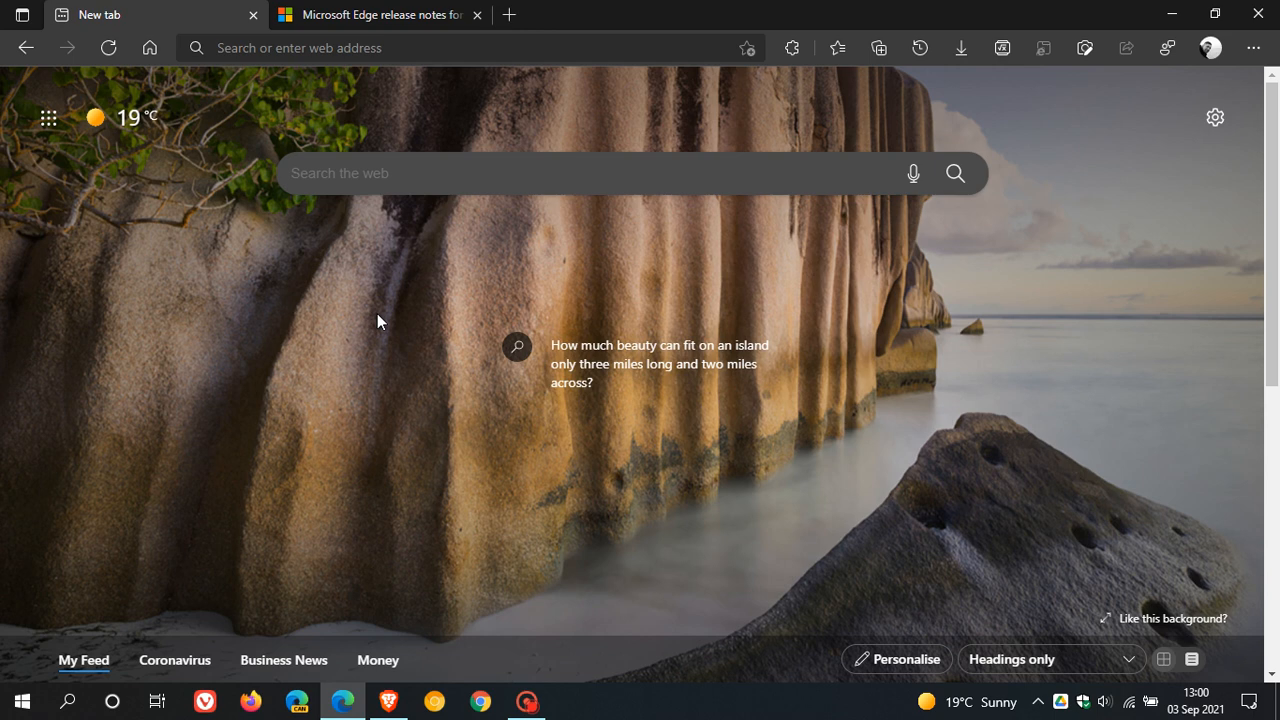
{"action": "left_click", "coordinate": [22, 14]}
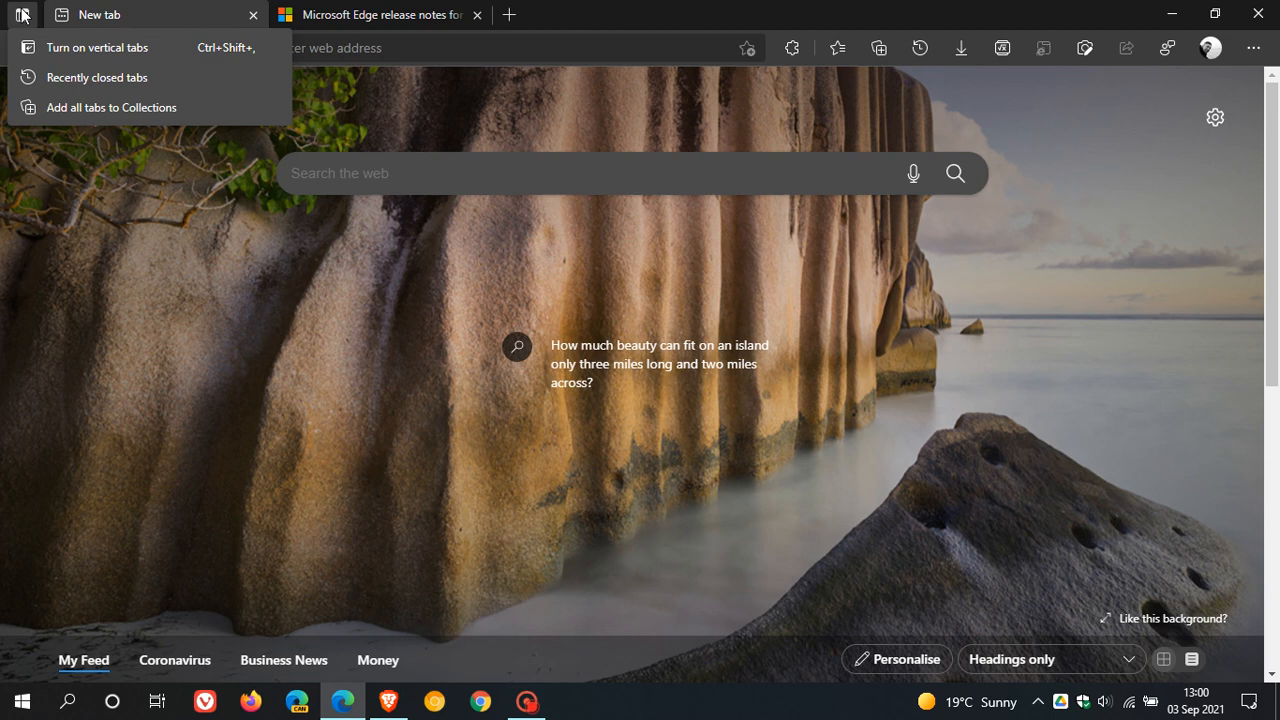
{"action": "left_click", "coordinate": [96, 48]}
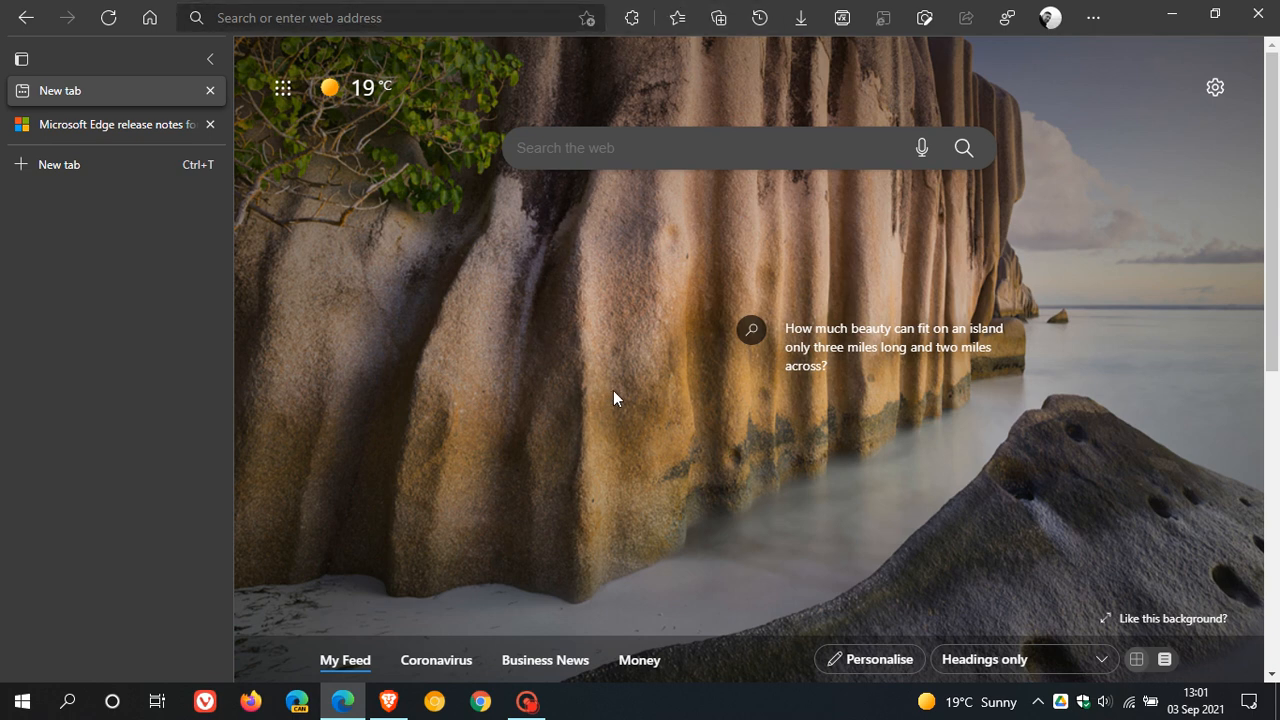
{"action": "mouse_move", "coordinate": [584, 374]}
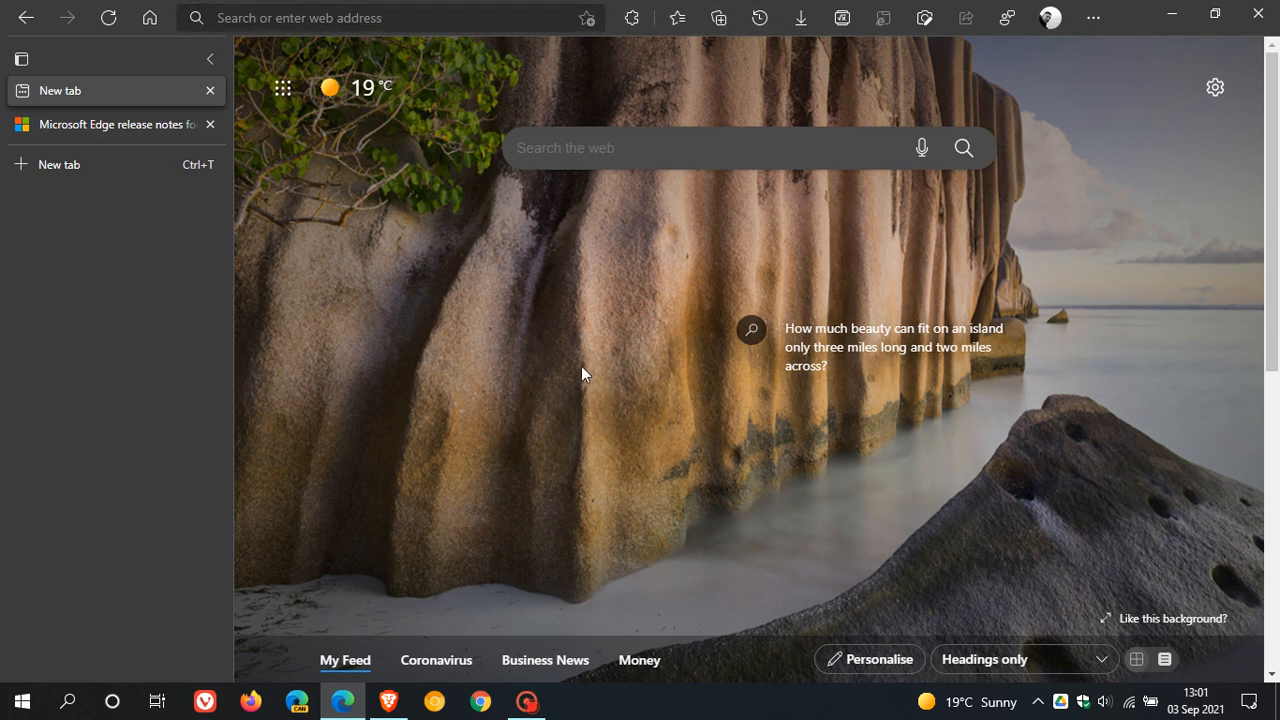
{"action": "mouse_move", "coordinate": [528, 380]}
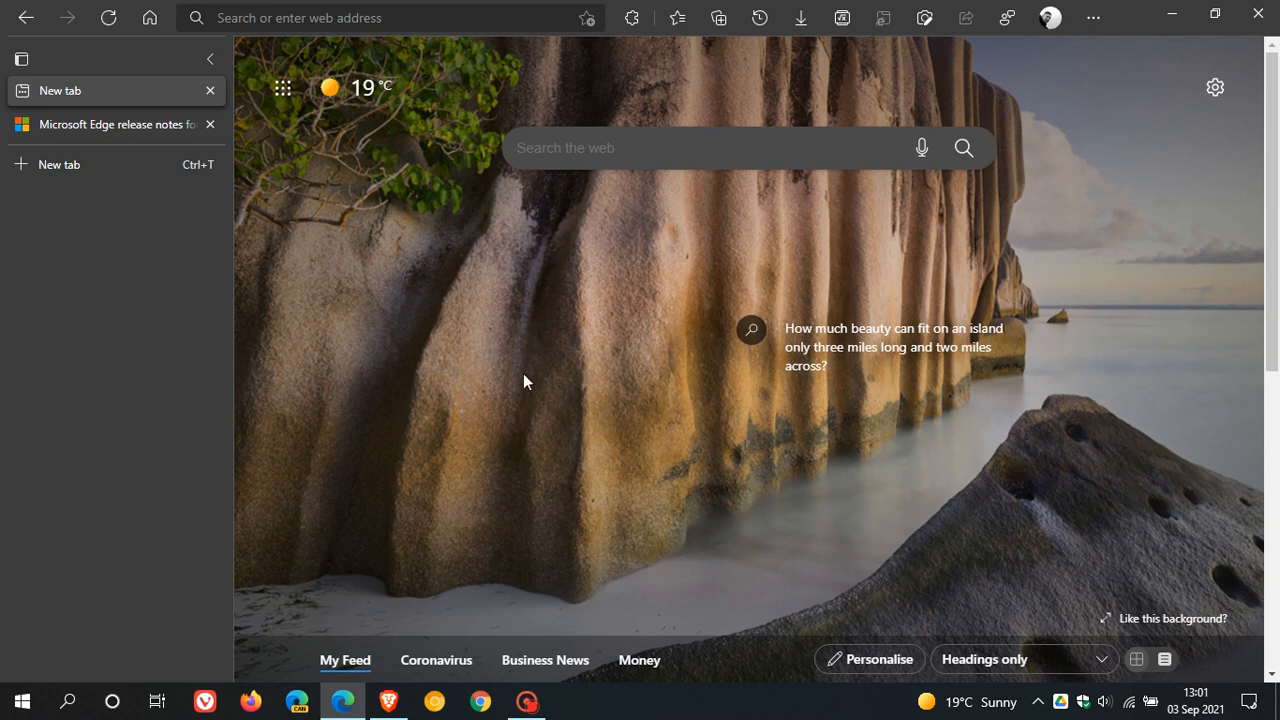
{"action": "mouse_move", "coordinate": [548, 328]}
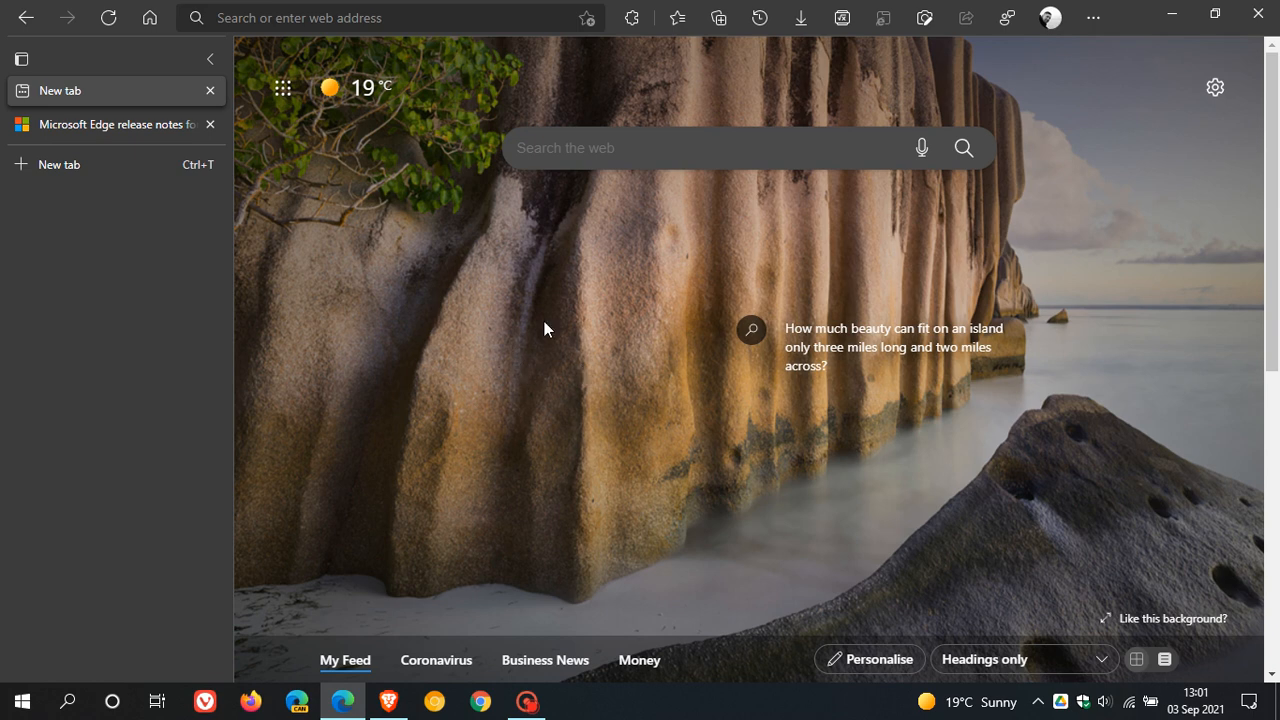
{"action": "mouse_move", "coordinate": [548, 366]}
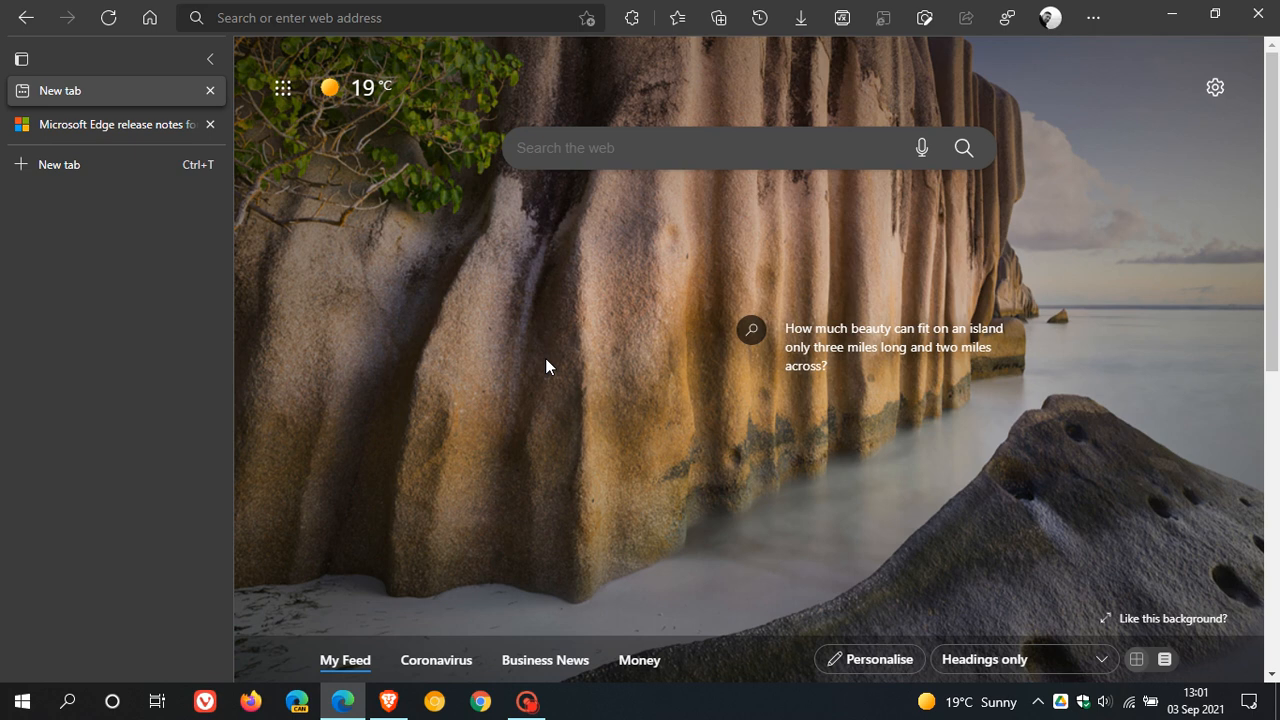
{"action": "mouse_move", "coordinate": [592, 356]}
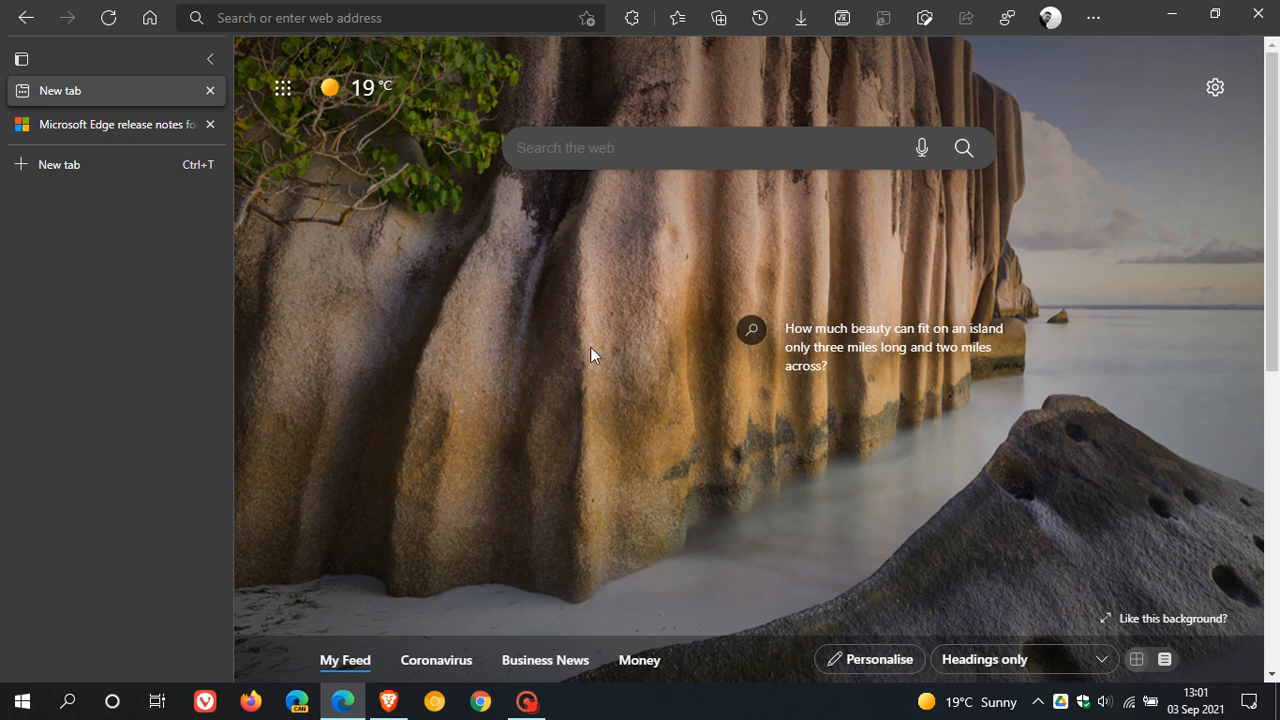
{"action": "mouse_move", "coordinate": [620, 344]}
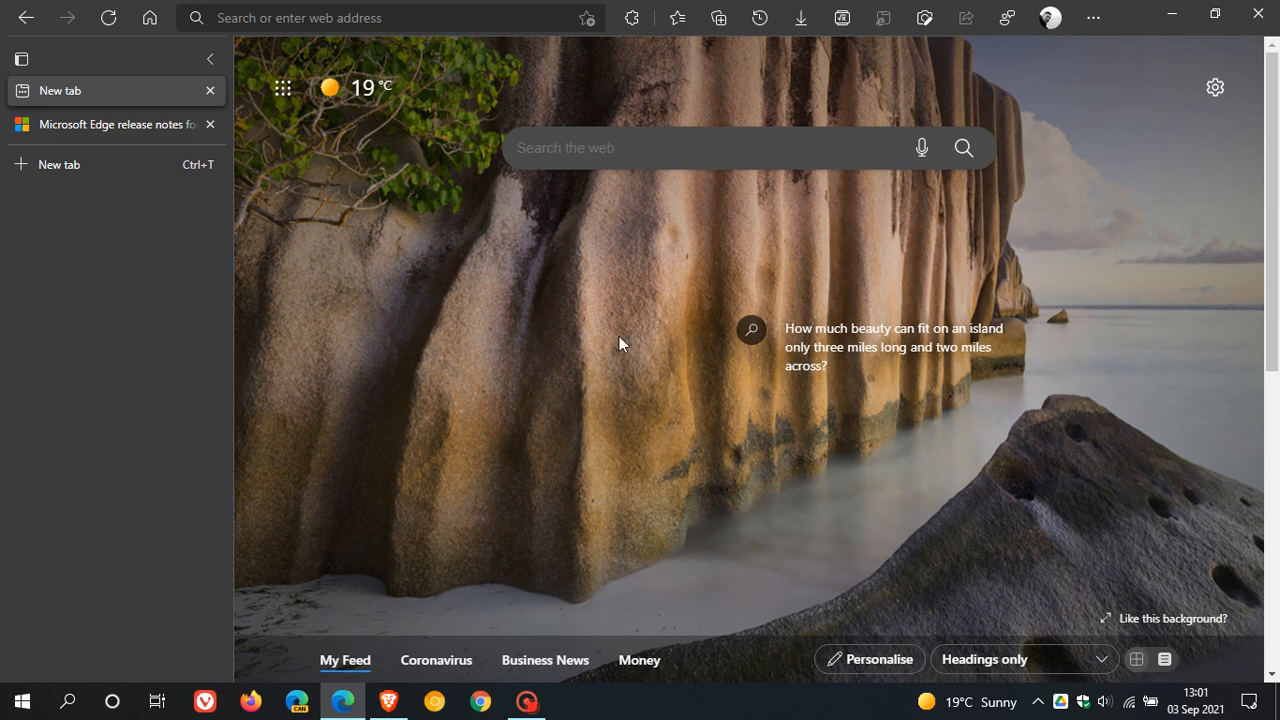
{"action": "mouse_move", "coordinate": [530, 402]}
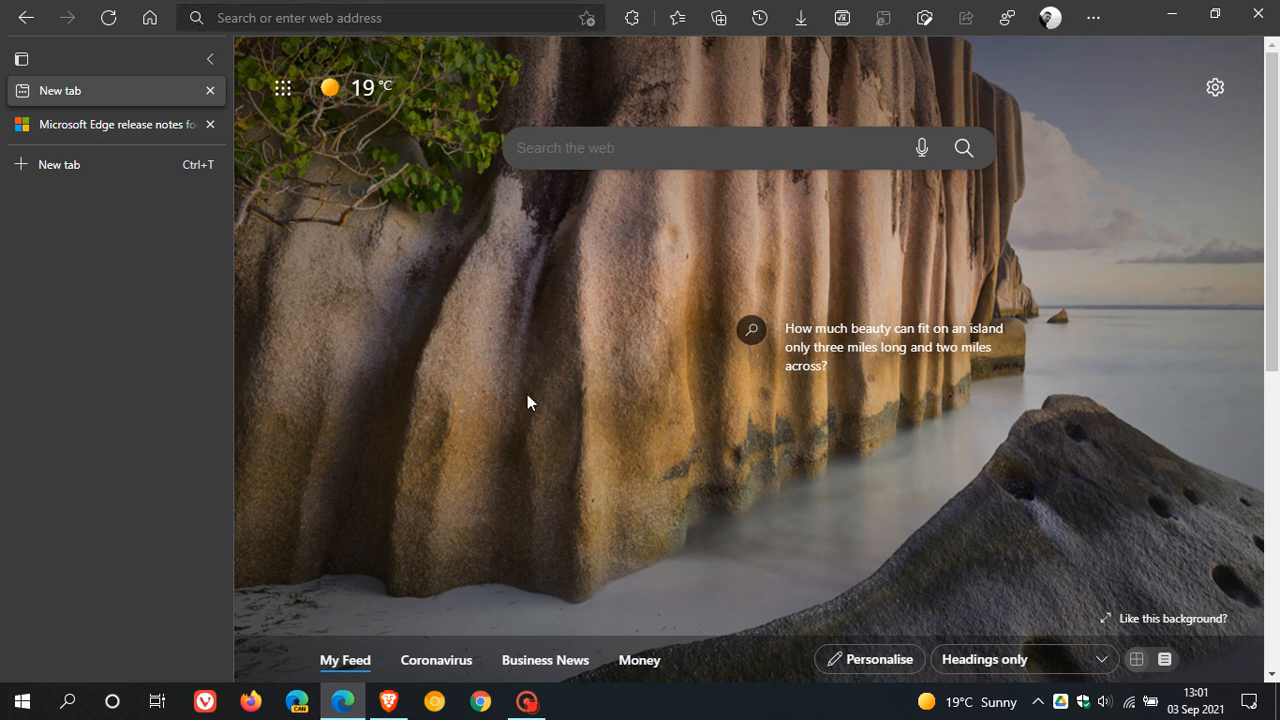
{"action": "mouse_move", "coordinate": [16, 82]}
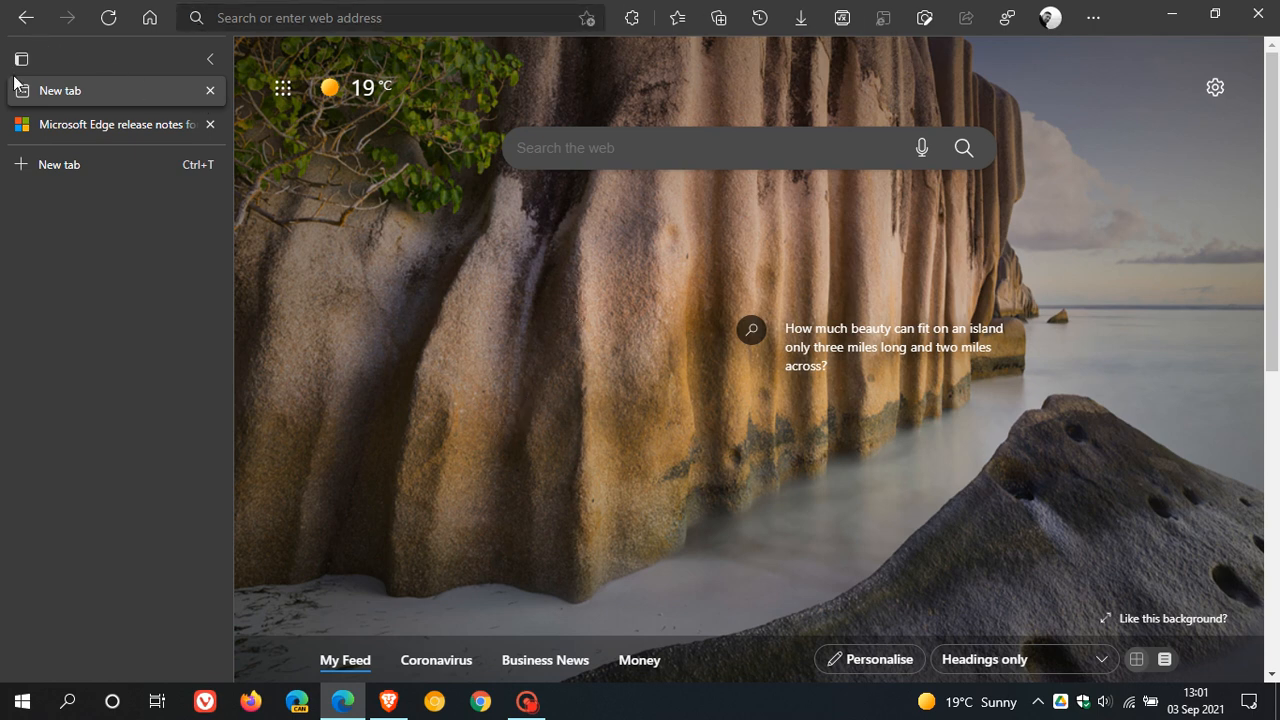
{"action": "left_click", "coordinate": [20, 60]}
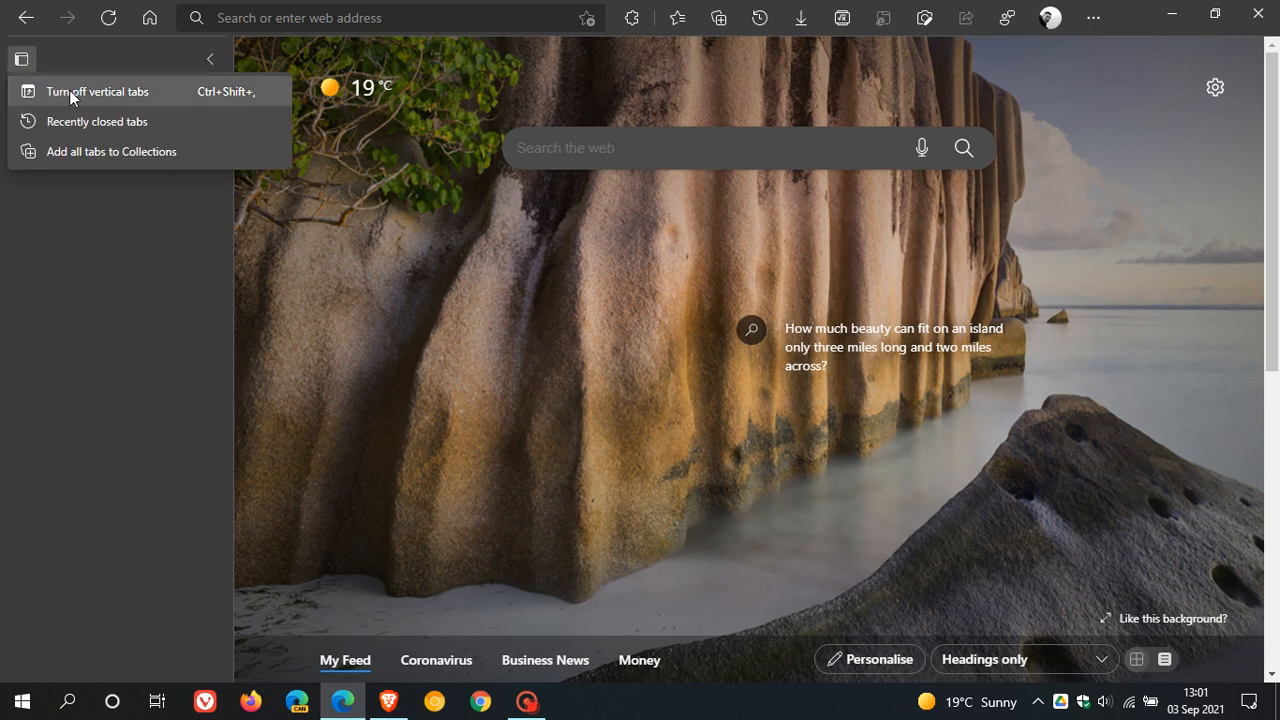
{"action": "left_click", "coordinate": [96, 92]}
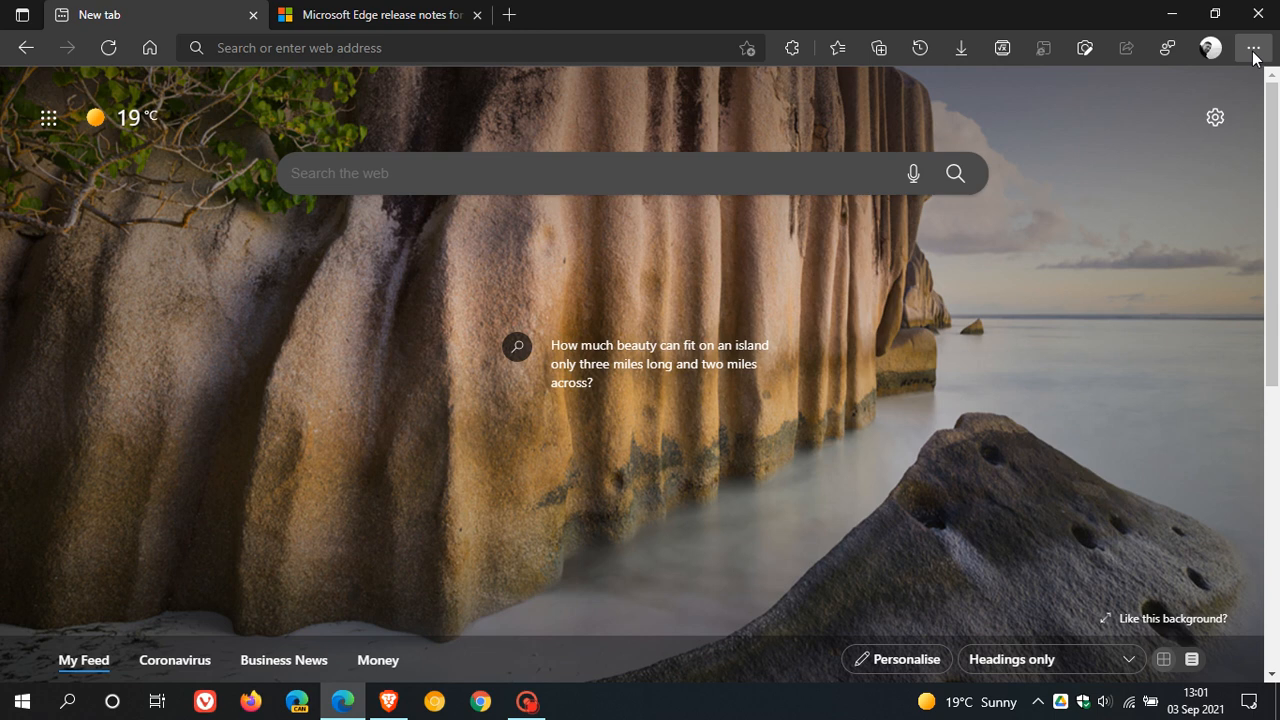
{"action": "left_click", "coordinate": [1252, 48]}
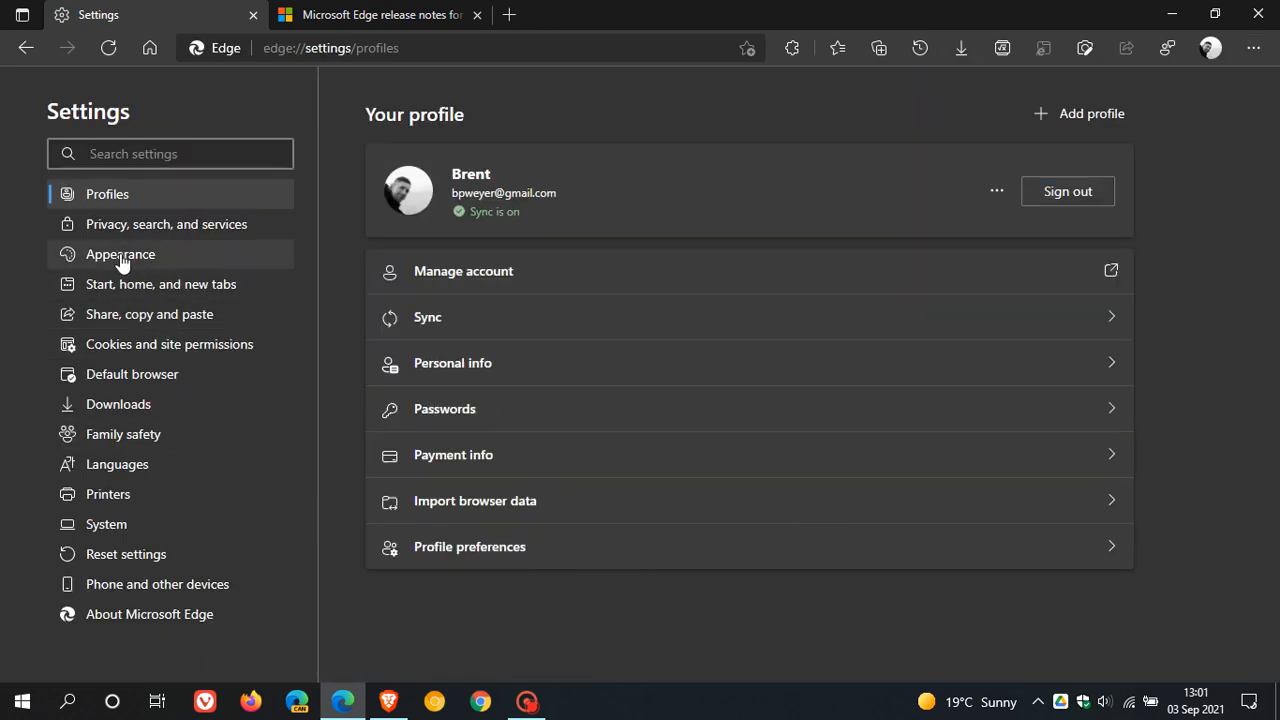
{"action": "left_click", "coordinate": [120, 254]}
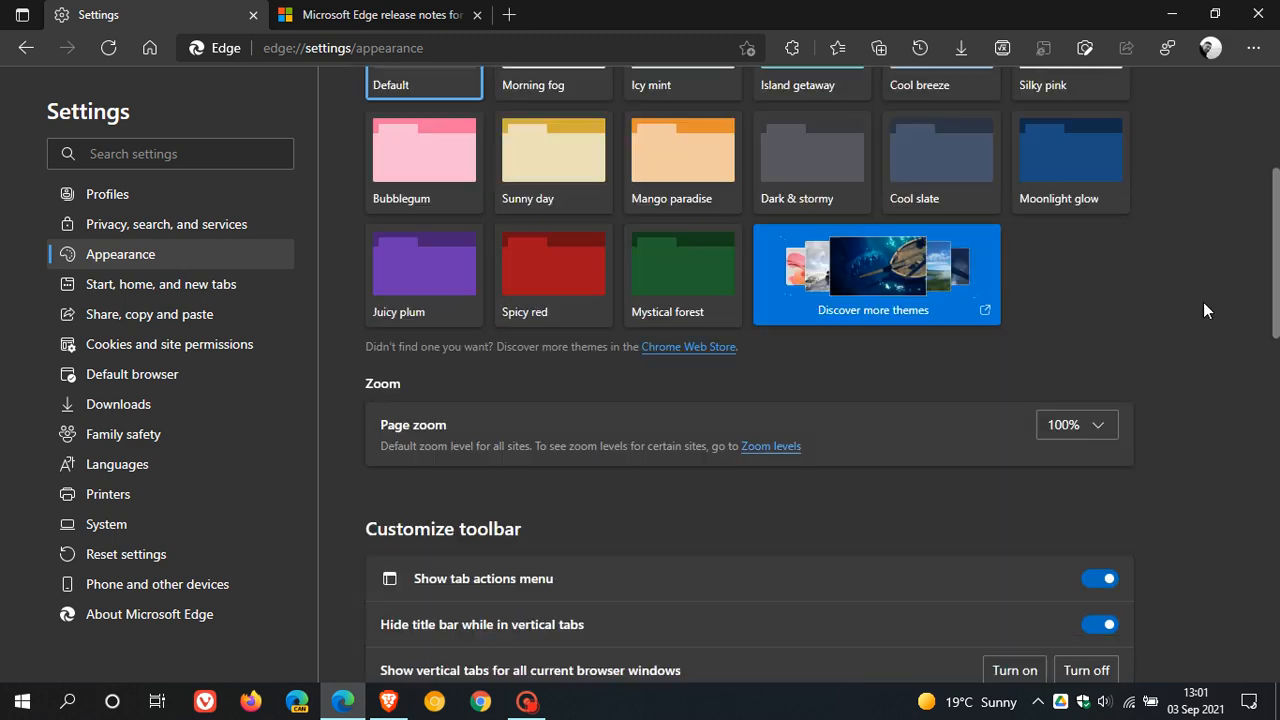
{"action": "scroll", "scroll_direction": "down", "scroll_amount": 3}
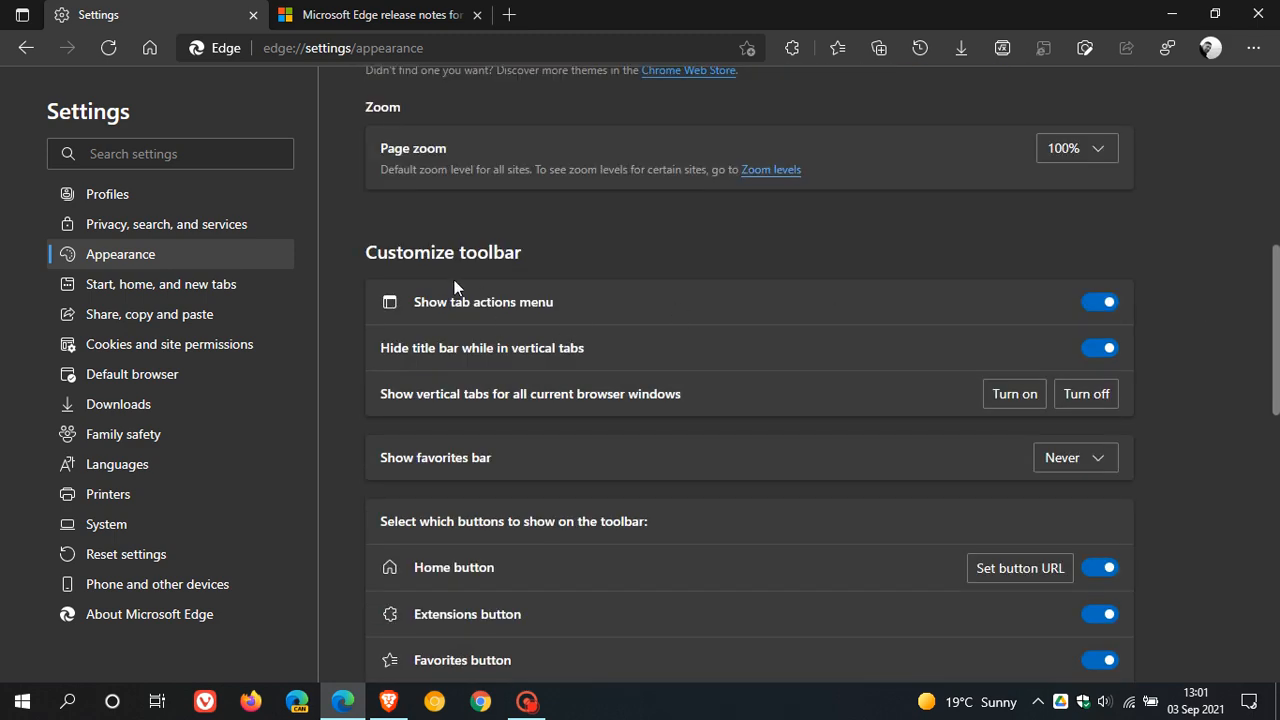
{"action": "mouse_move", "coordinate": [476, 376]}
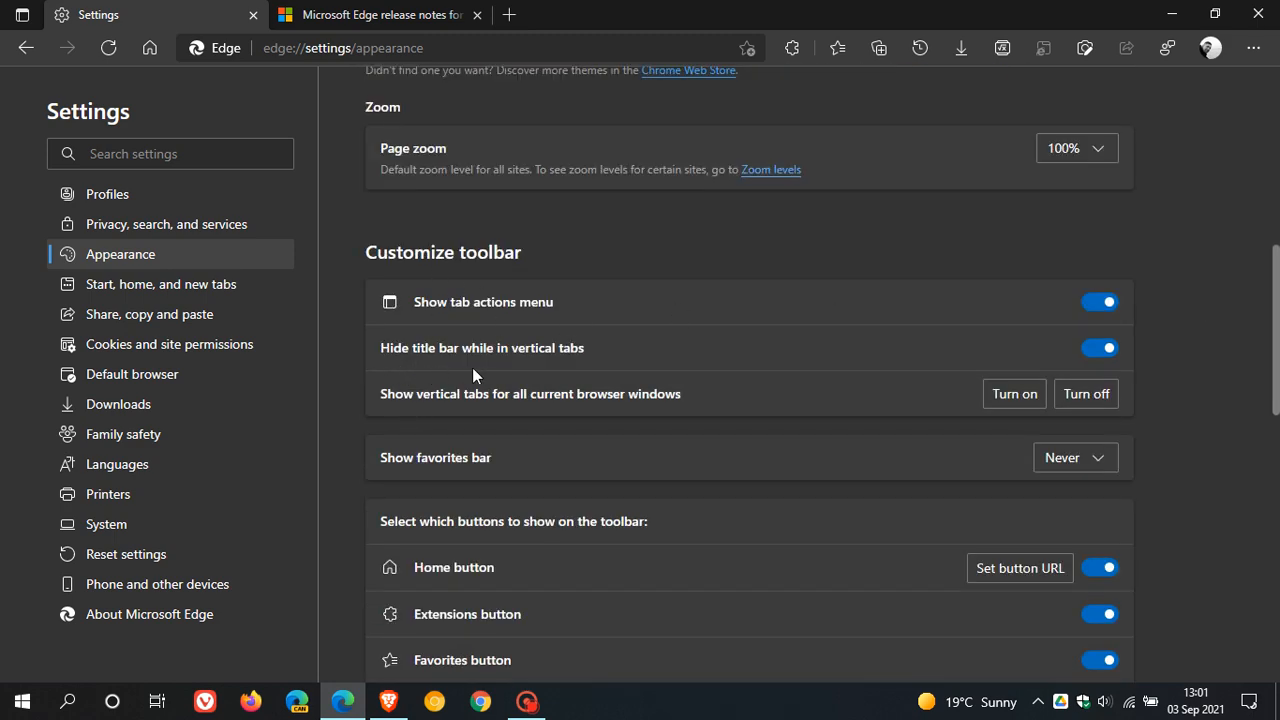
{"action": "mouse_move", "coordinate": [700, 336]}
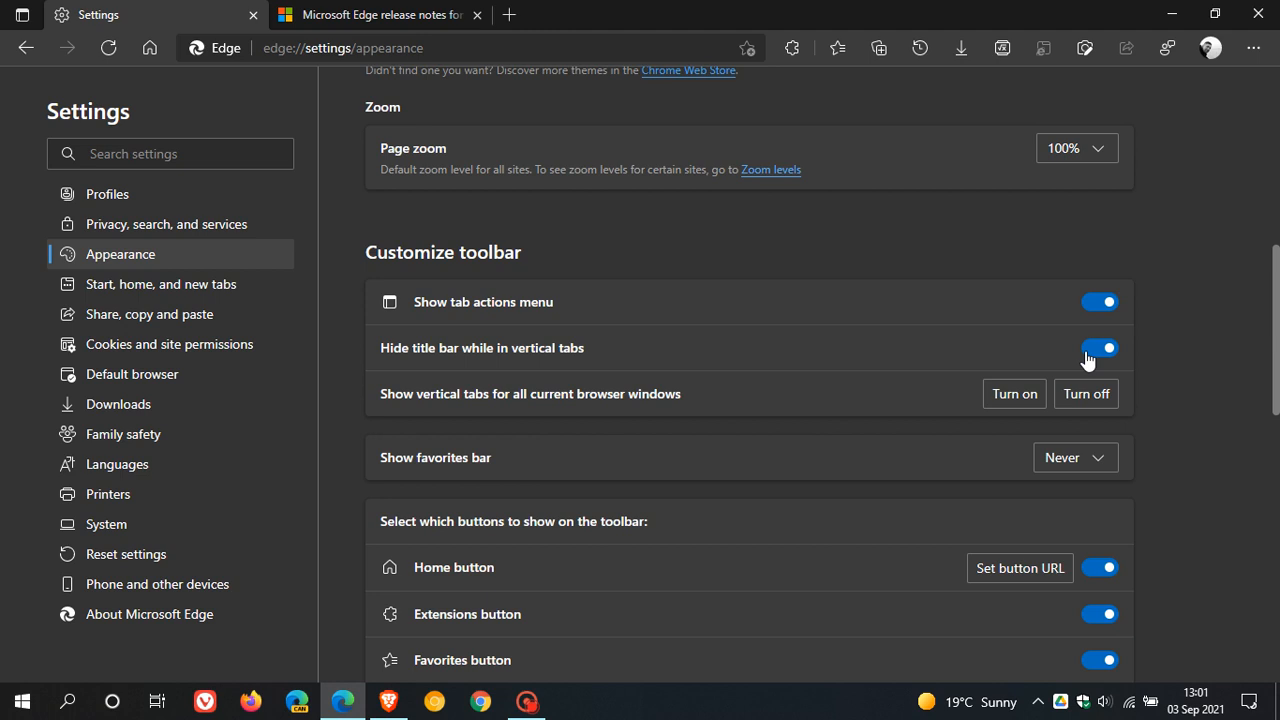
{"action": "left_click", "coordinate": [1100, 348]}
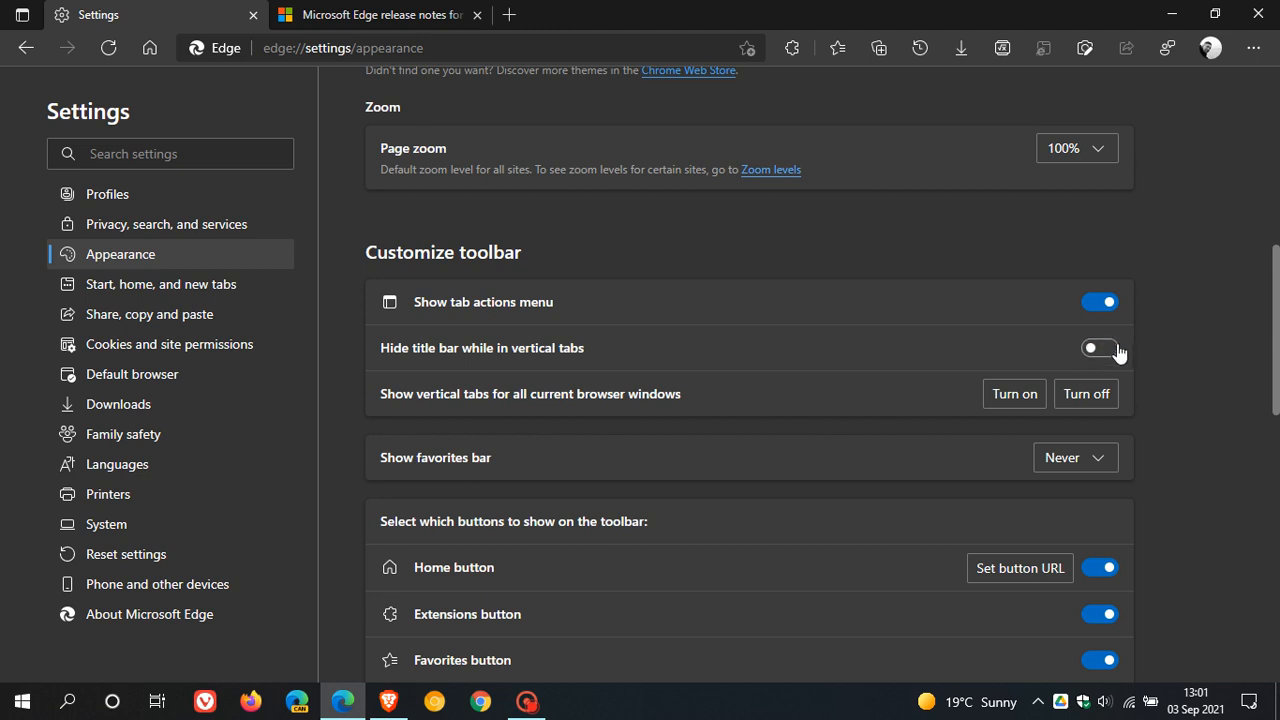
{"action": "left_click", "coordinate": [1100, 348]}
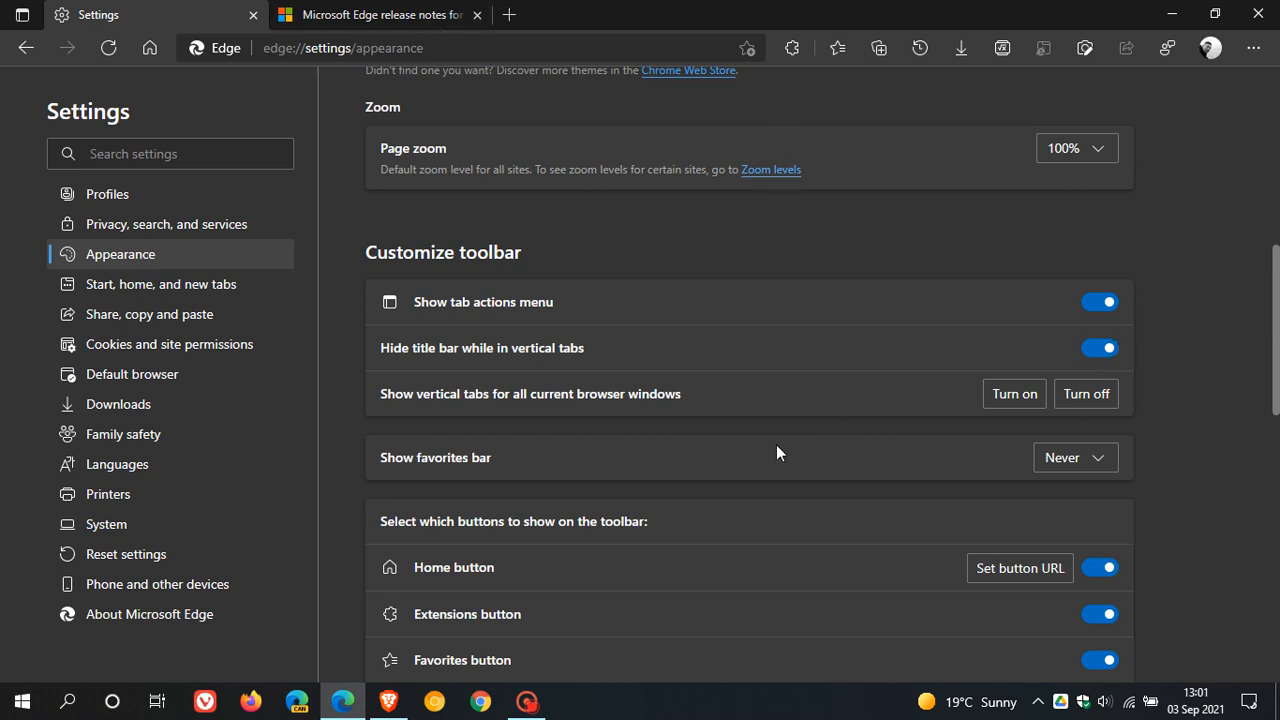
{"action": "mouse_move", "coordinate": [810, 488]}
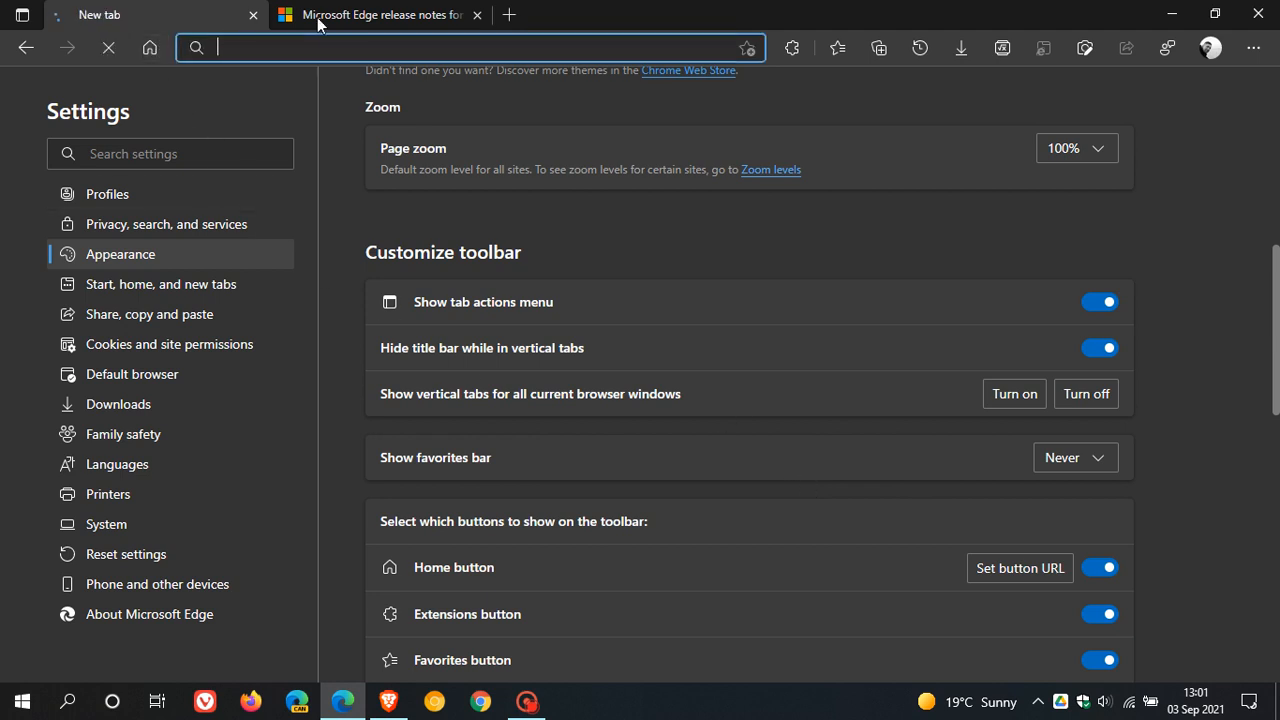
Scroll the Stable Channel release notes from Version 93.0.961.38 down to the Version 92.0.902.84 section.
{"action": "left_click", "coordinate": [376, 14]}
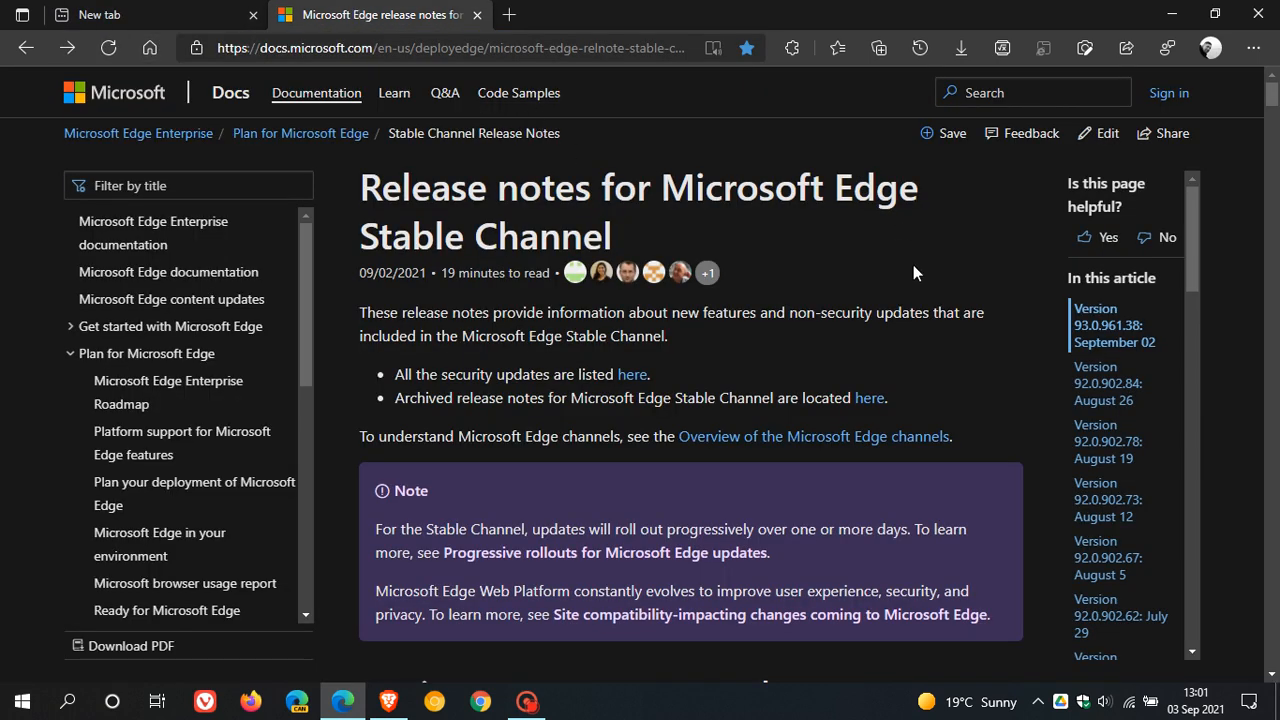
{"action": "mouse_move", "coordinate": [790, 308]}
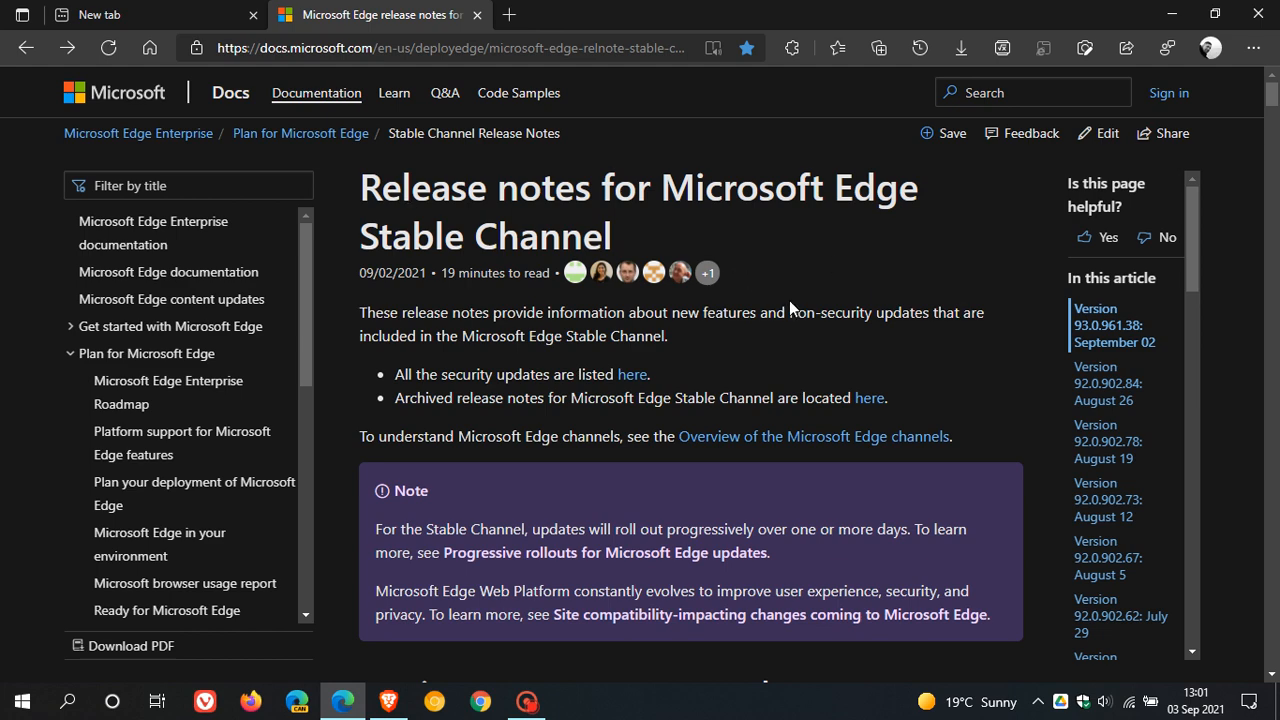
{"action": "scroll", "scroll_direction": "down", "scroll_amount": 3}
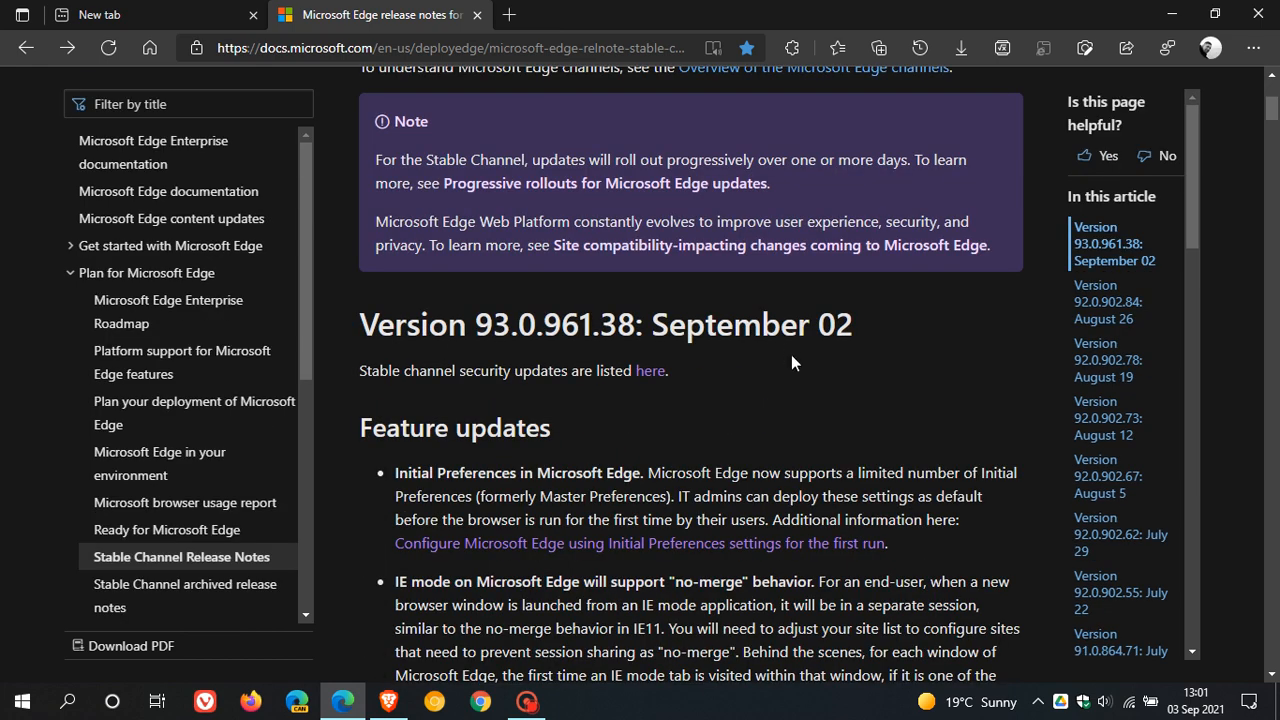
{"action": "scroll", "scroll_direction": "down", "scroll_amount": 3}
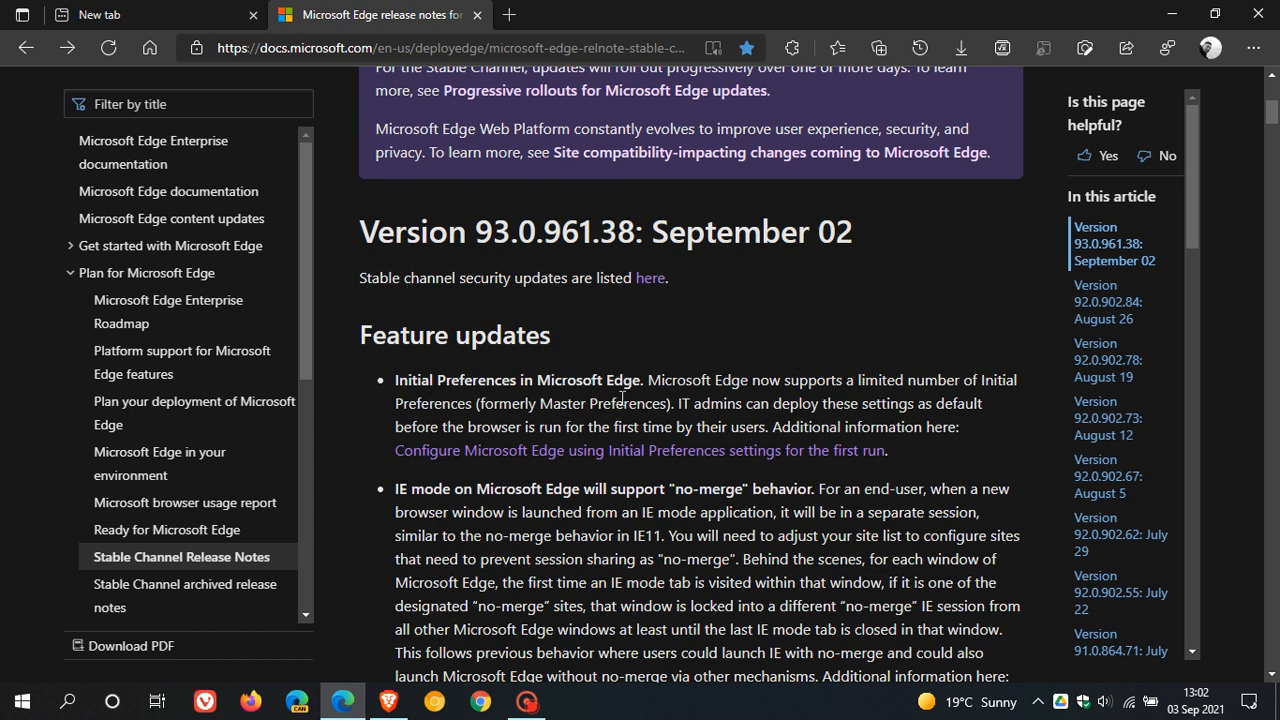
{"action": "mouse_move", "coordinate": [776, 396]}
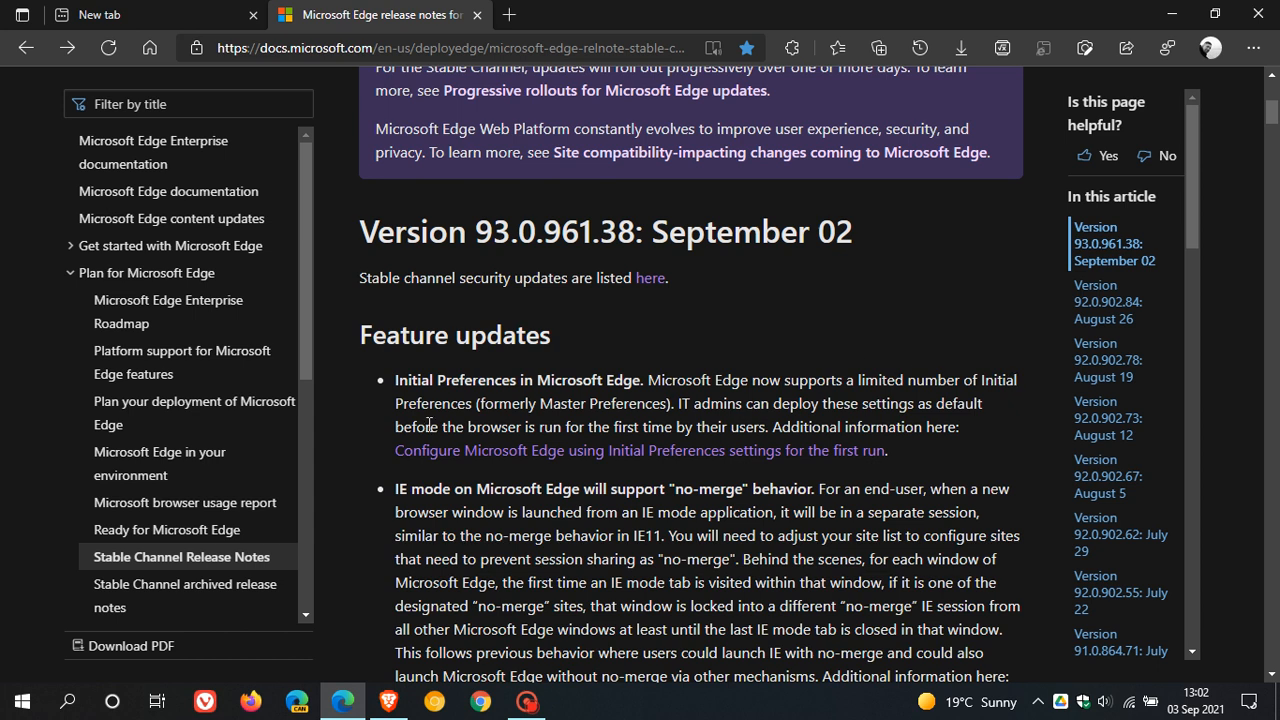
{"action": "mouse_move", "coordinate": [860, 408]}
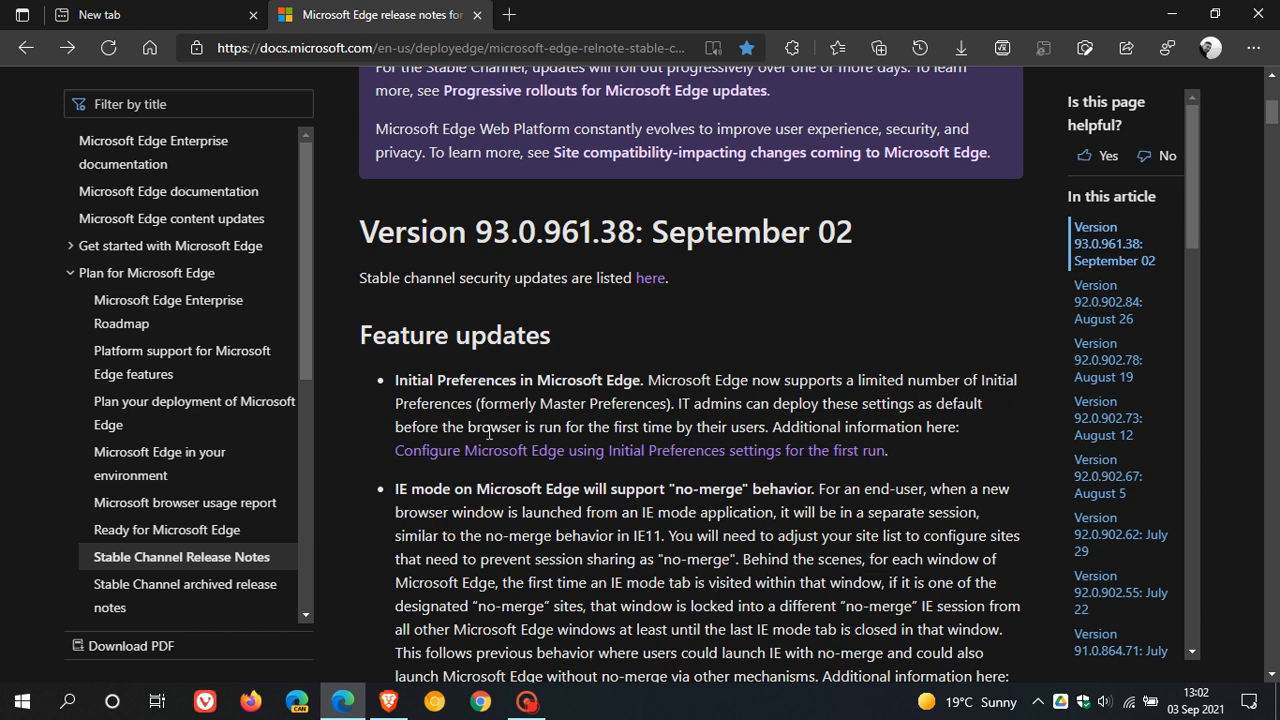
{"action": "mouse_move", "coordinate": [688, 432]}
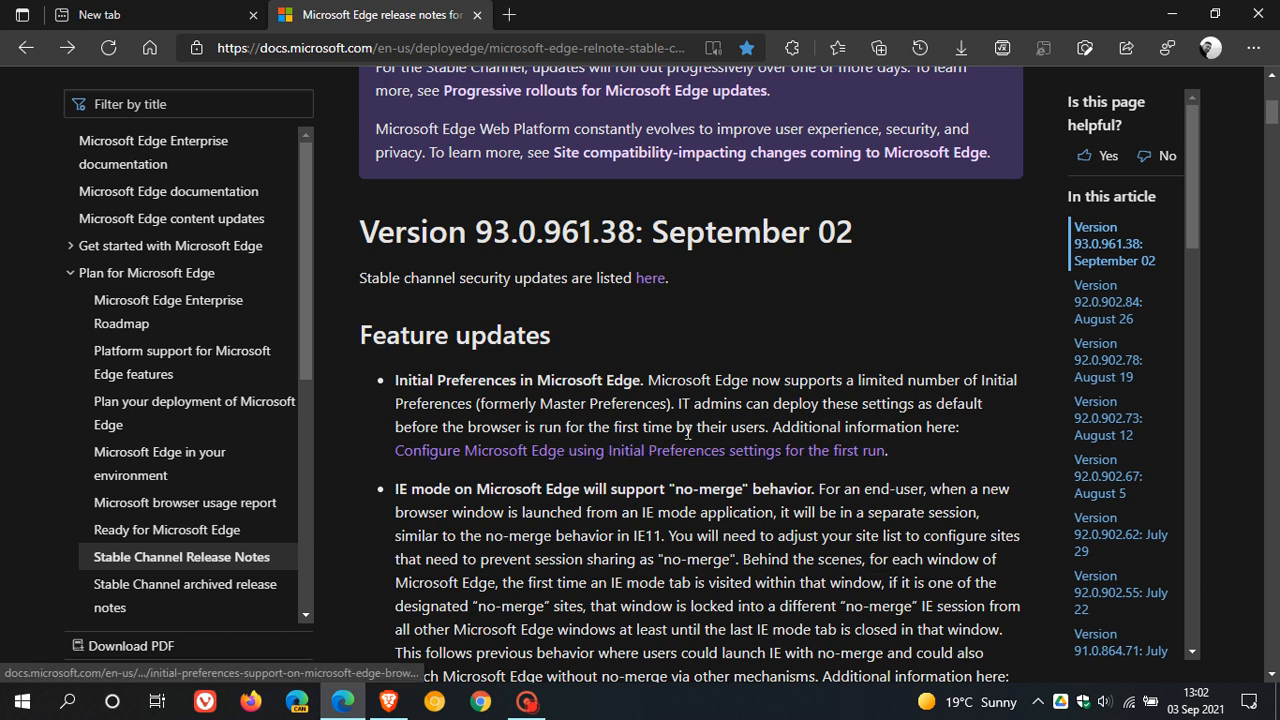
{"action": "mouse_move", "coordinate": [656, 450]}
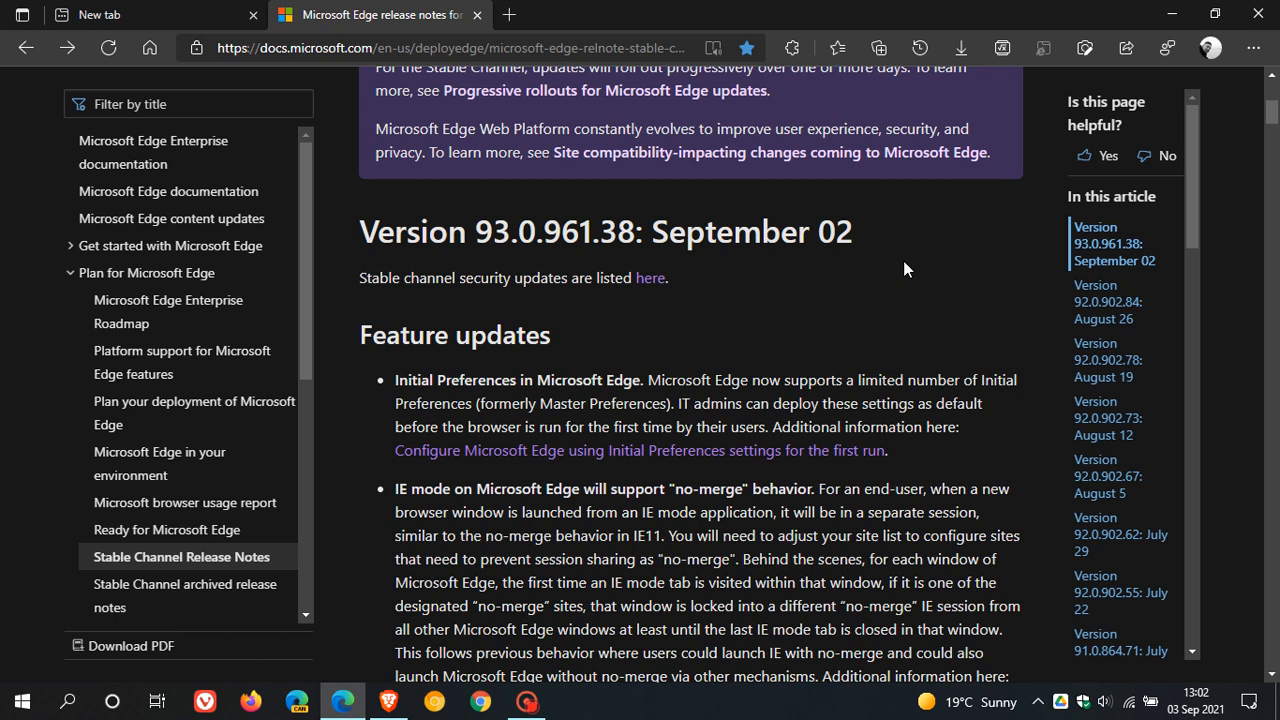
{"action": "mouse_move", "coordinate": [816, 284]}
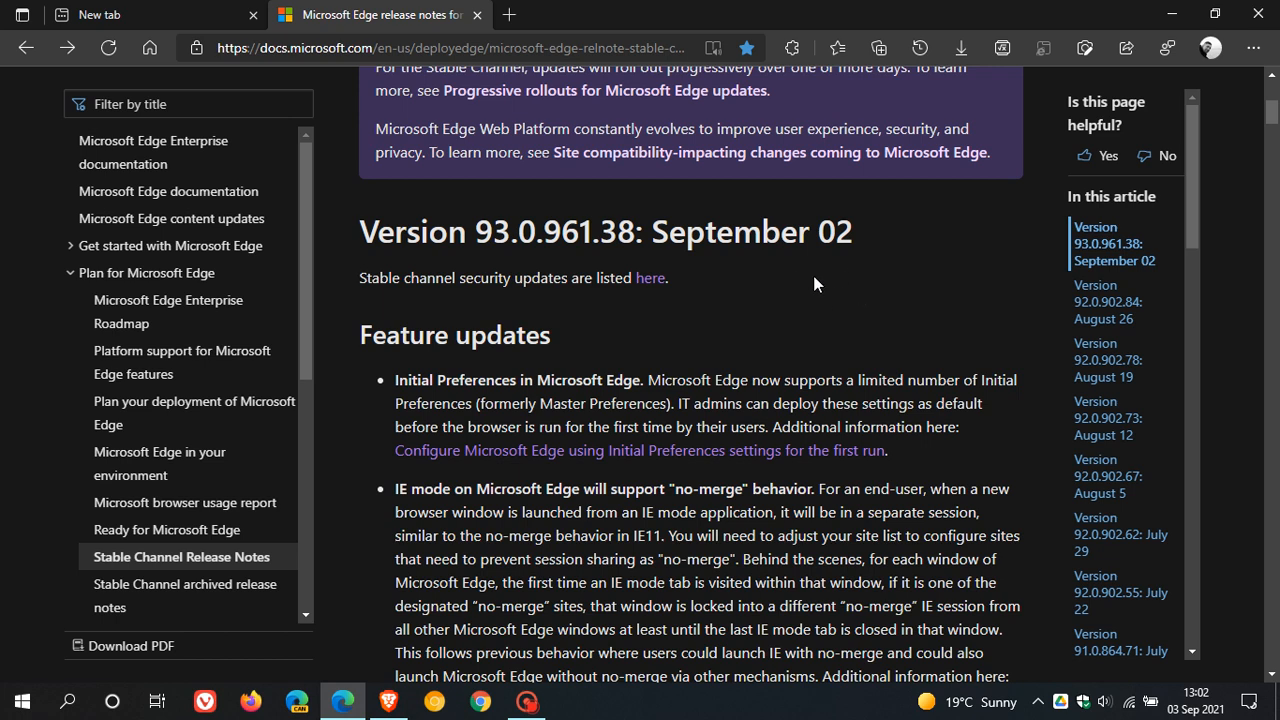
{"action": "mouse_move", "coordinate": [754, 296]}
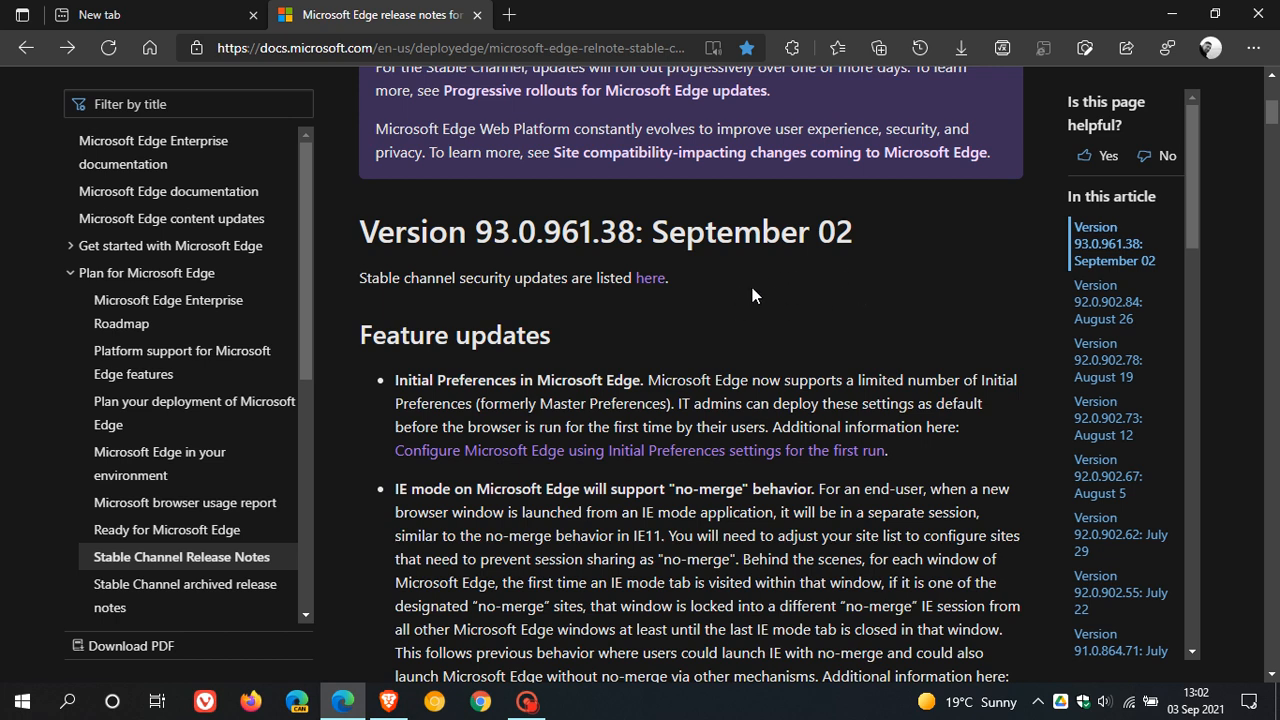
{"action": "scroll", "scroll_direction": "down", "scroll_amount": 3}
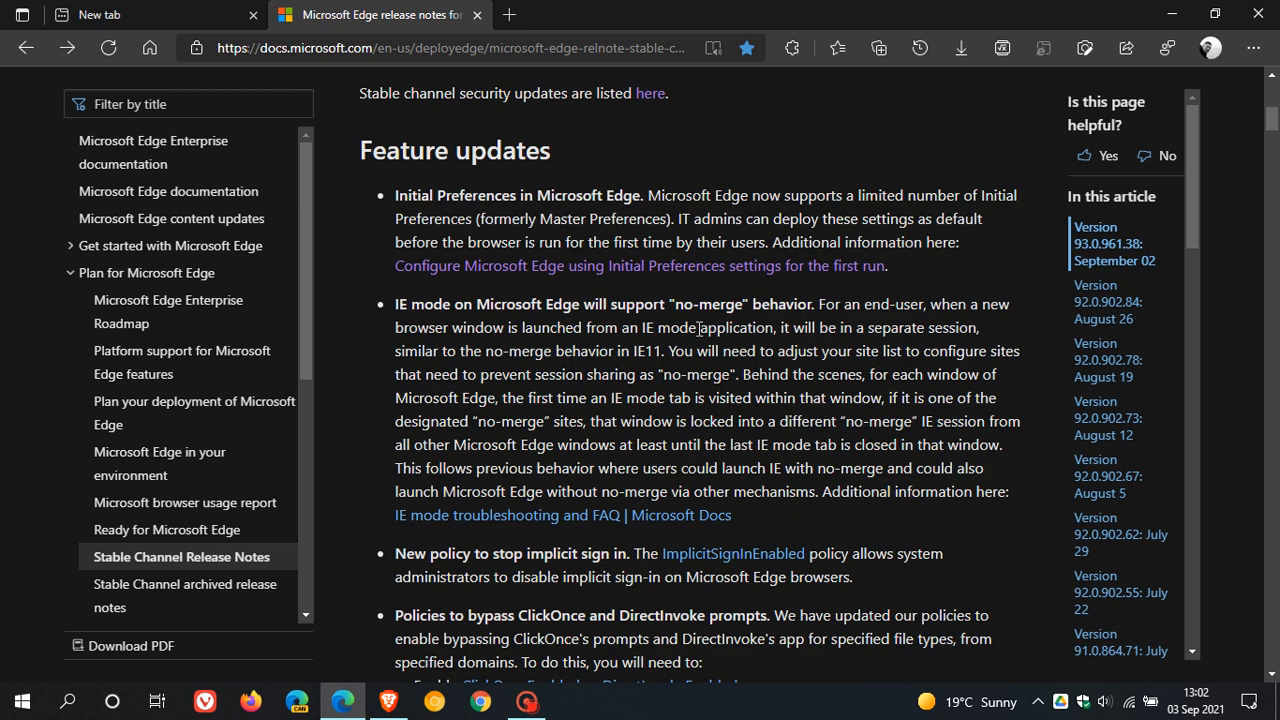
{"action": "mouse_move", "coordinate": [568, 348]}
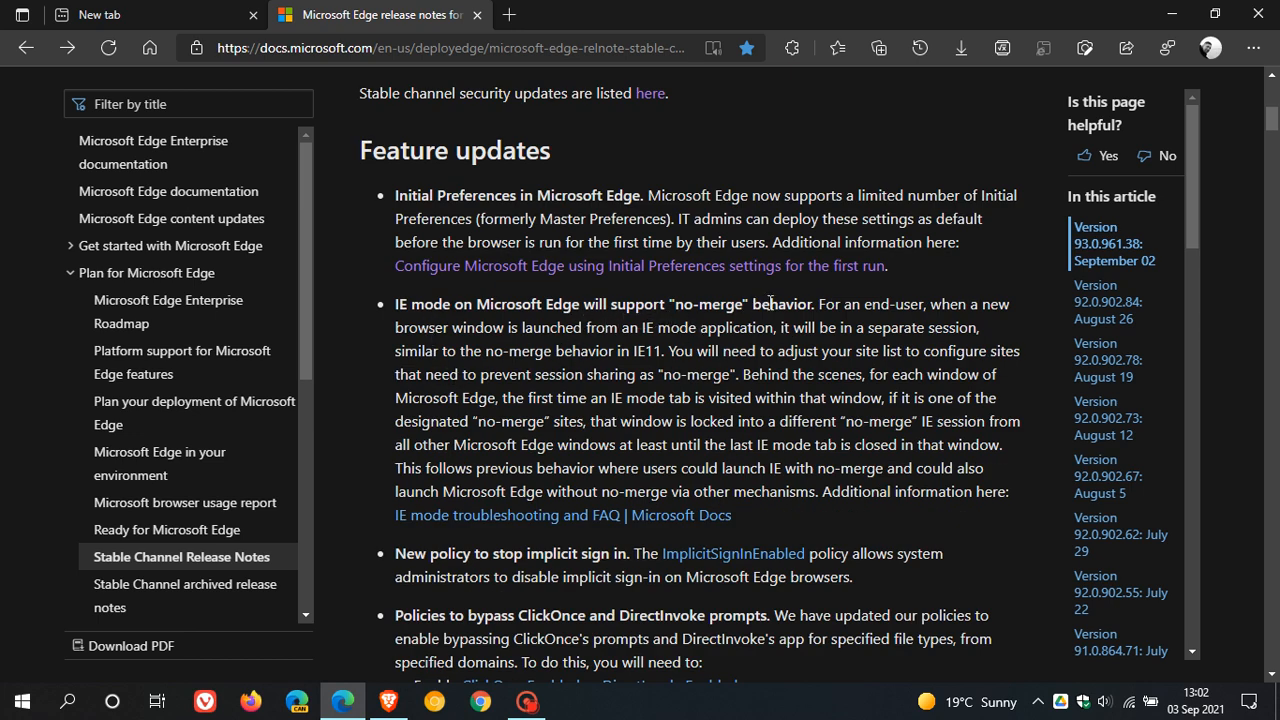
{"action": "mouse_move", "coordinate": [988, 308]}
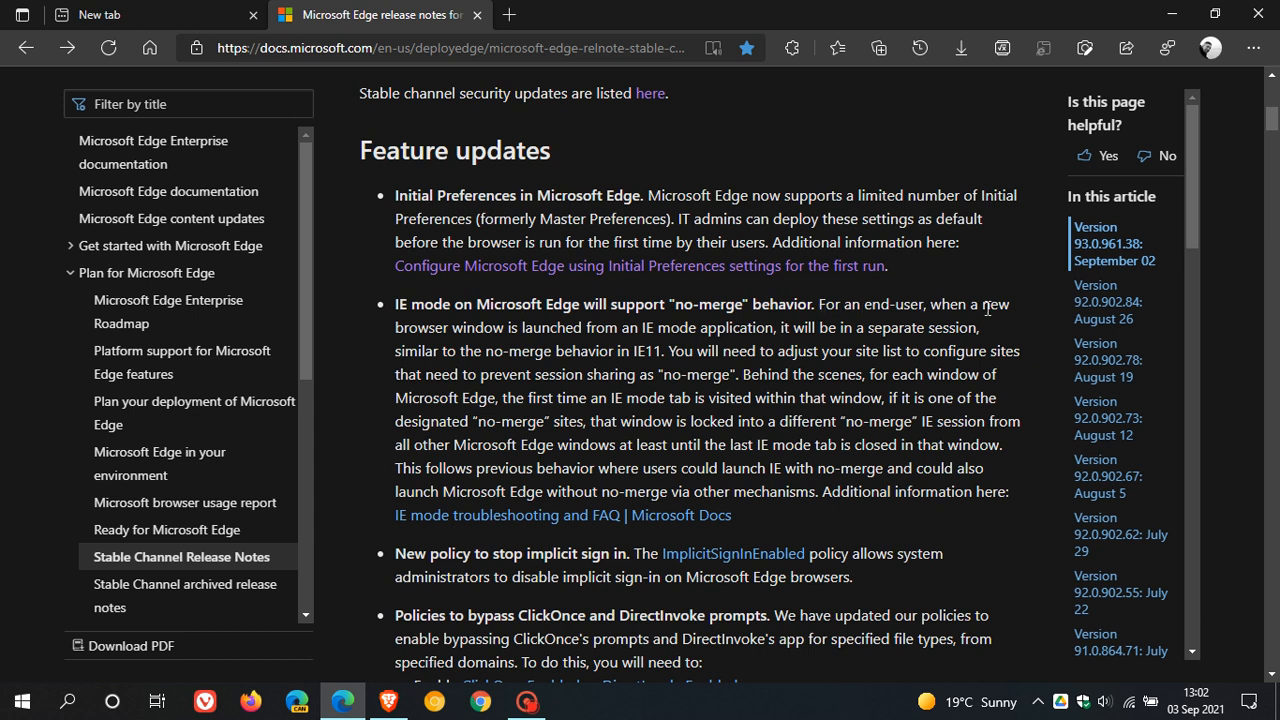
{"action": "mouse_move", "coordinate": [522, 348]}
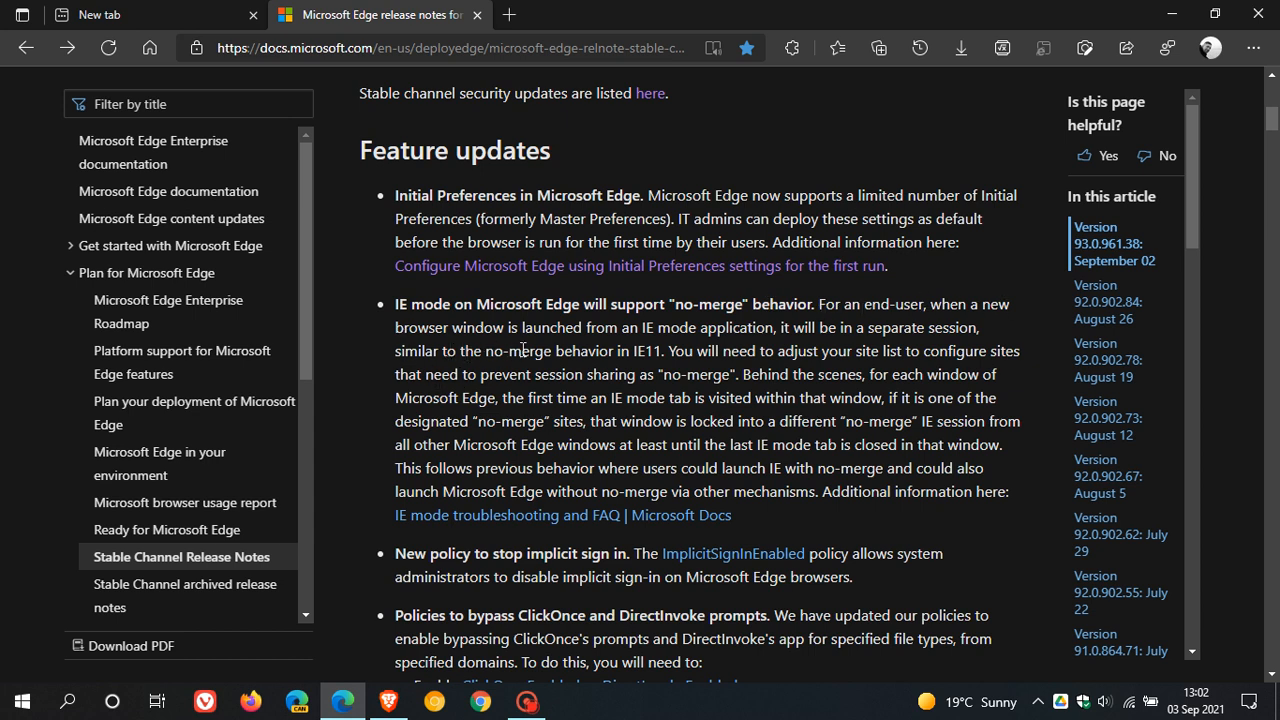
{"action": "mouse_move", "coordinate": [688, 332]}
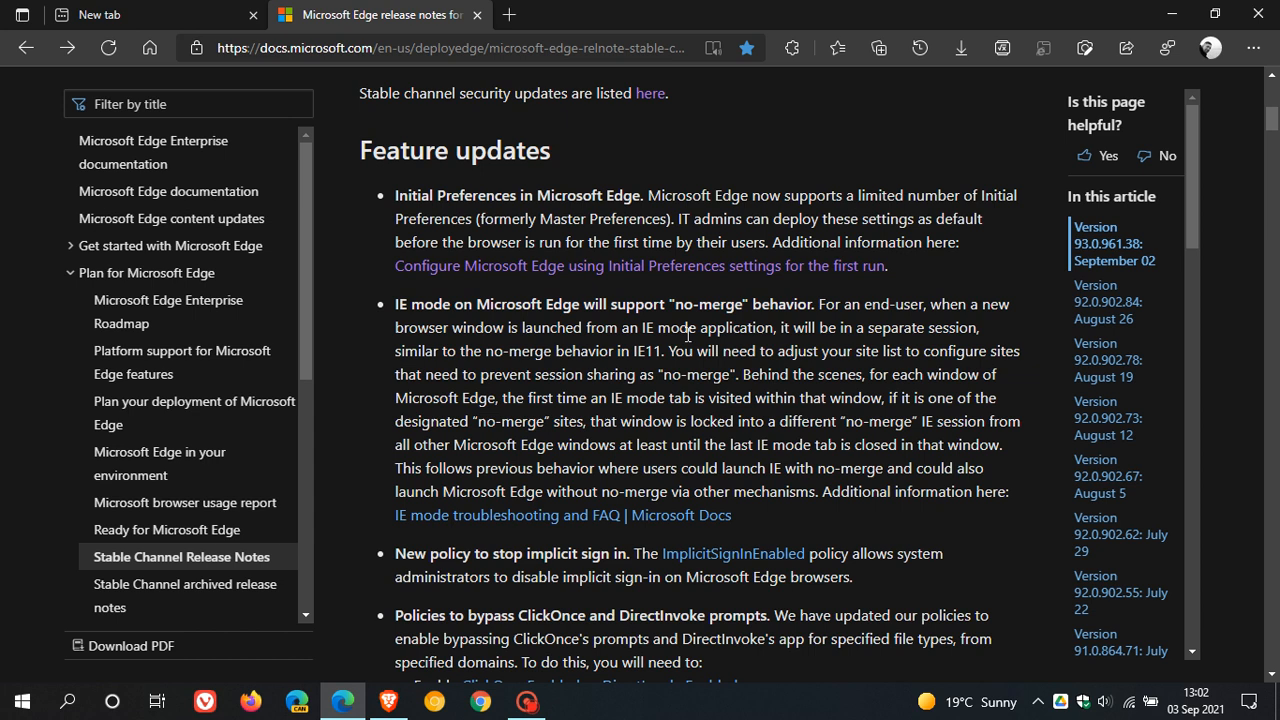
{"action": "mouse_move", "coordinate": [852, 336]}
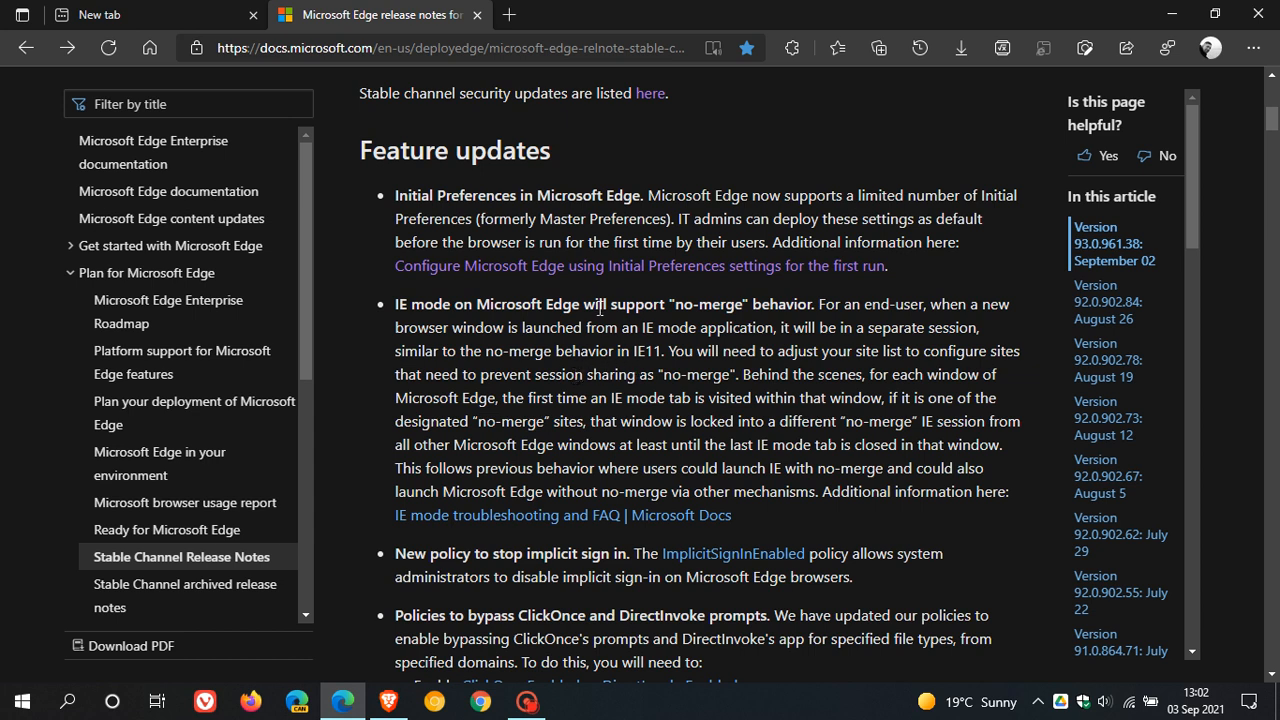
{"action": "mouse_move", "coordinate": [604, 320]}
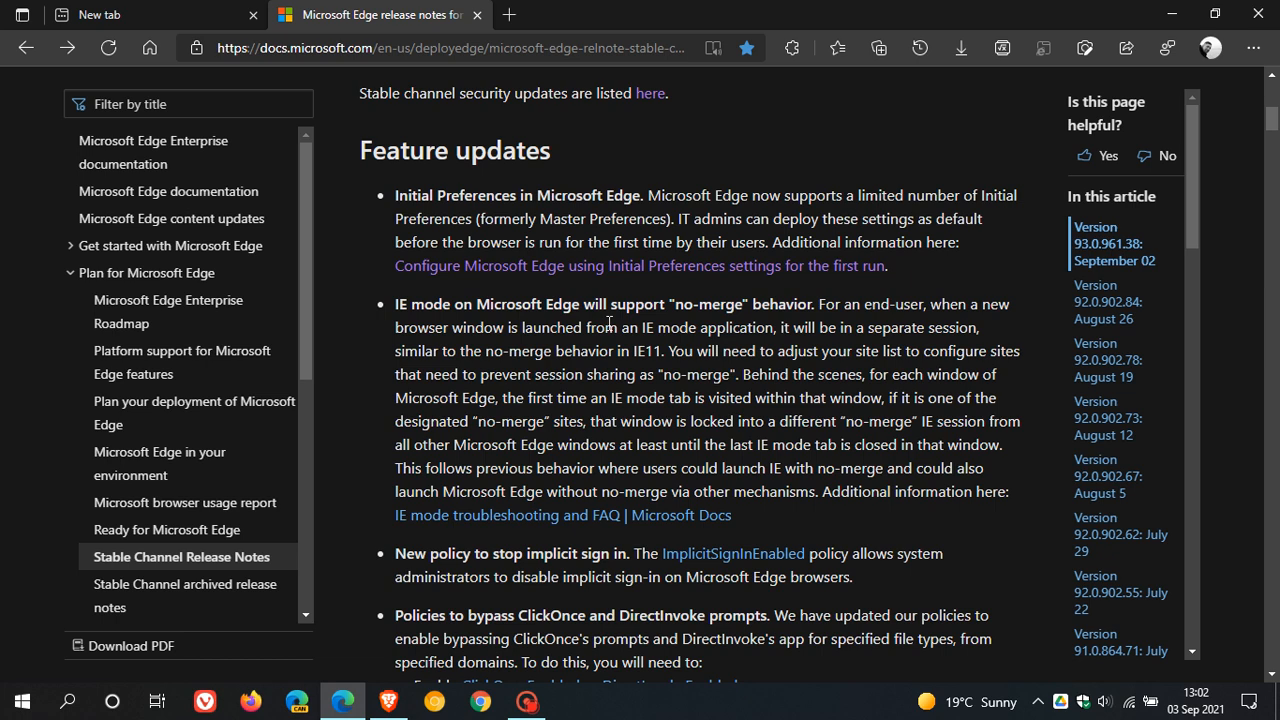
{"action": "scroll", "scroll_direction": "down", "scroll_amount": 3}
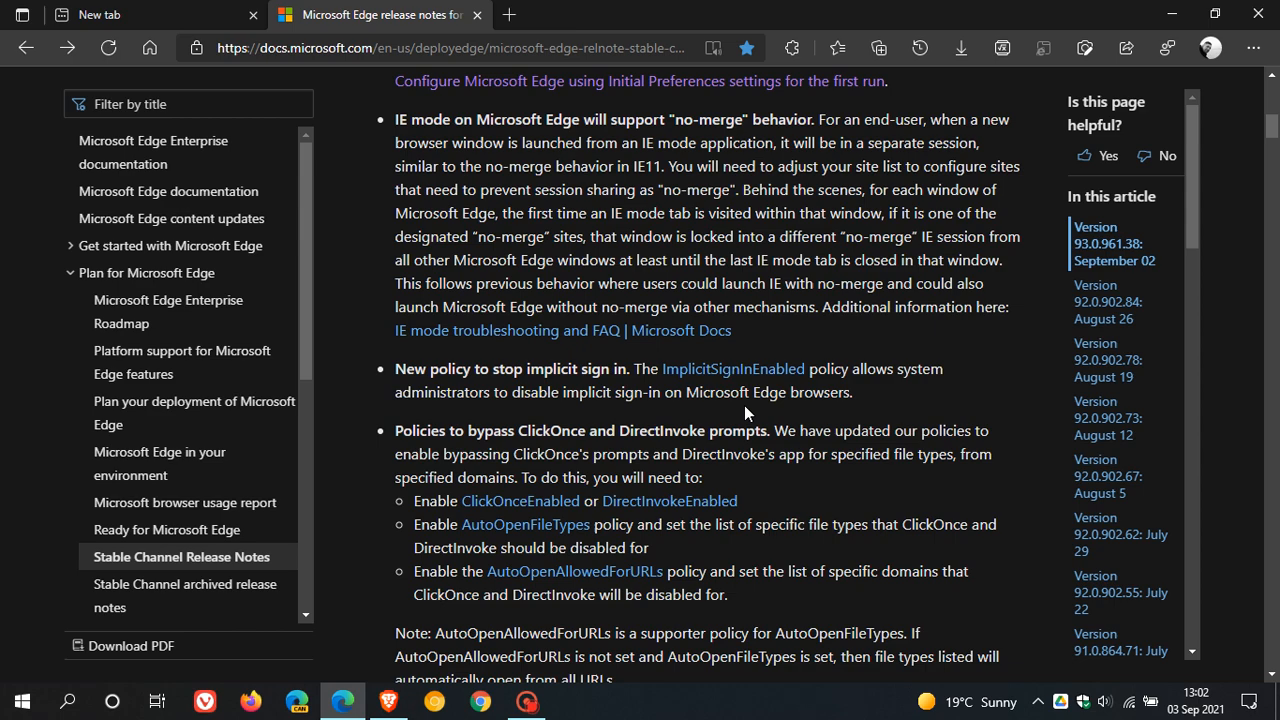
{"action": "scroll", "scroll_direction": "down", "scroll_amount": 3}
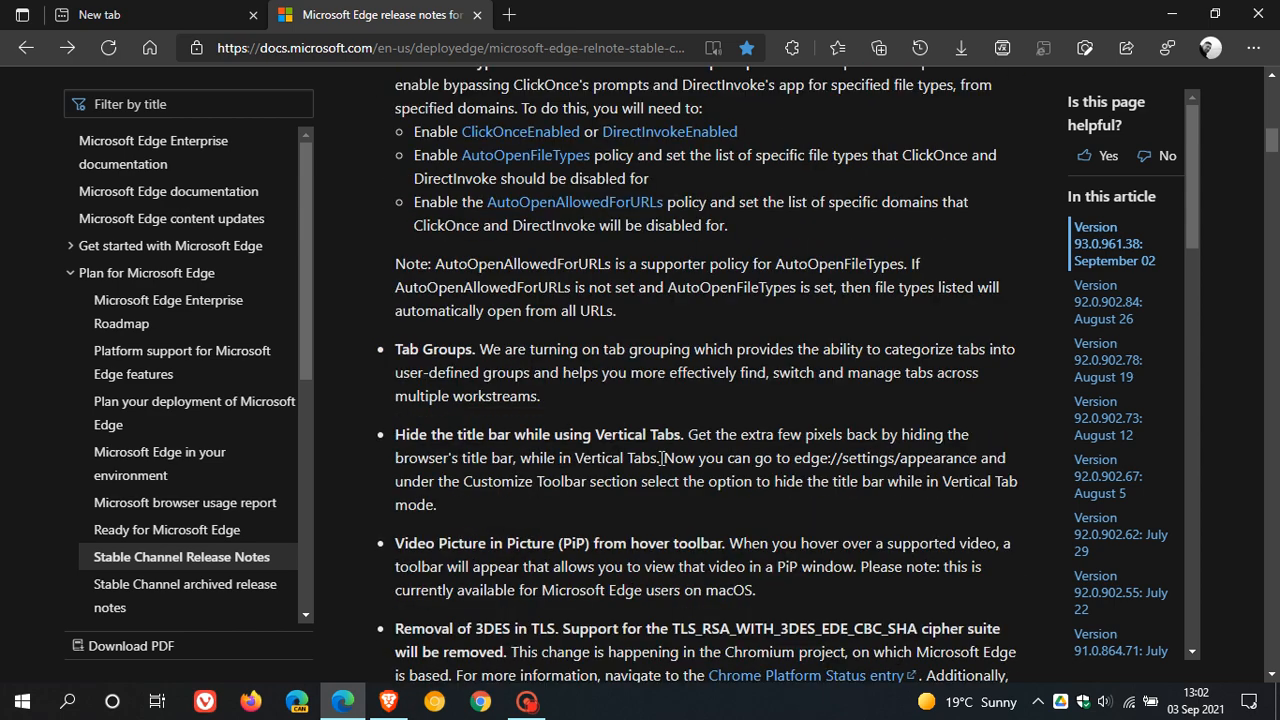
{"action": "mouse_move", "coordinate": [768, 428]}
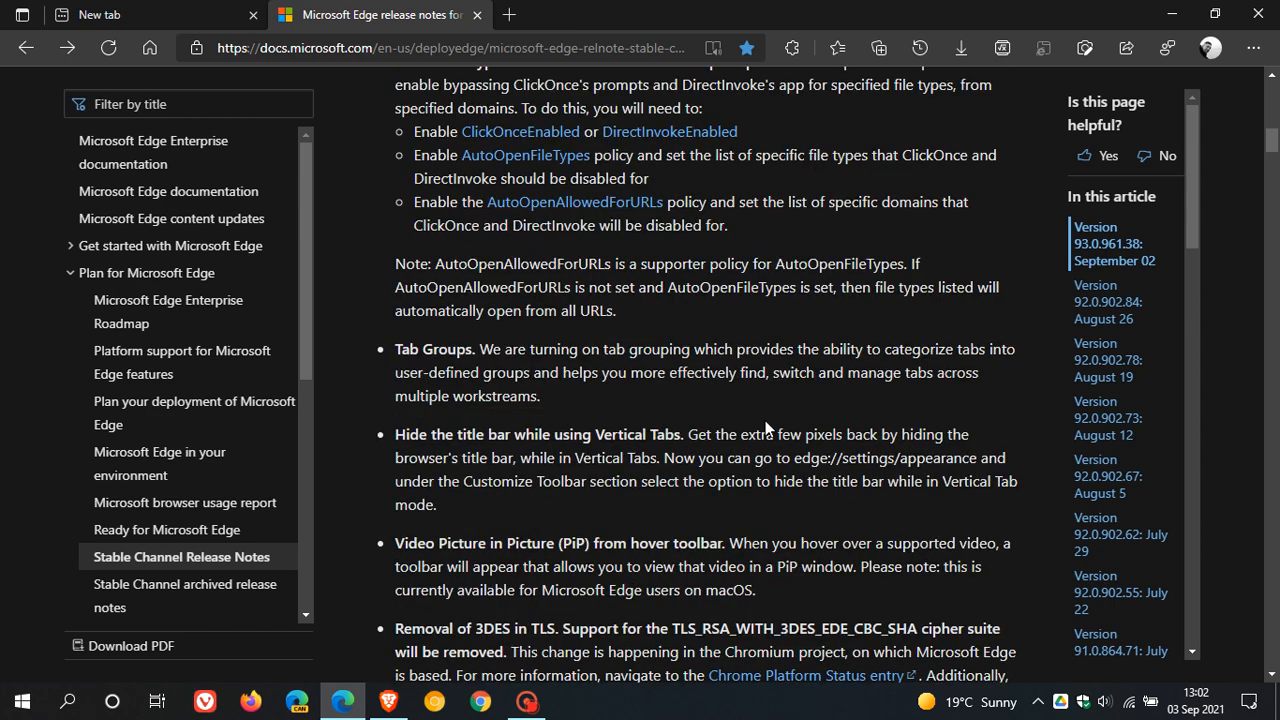
{"action": "scroll", "scroll_direction": "down", "scroll_amount": 3}
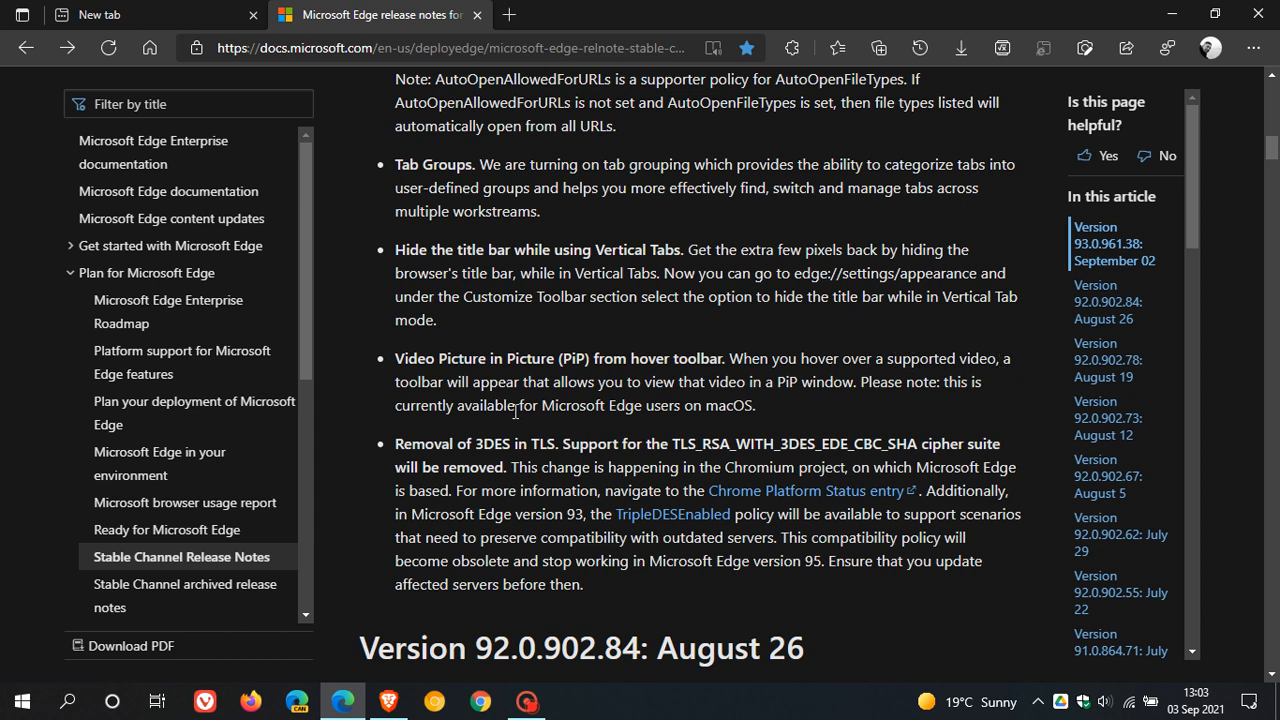
{"action": "mouse_move", "coordinate": [670, 398]}
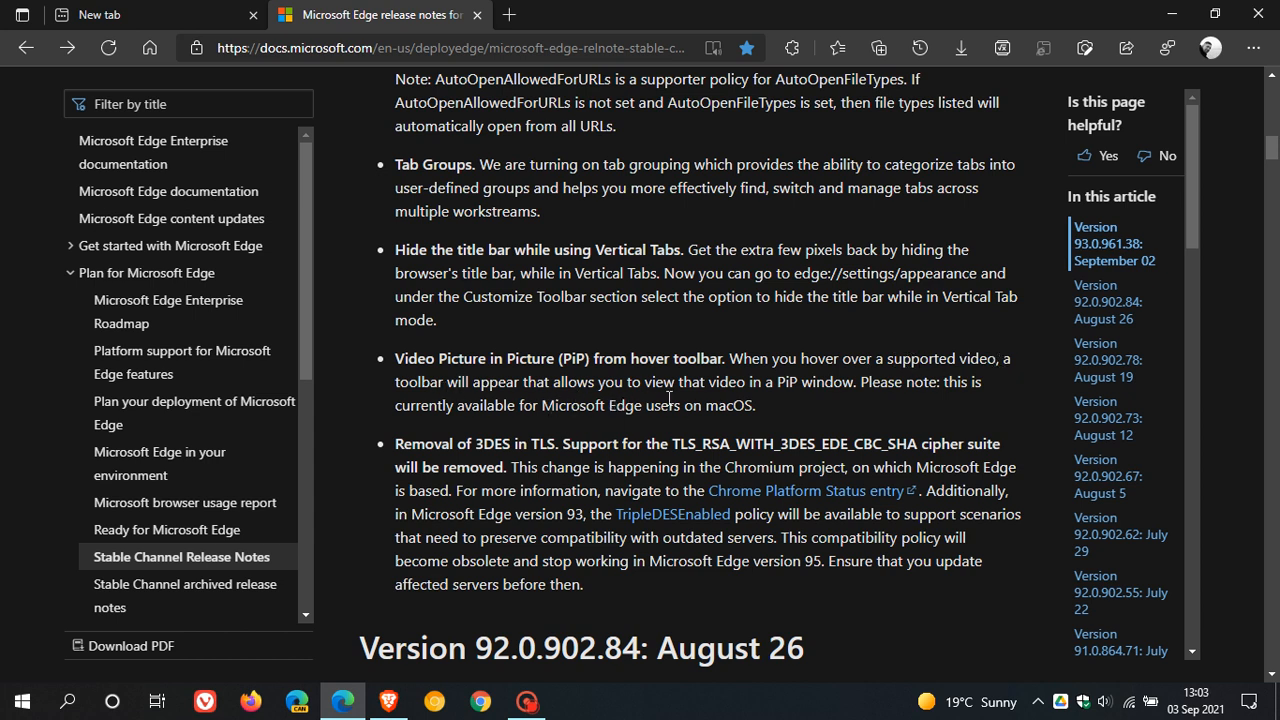
{"action": "mouse_move", "coordinate": [838, 384]}
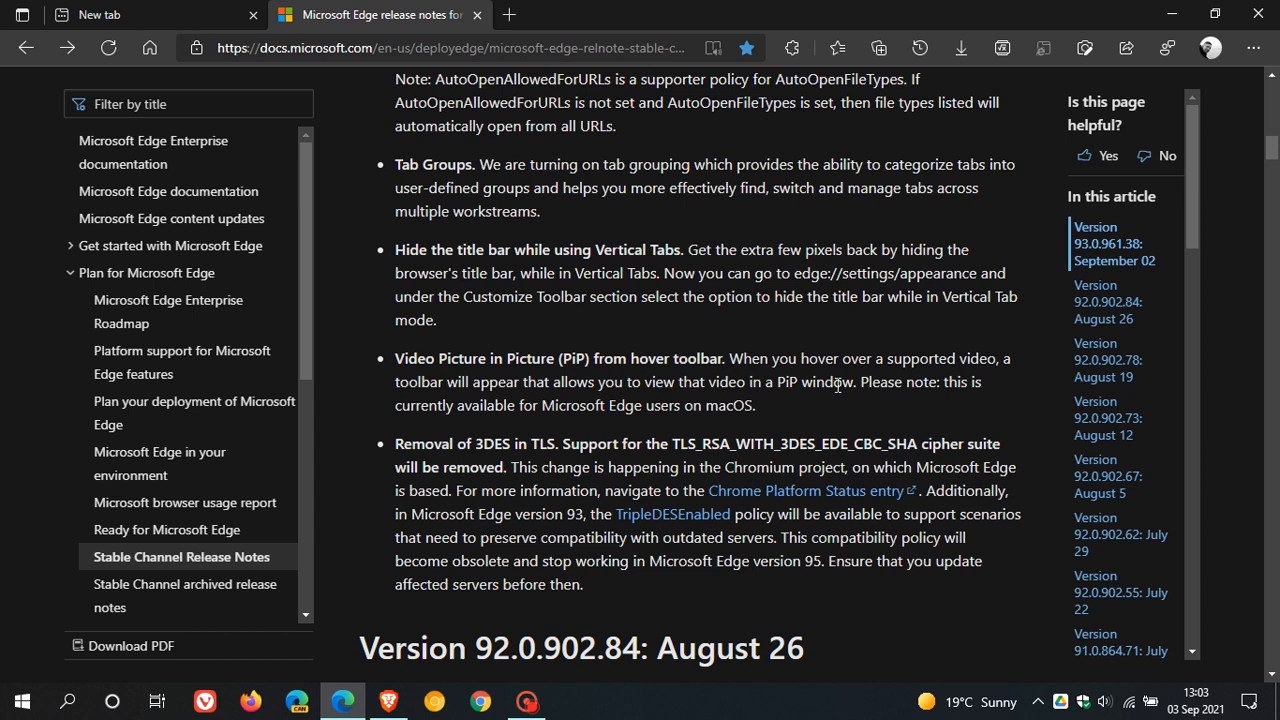
{"action": "mouse_move", "coordinate": [512, 412]}
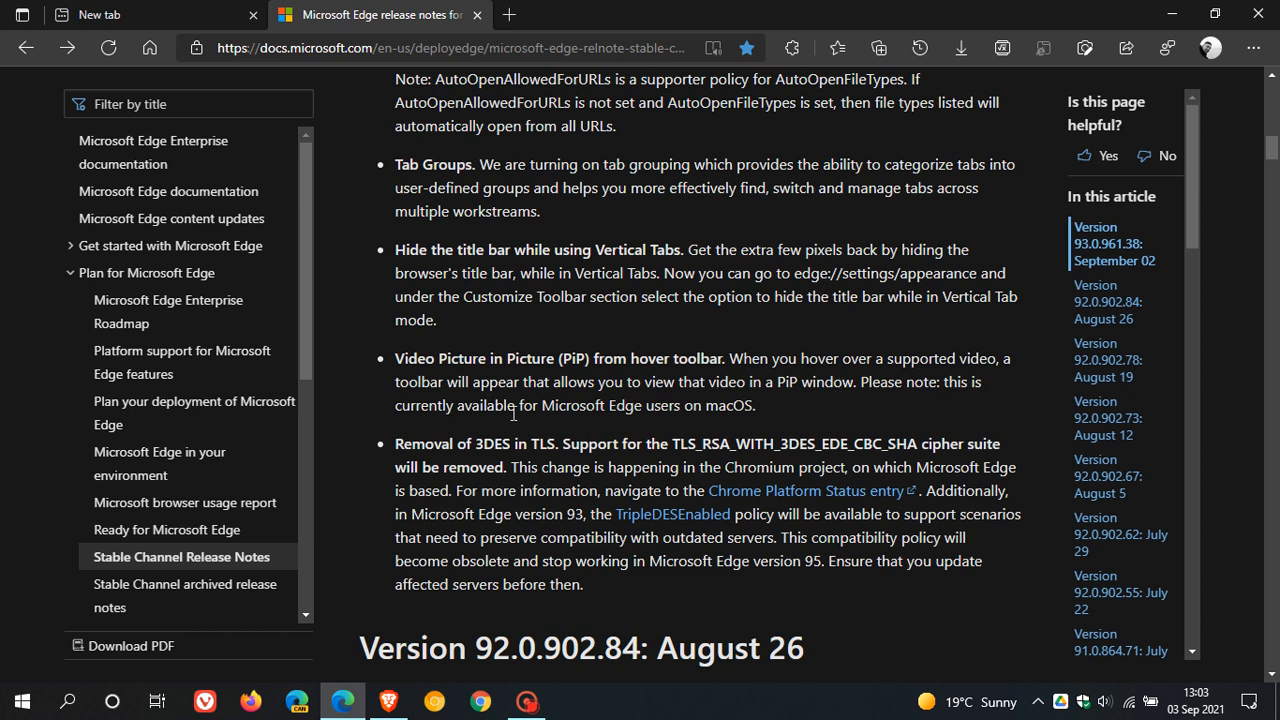
{"action": "mouse_move", "coordinate": [620, 408]}
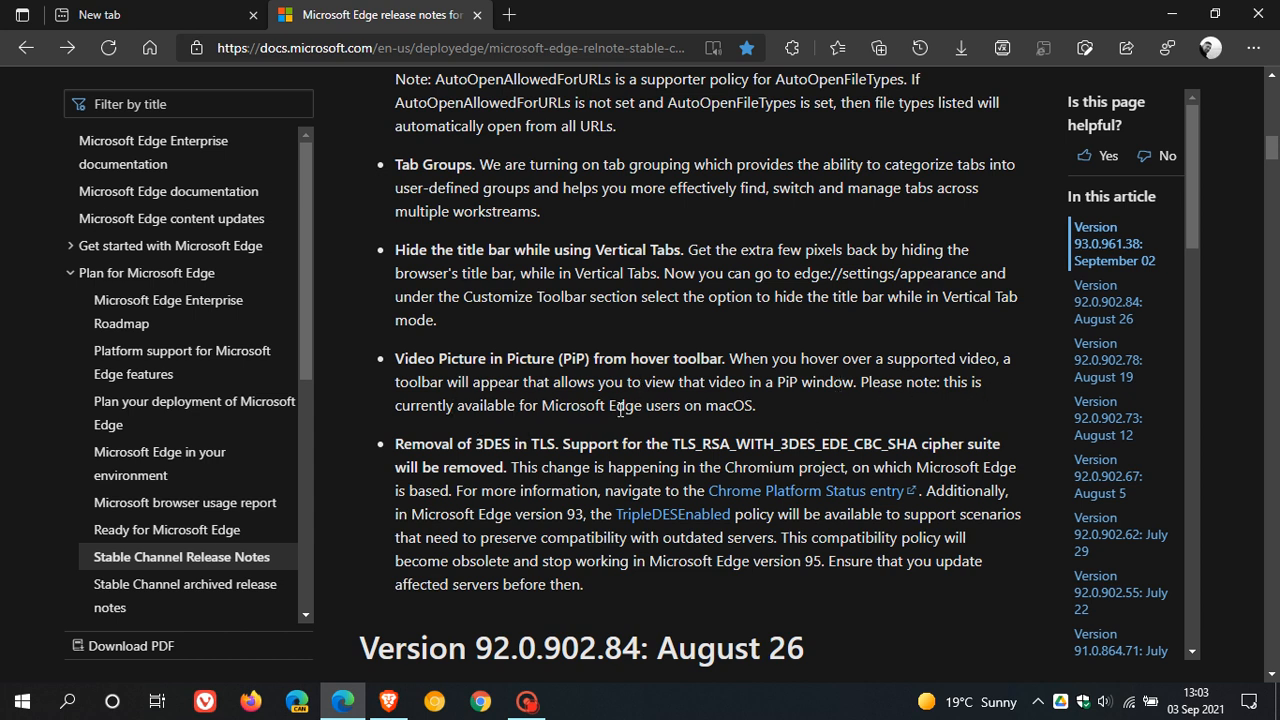
{"action": "mouse_move", "coordinate": [790, 402]}
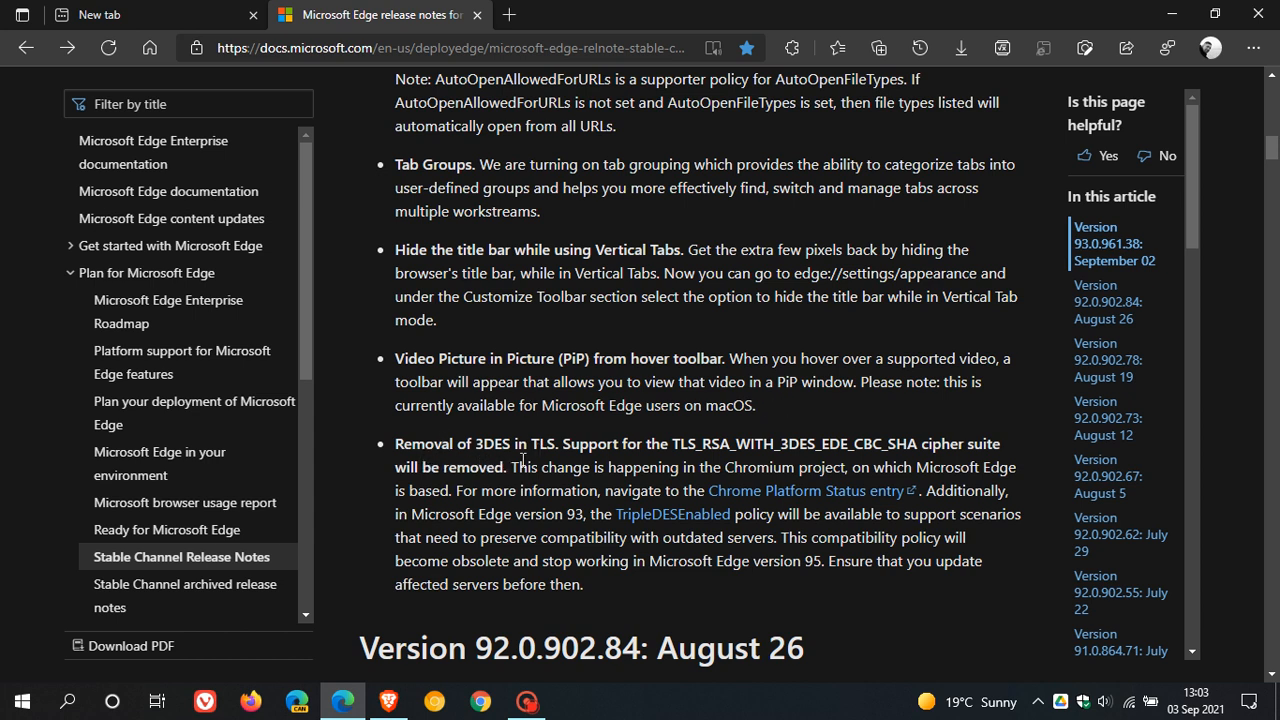
{"action": "mouse_move", "coordinate": [608, 484]}
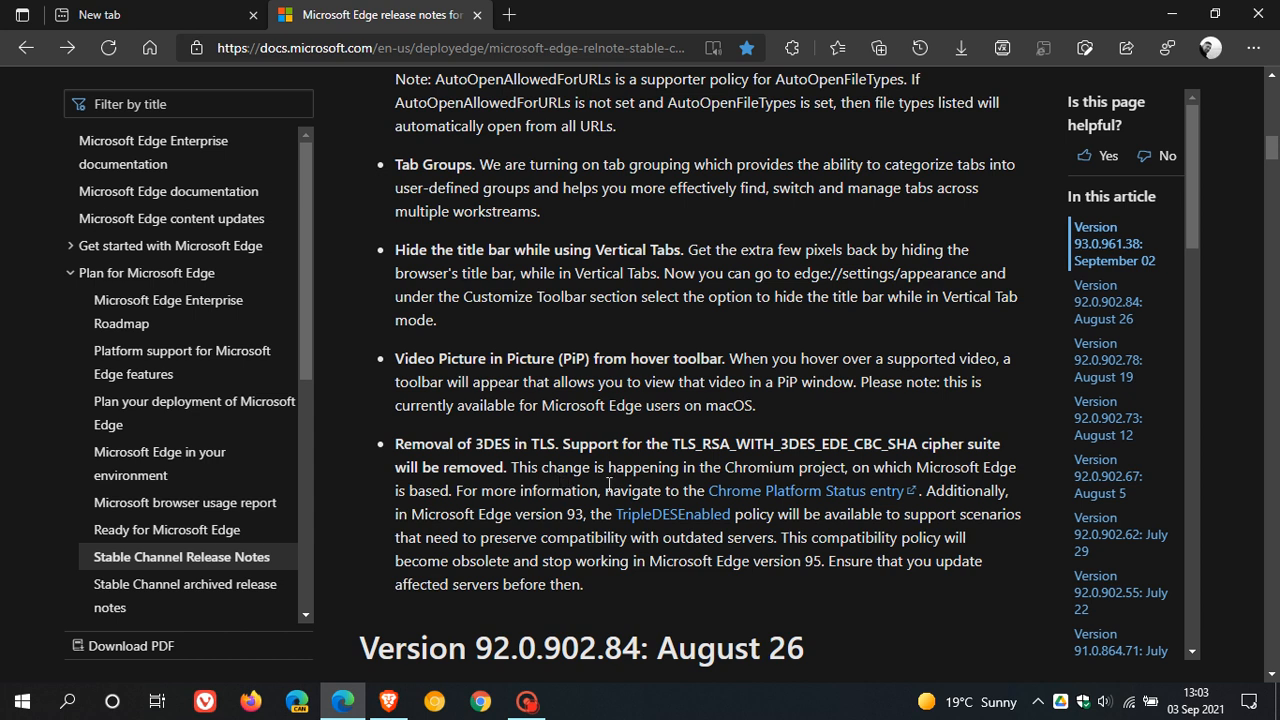
{"action": "mouse_move", "coordinate": [848, 468]}
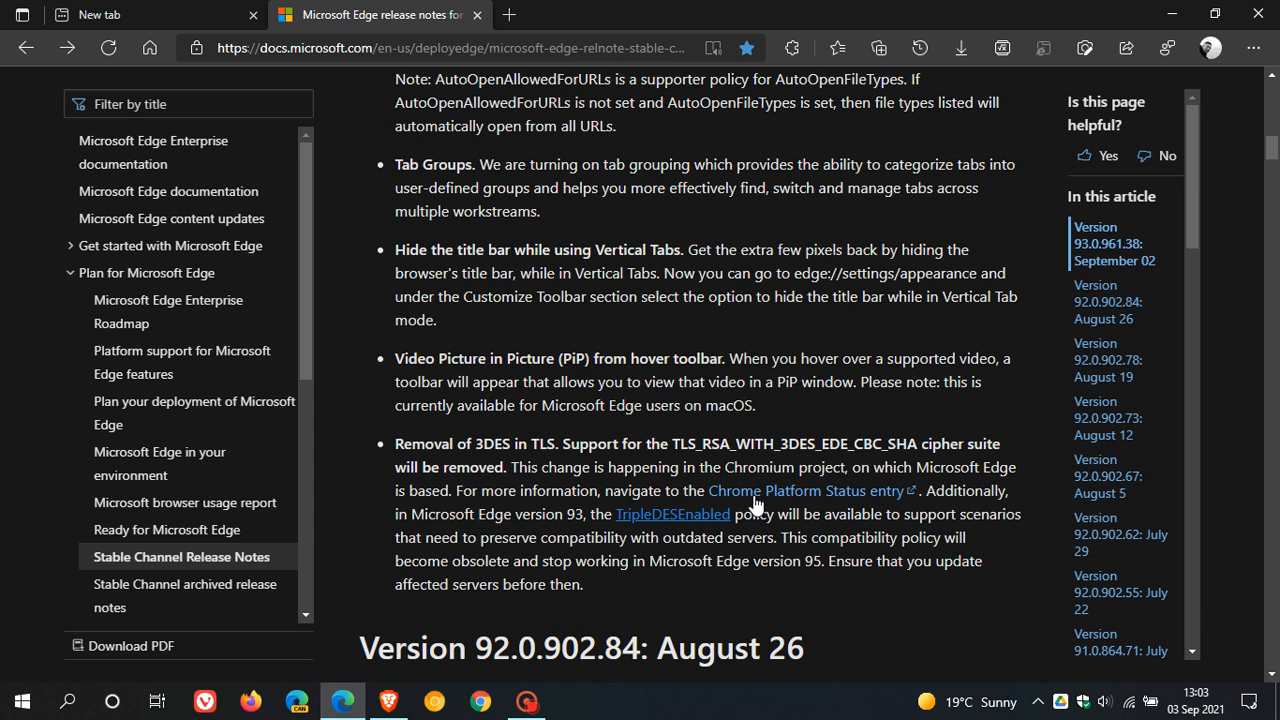
{"action": "mouse_move", "coordinate": [670, 488]}
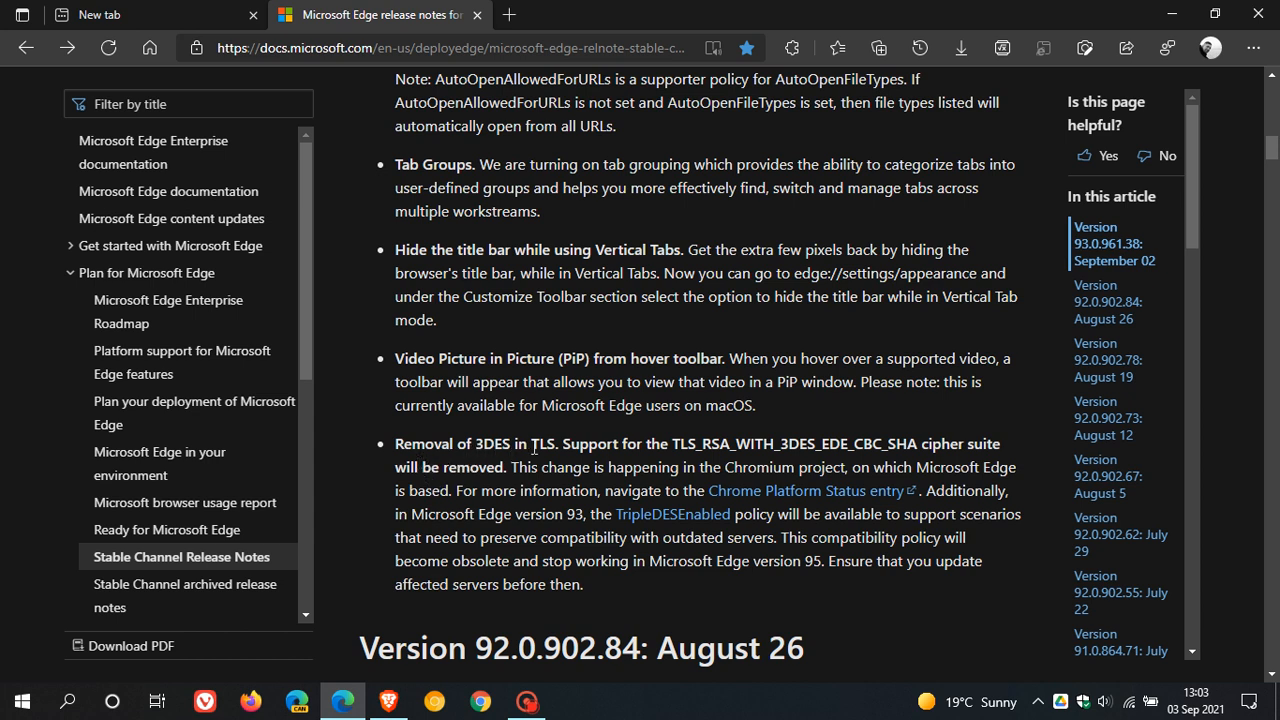
{"action": "mouse_move", "coordinate": [478, 424]}
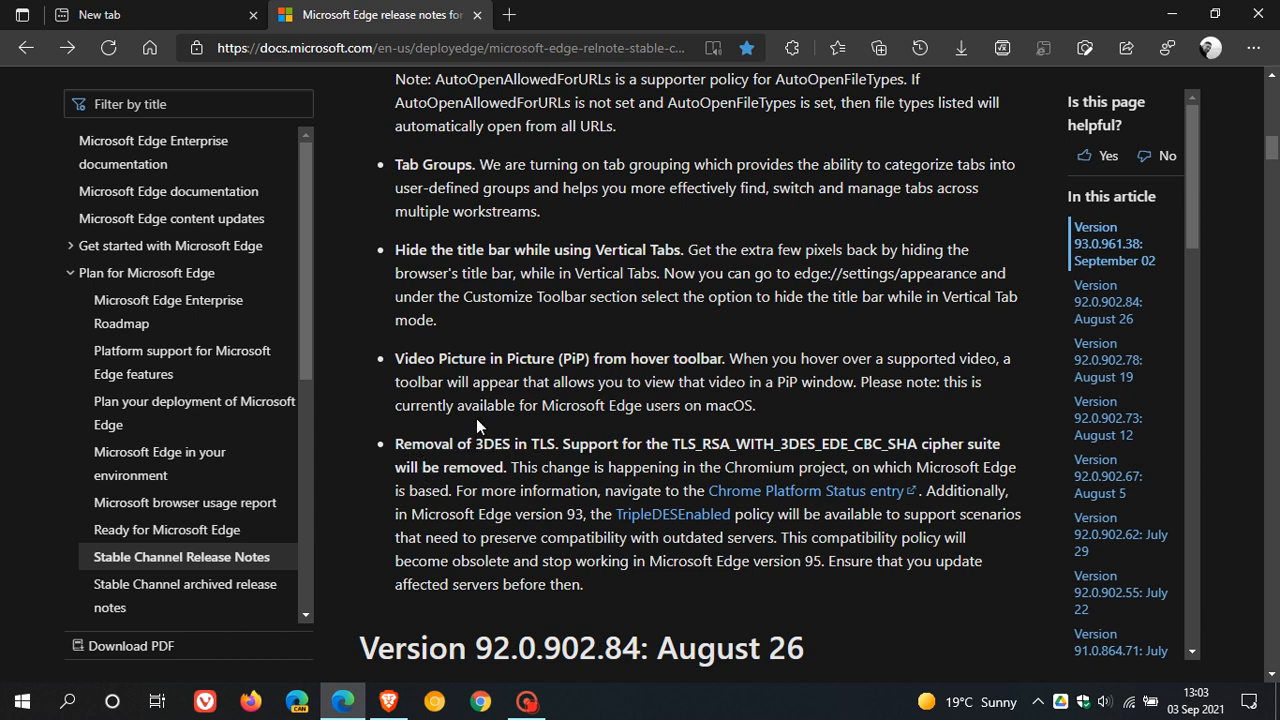
{"action": "mouse_move", "coordinate": [342, 218]}
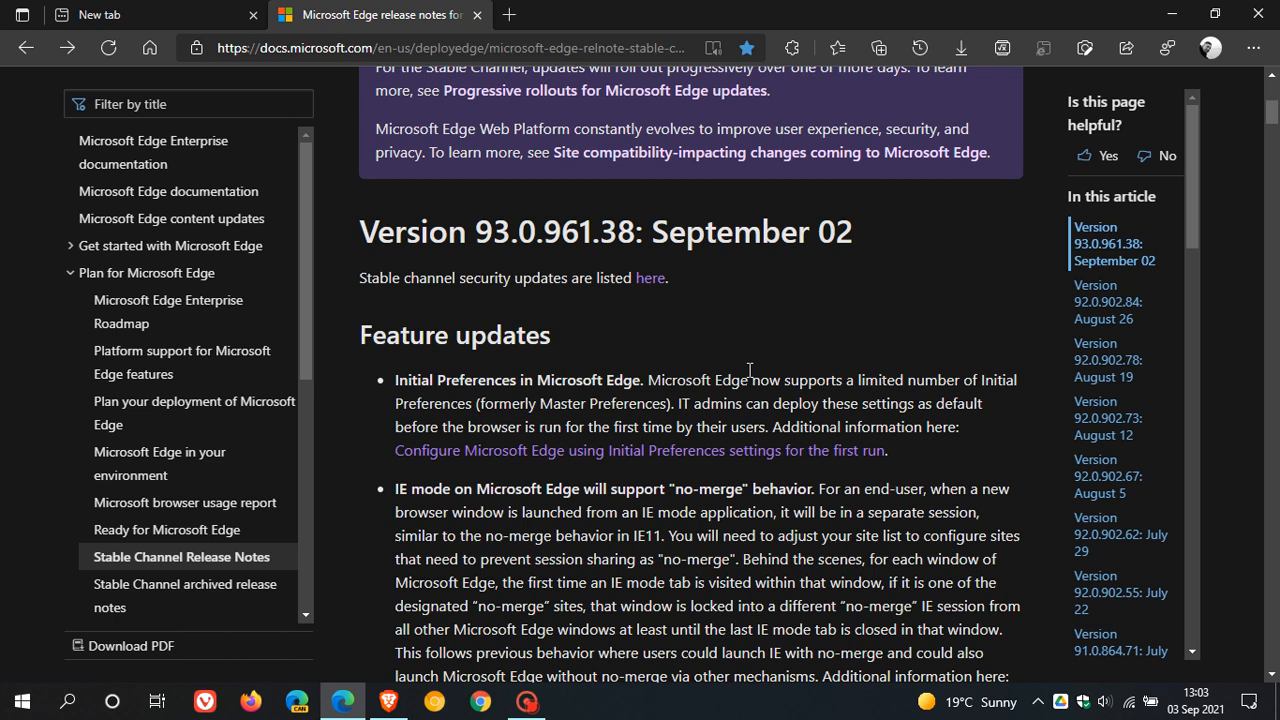
Follow the 'here' link to the Microsoft Edge Security Updates notes showing the September 2, 2021 entry.
{"action": "left_click", "coordinate": [650, 278]}
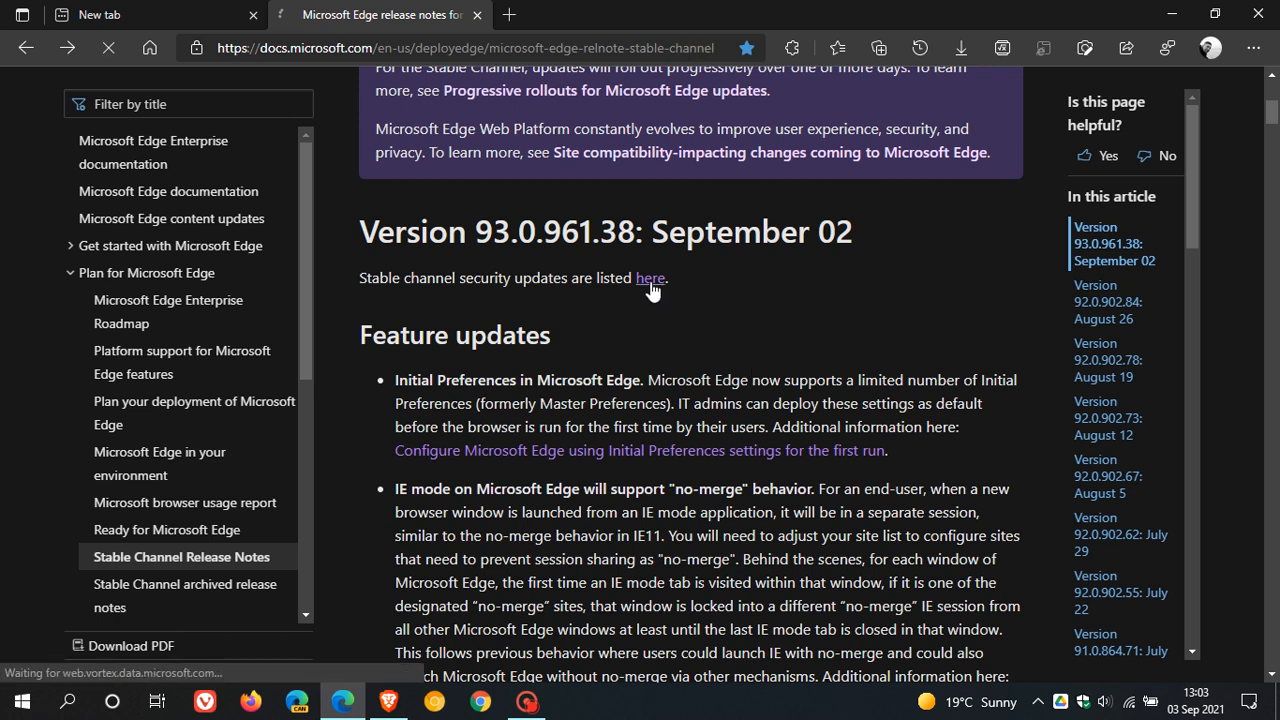
{"action": "left_click", "coordinate": [648, 278]}
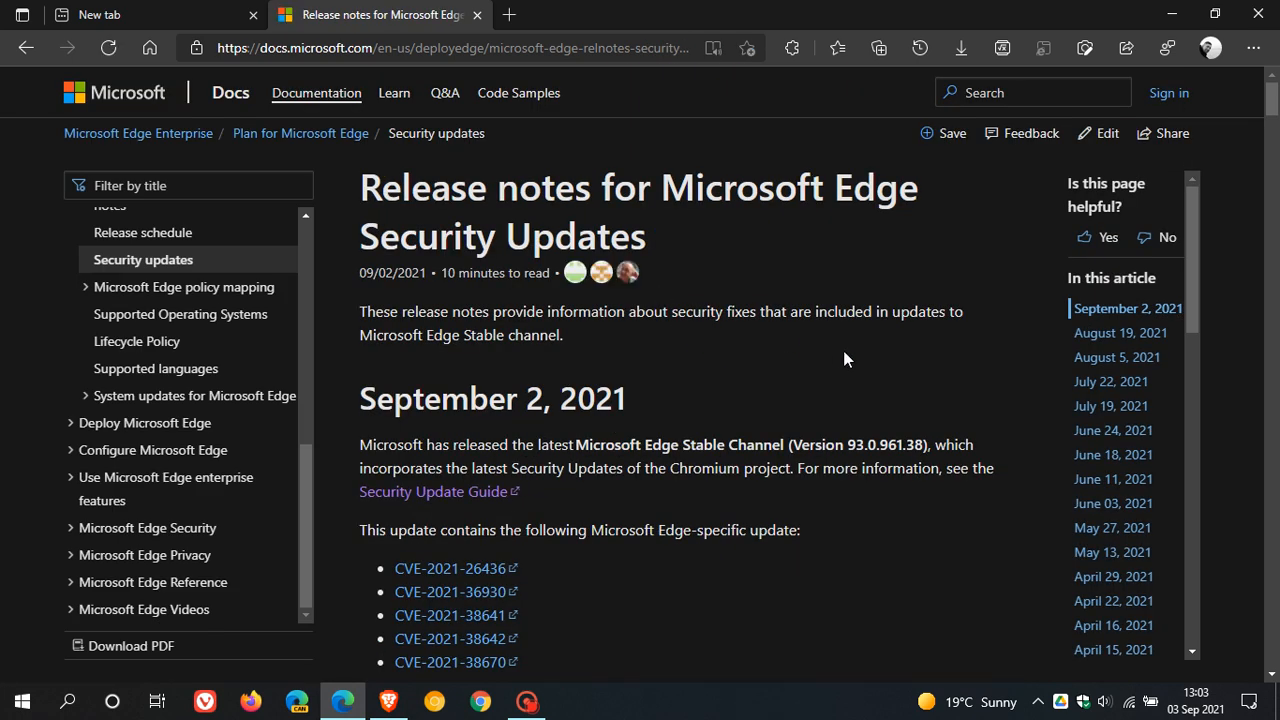
{"action": "scroll", "scroll_direction": "down", "scroll_amount": 3}
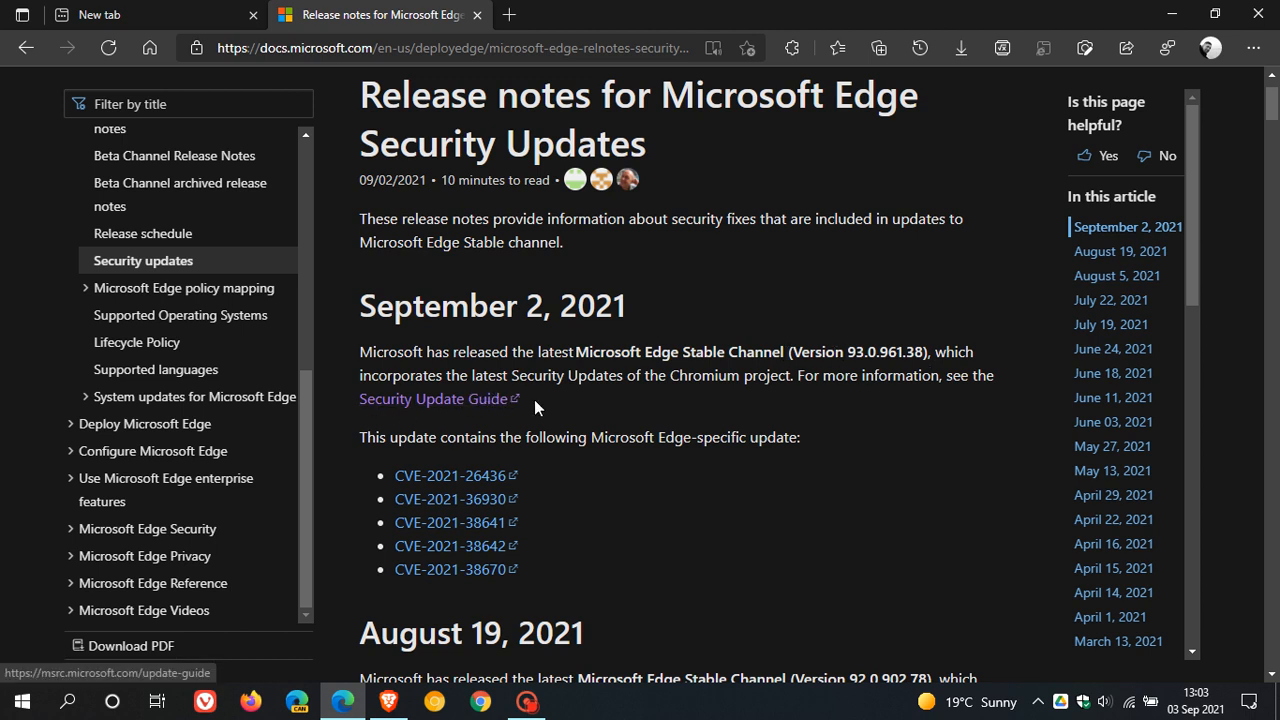
{"action": "mouse_move", "coordinate": [796, 394]}
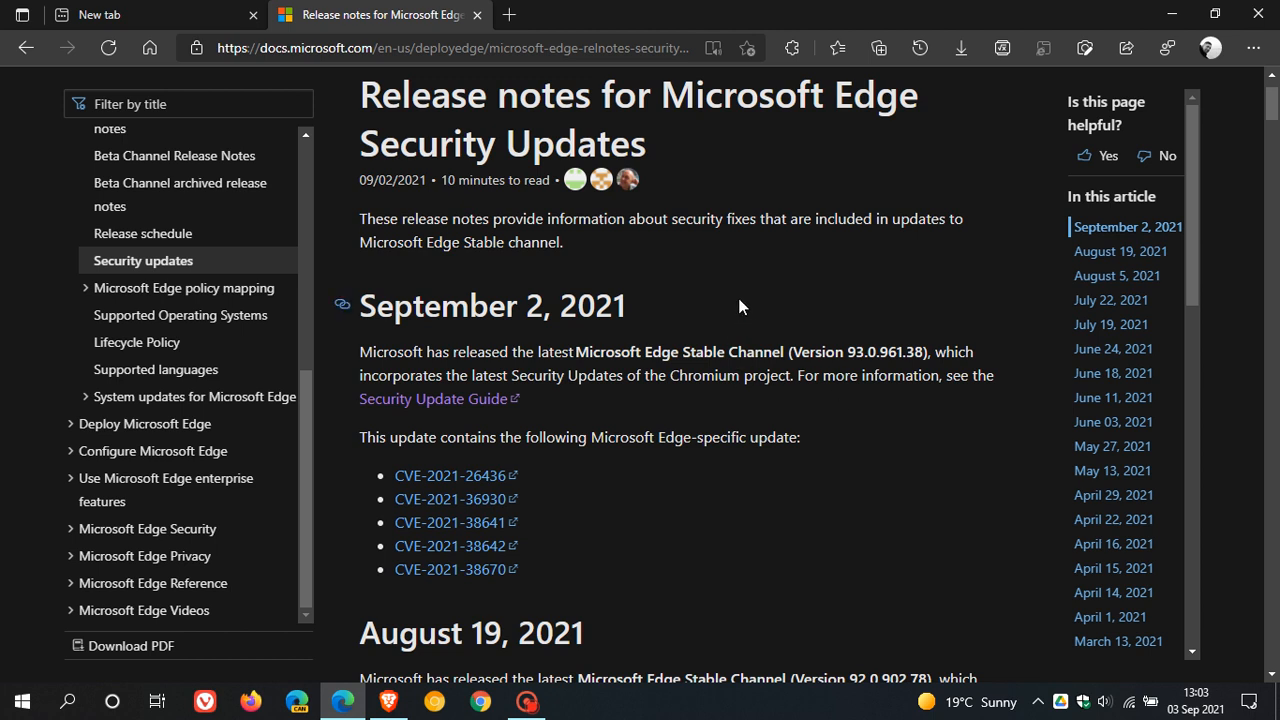
{"action": "mouse_move", "coordinate": [748, 290]}
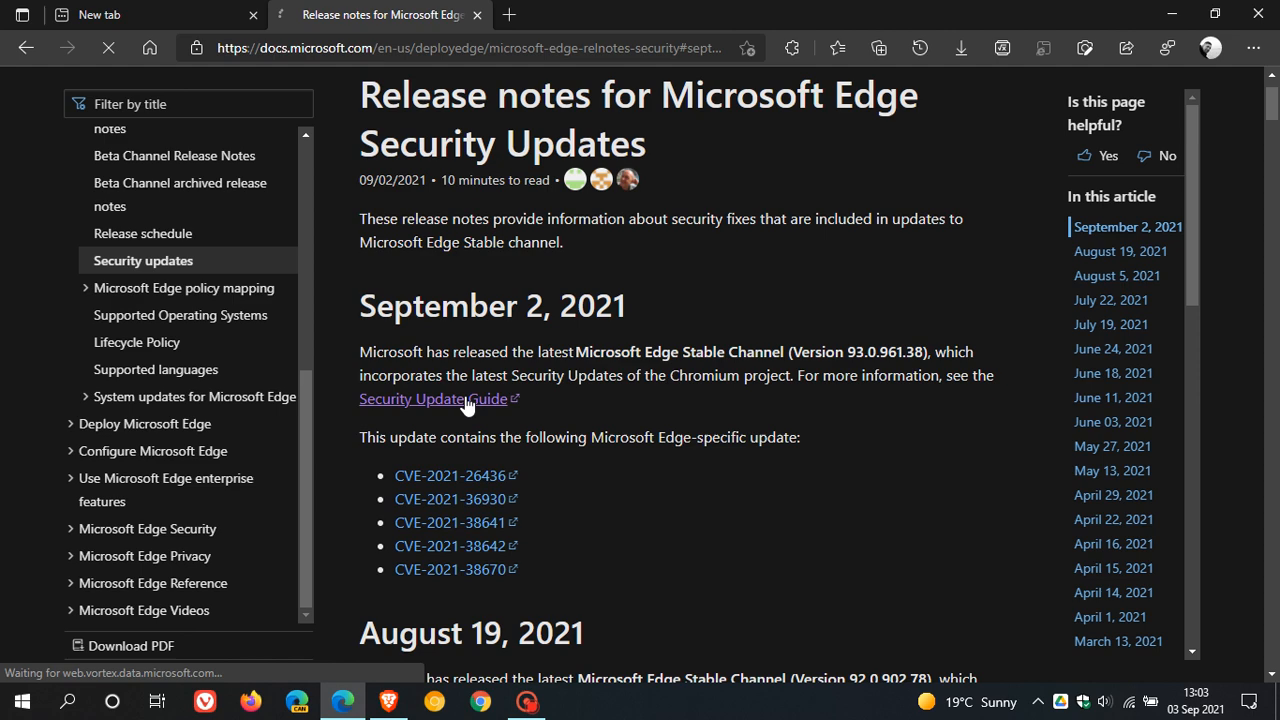
Go to the Security Update Guide and browse the September 2021 Edge (Chromium-based) CVE entries.
{"action": "left_click", "coordinate": [432, 398]}
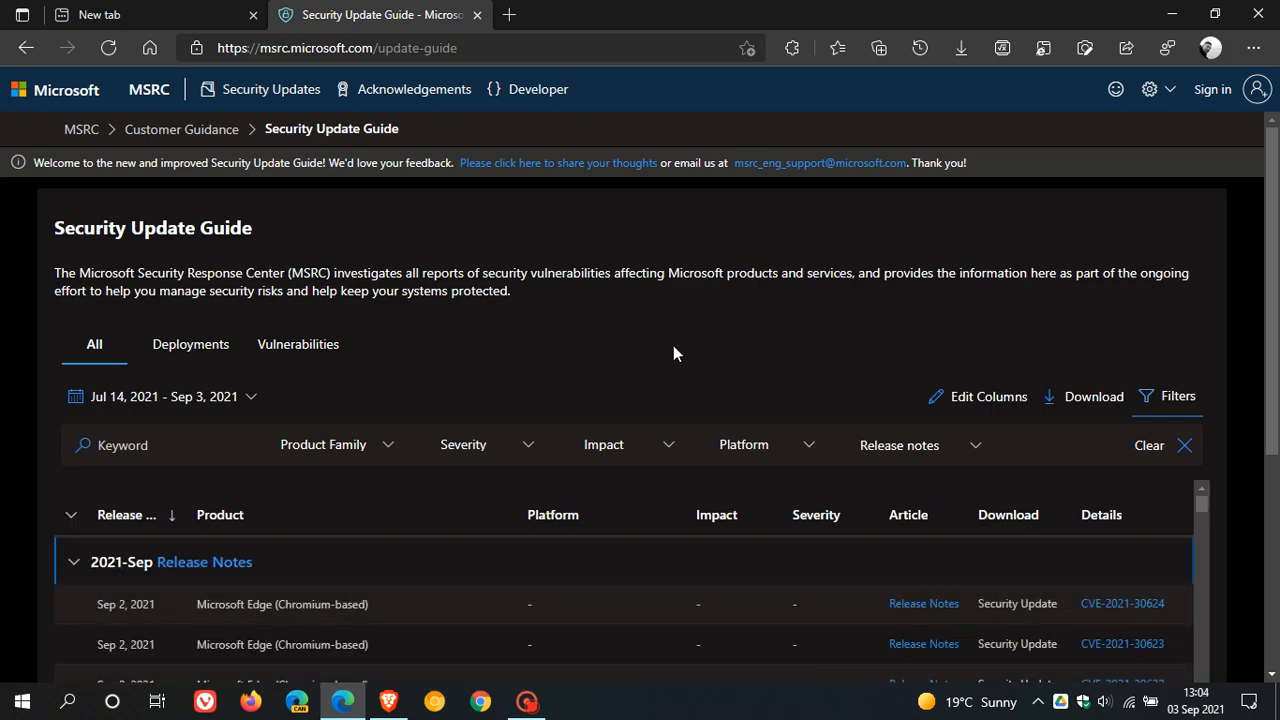
{"action": "scroll", "scroll_direction": "down", "scroll_amount": 3}
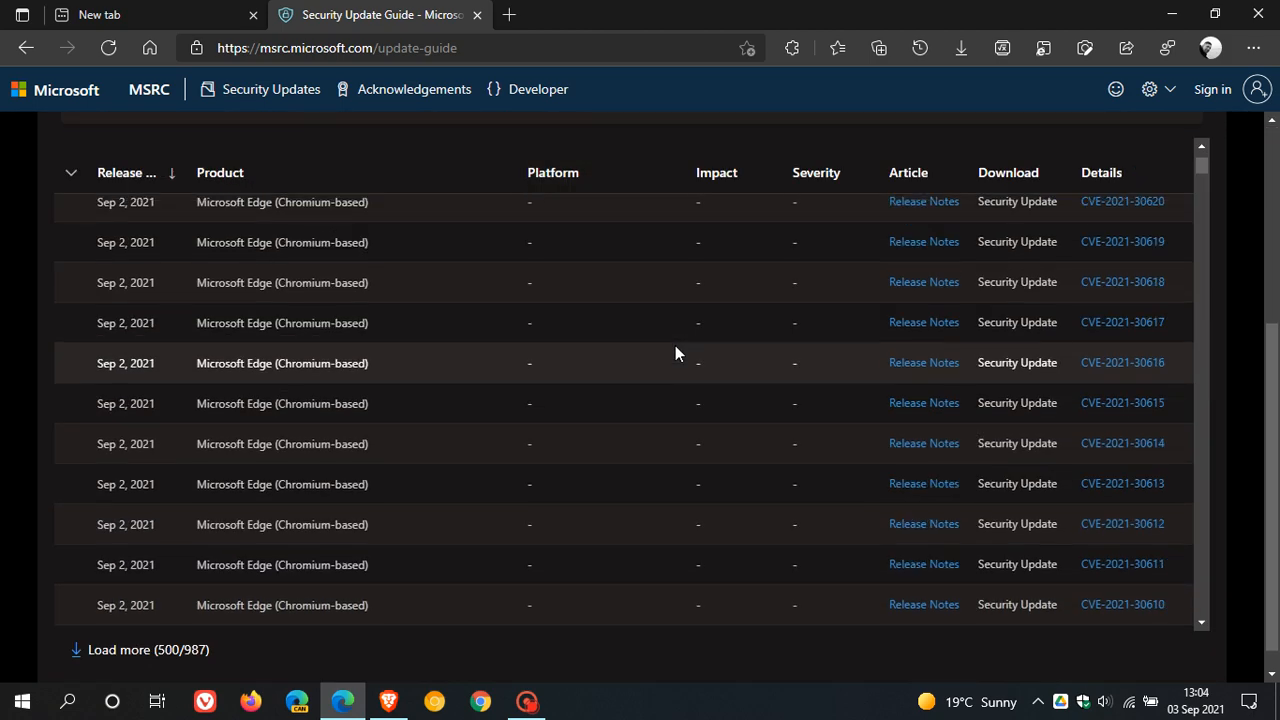
{"action": "scroll", "scroll_direction": "down", "scroll_amount": 3}
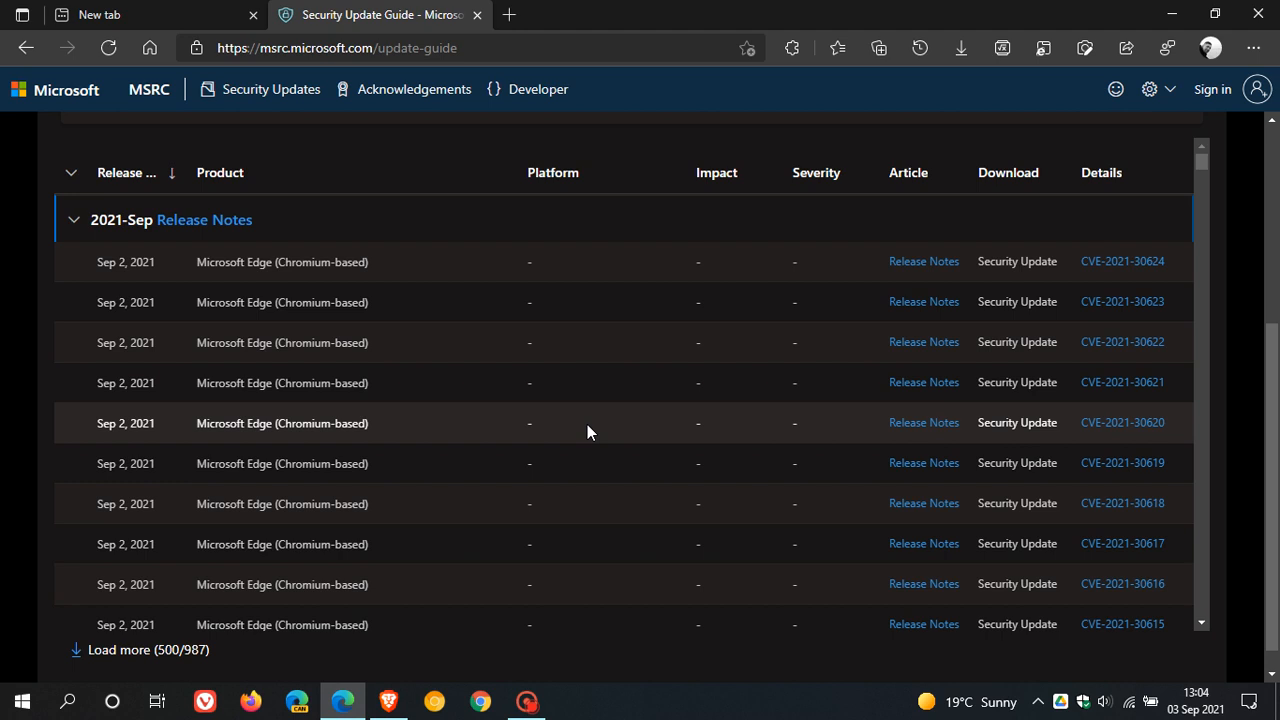
{"action": "mouse_move", "coordinate": [596, 384]}
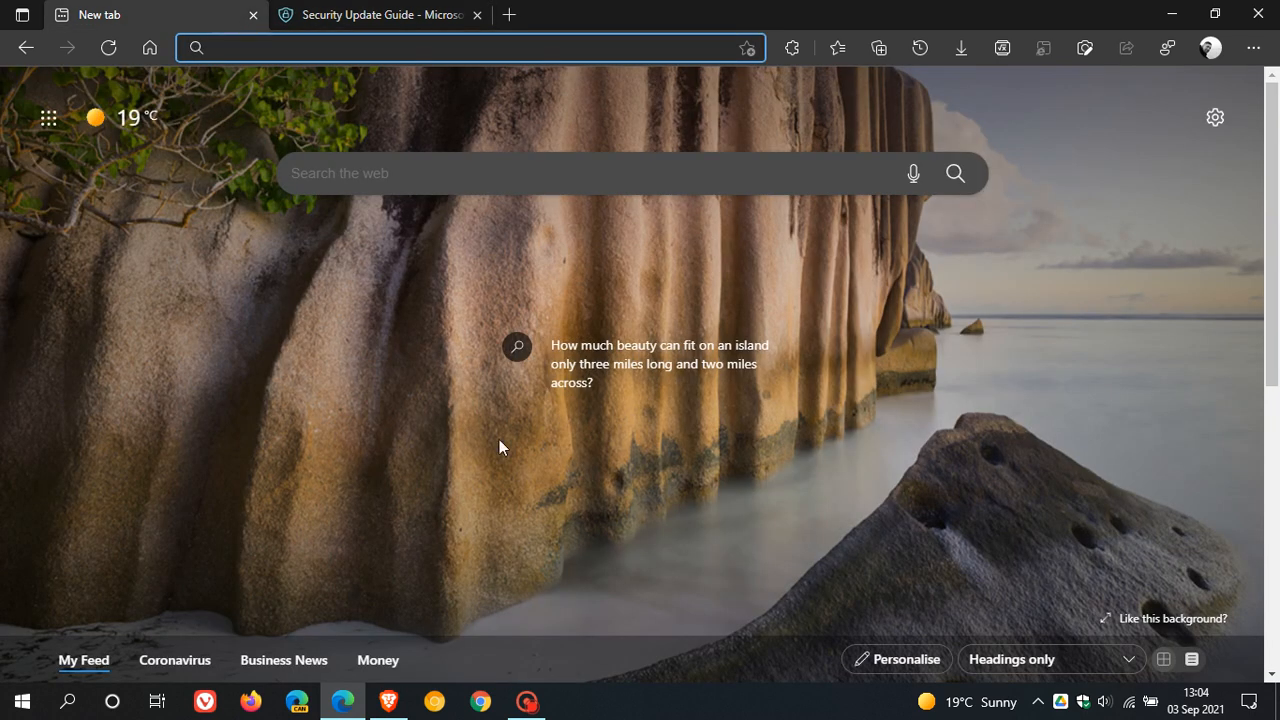
{"action": "mouse_move", "coordinate": [918, 390]}
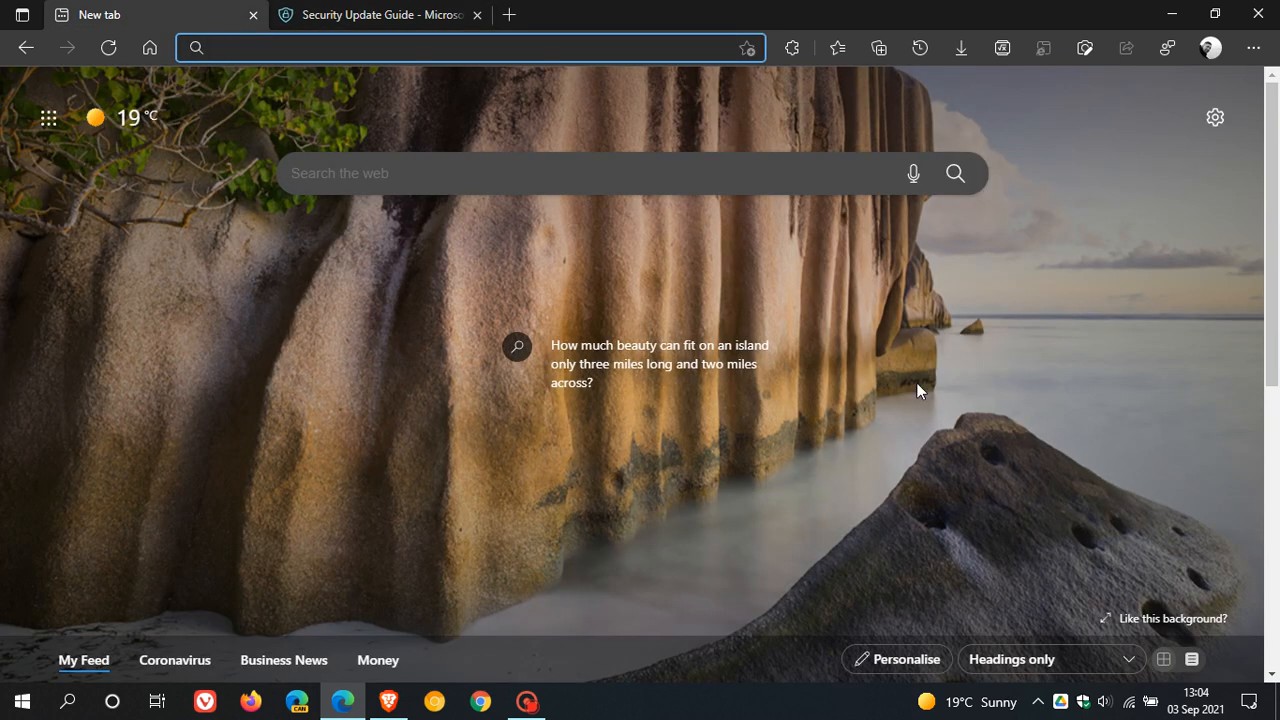
Show the About Microsoft Edge page reporting version 93.0.961.38 is up to date.
{"action": "left_click", "coordinate": [1252, 48]}
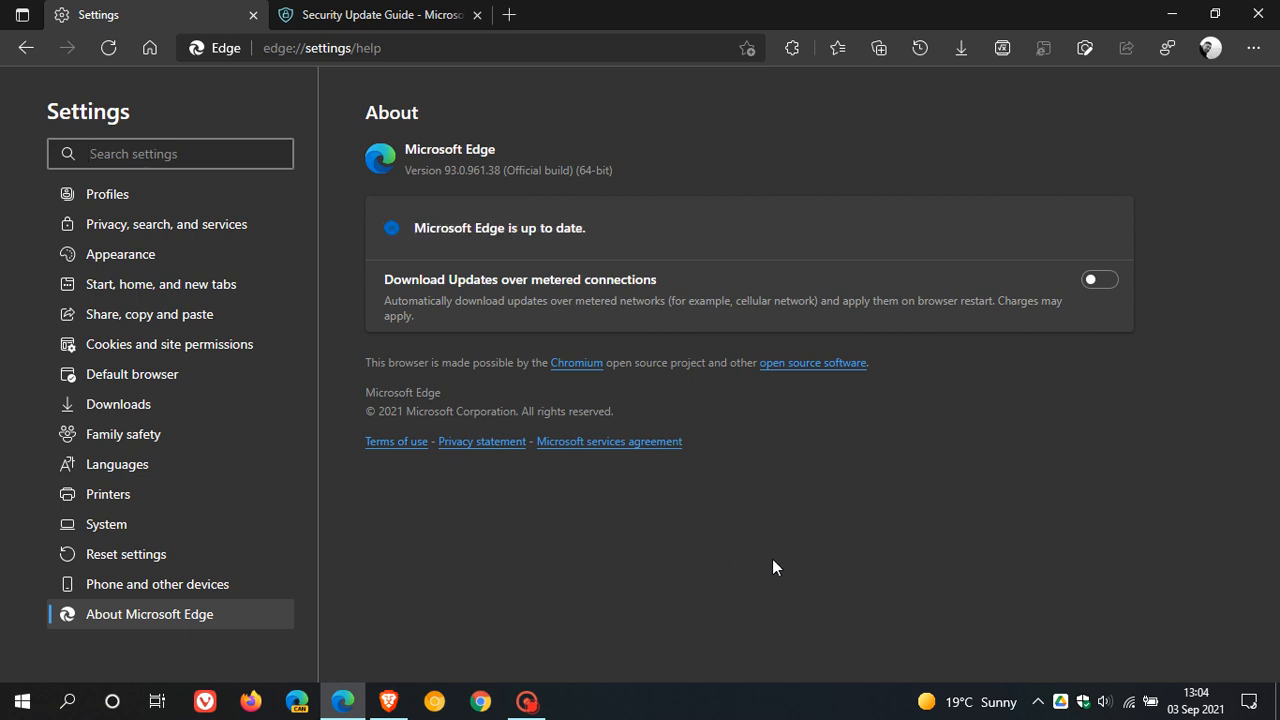
{"action": "mouse_move", "coordinate": [742, 560]}
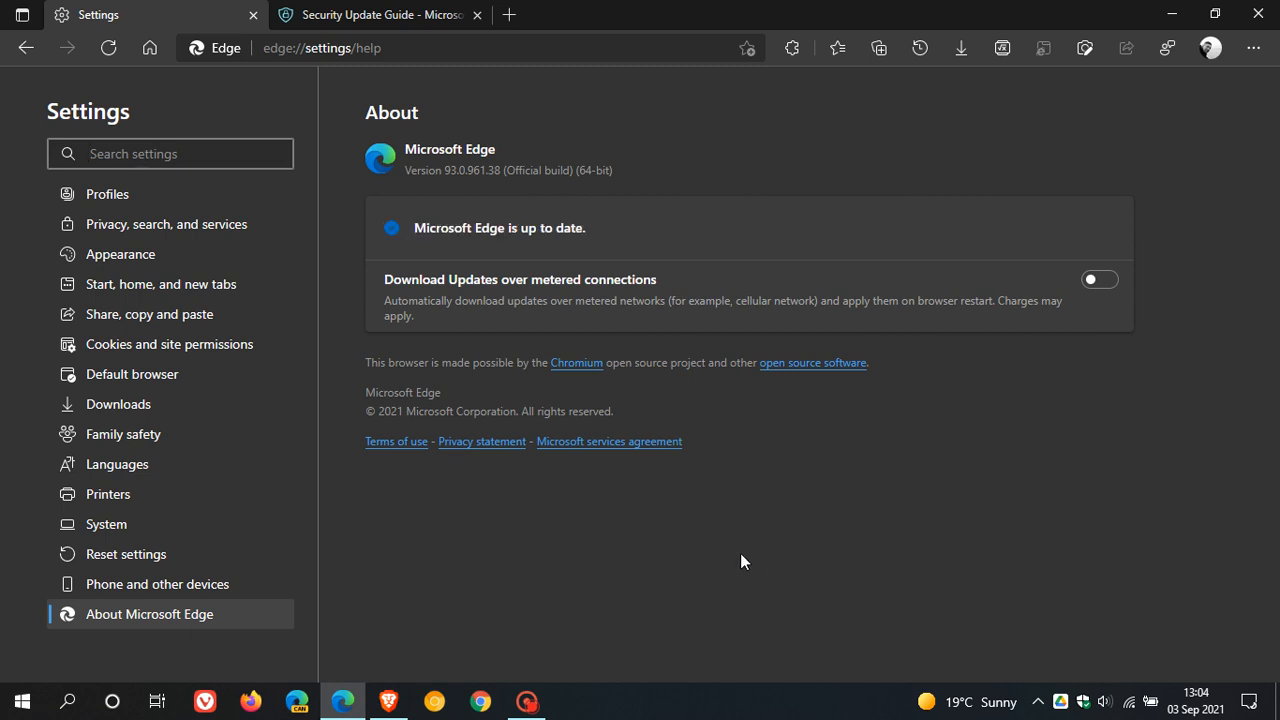
{"action": "mouse_move", "coordinate": [484, 188]}
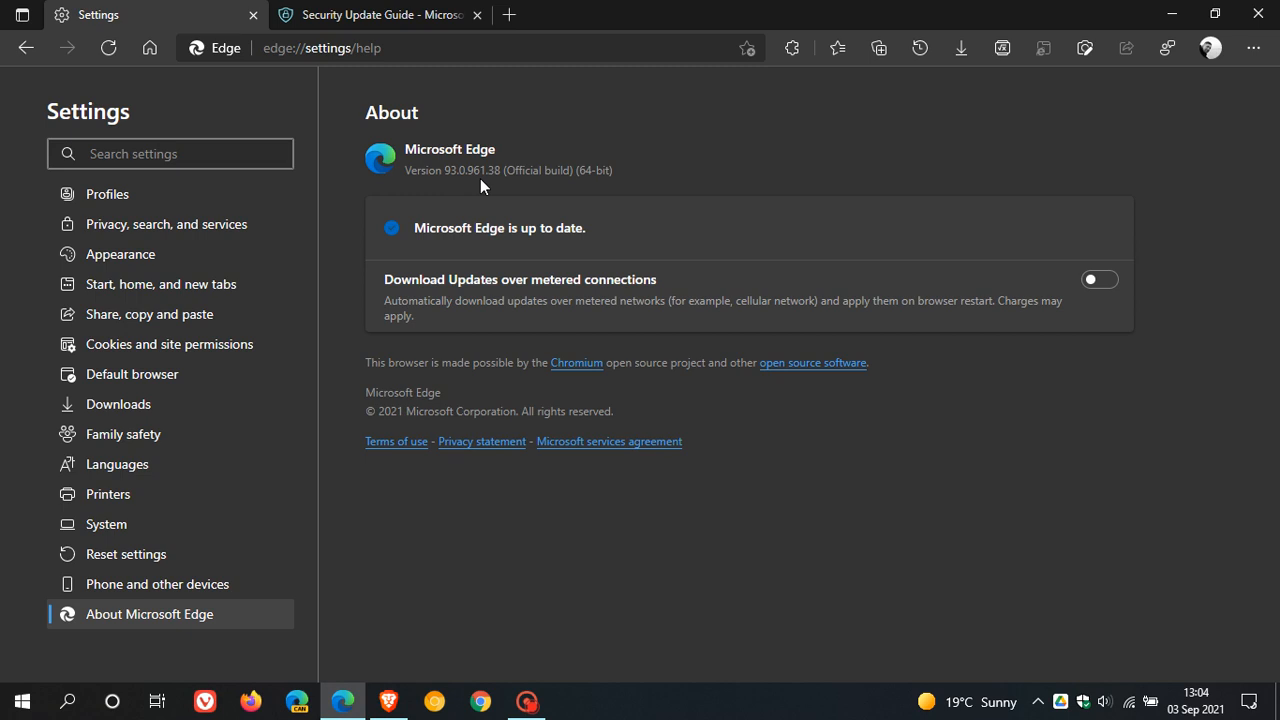
{"action": "mouse_move", "coordinate": [464, 188]}
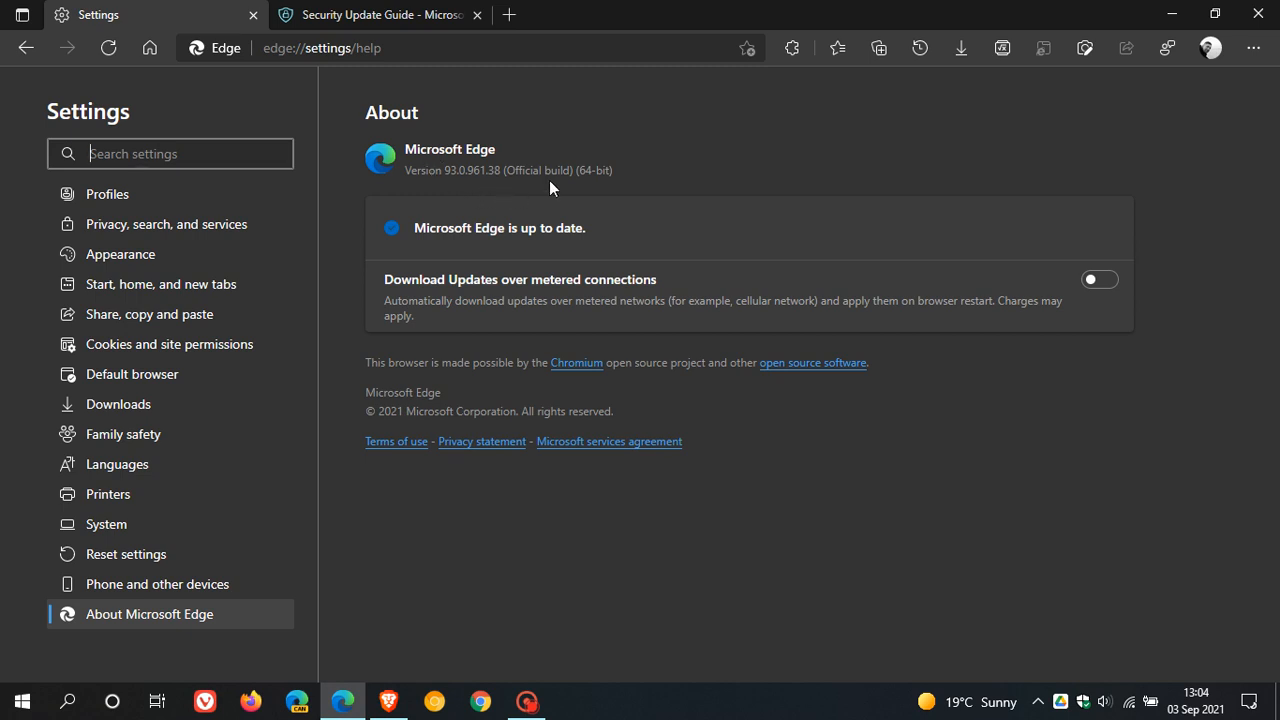
{"action": "mouse_move", "coordinate": [492, 202]}
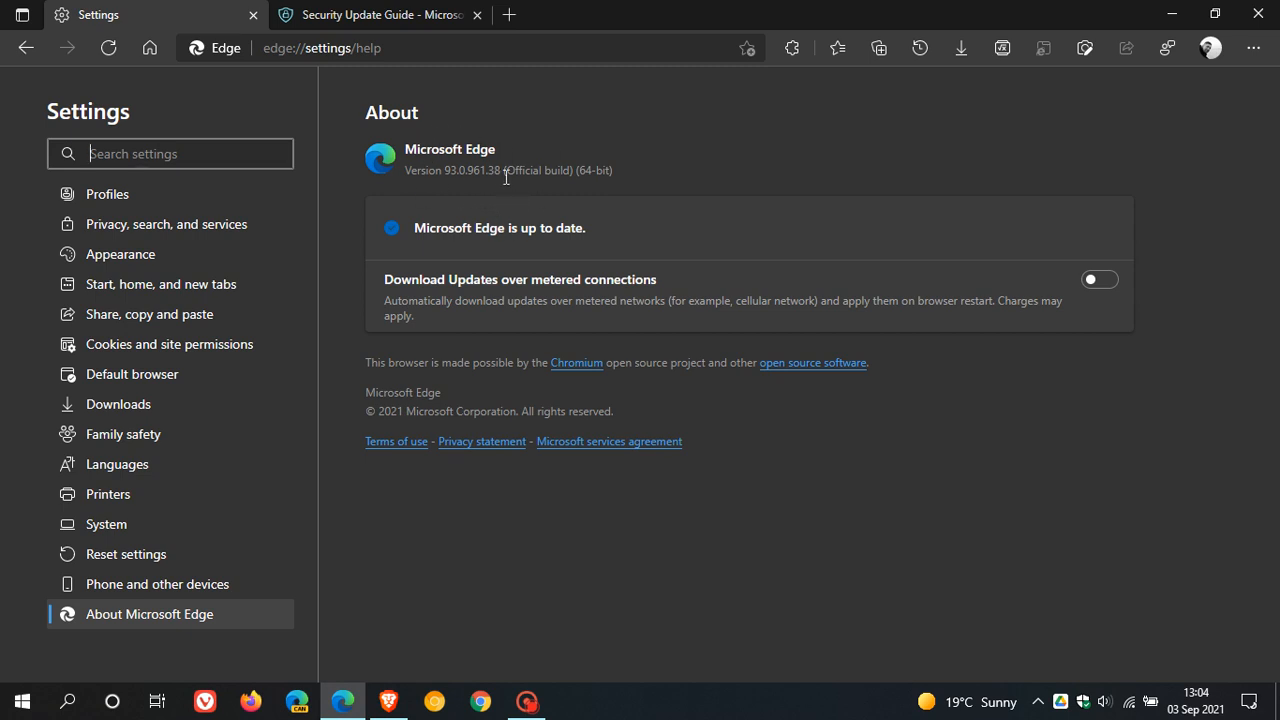
{"action": "mouse_move", "coordinate": [504, 176]}
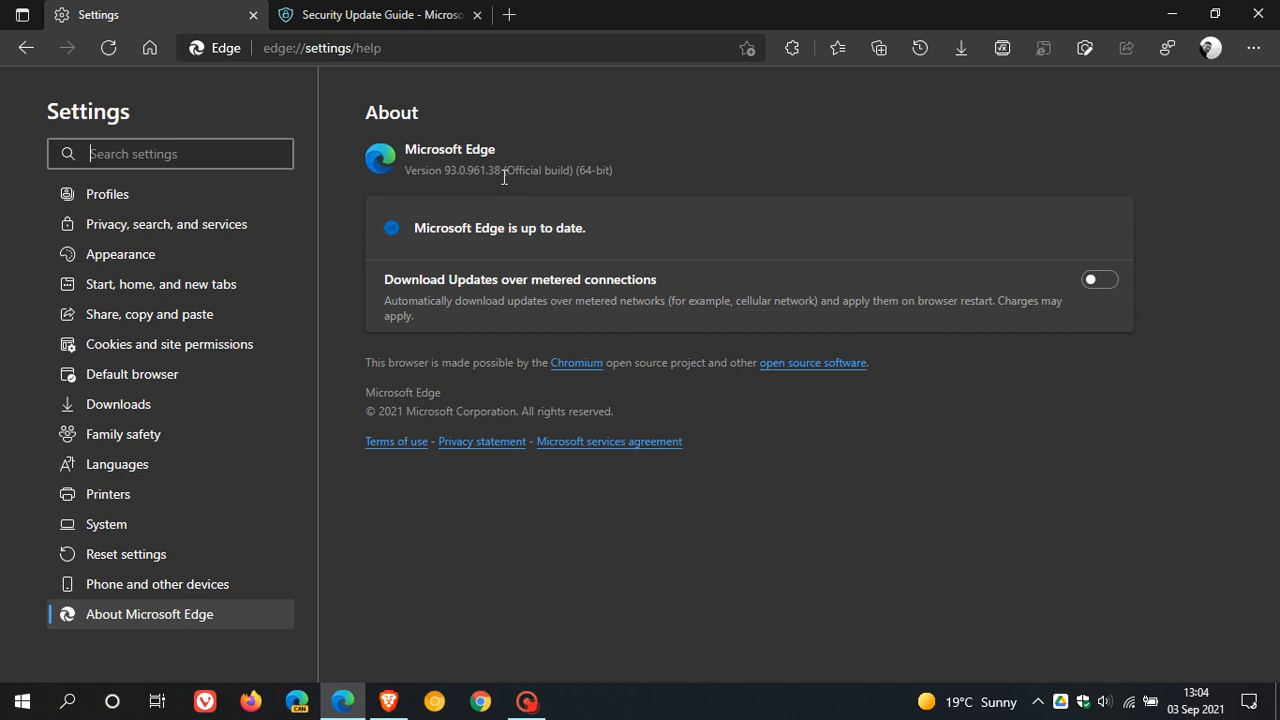